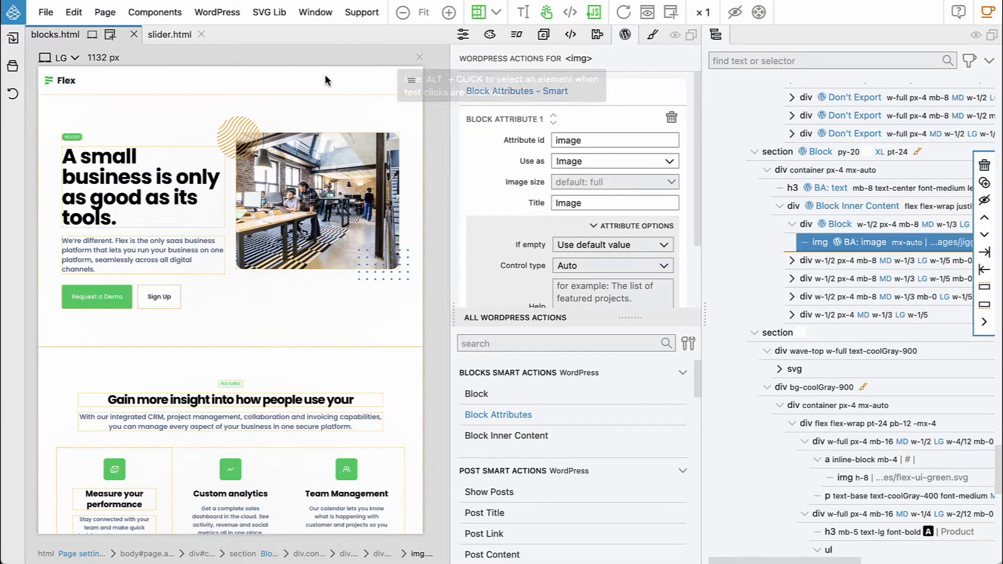
{"action": "mouse_move", "coordinate": [411, 86]}
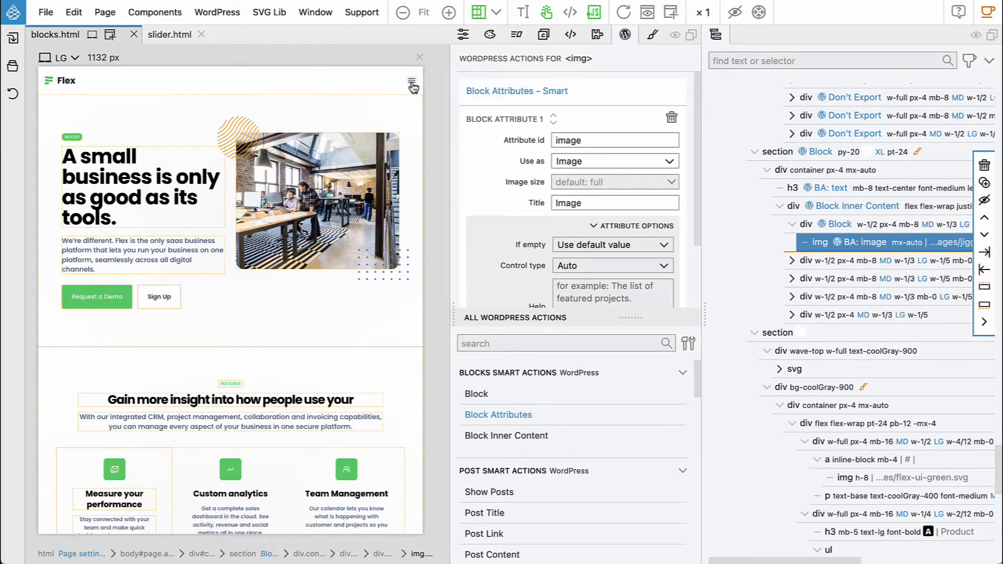
- Test the burger menu in the LG preview, then switch the preview to XL
{"action": "left_click", "coordinate": [412, 83]}
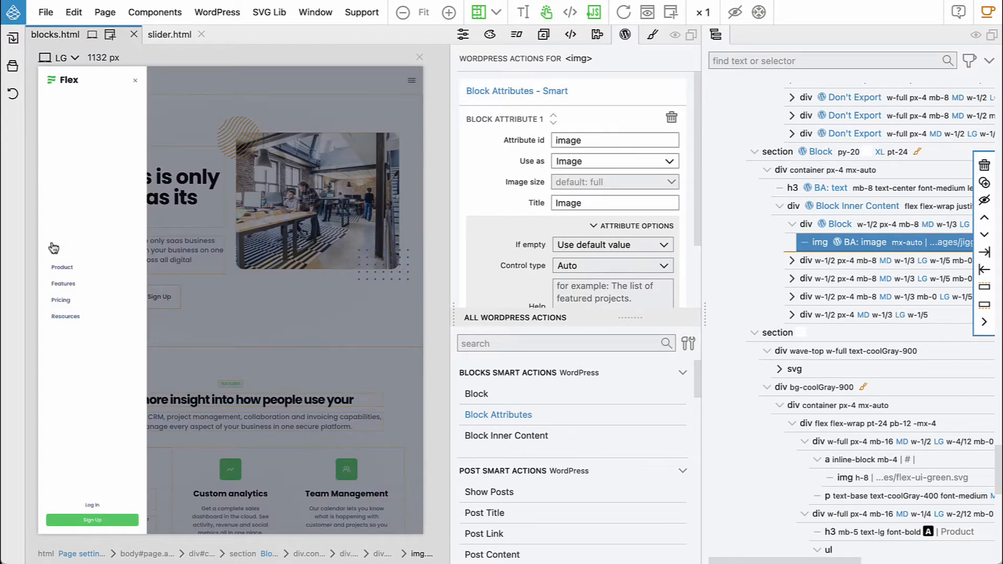
{"action": "mouse_move", "coordinate": [135, 84]}
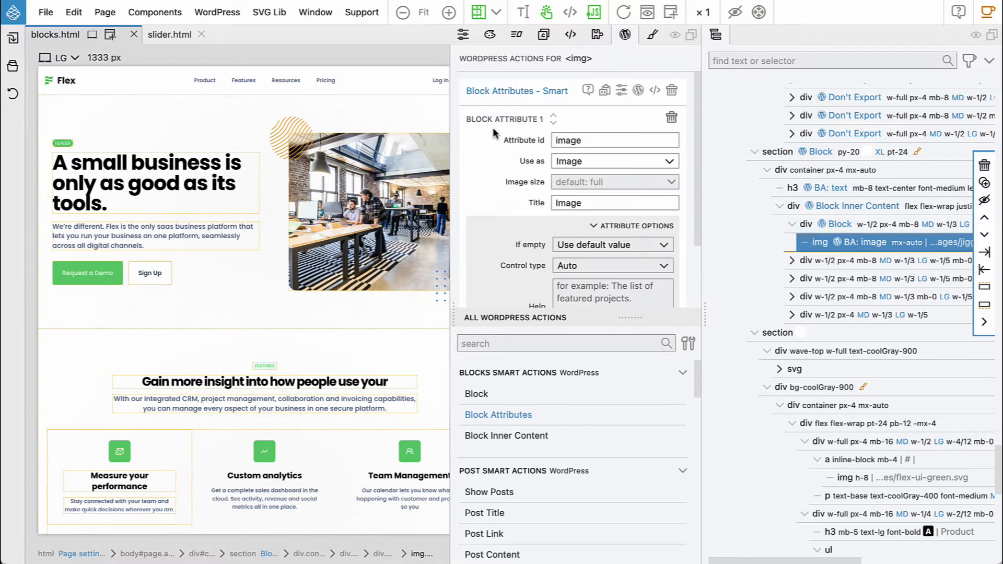
{"action": "left_click", "coordinate": [61, 58]}
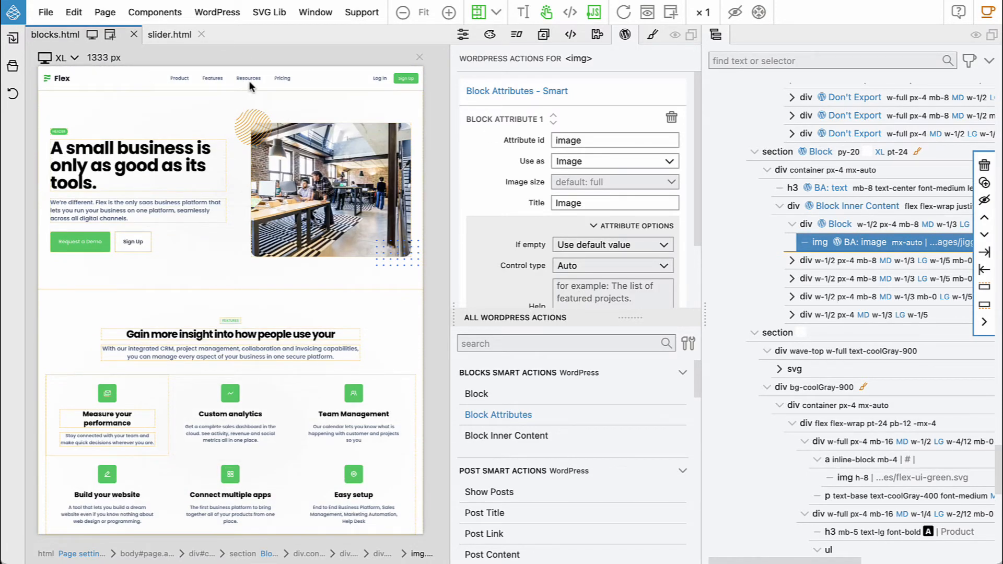
{"action": "mouse_move", "coordinate": [475, 30]}
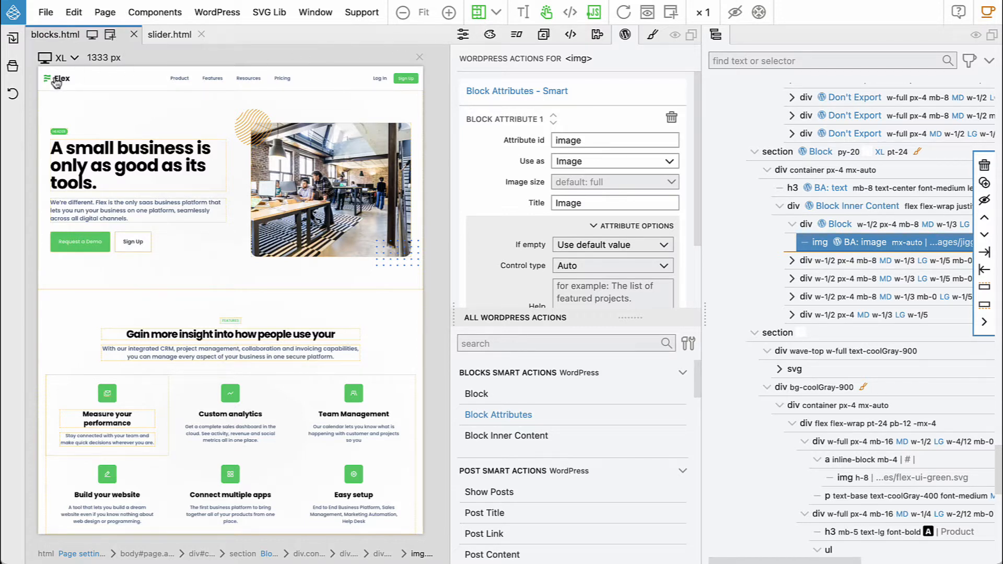
{"action": "mouse_move", "coordinate": [403, 12]}
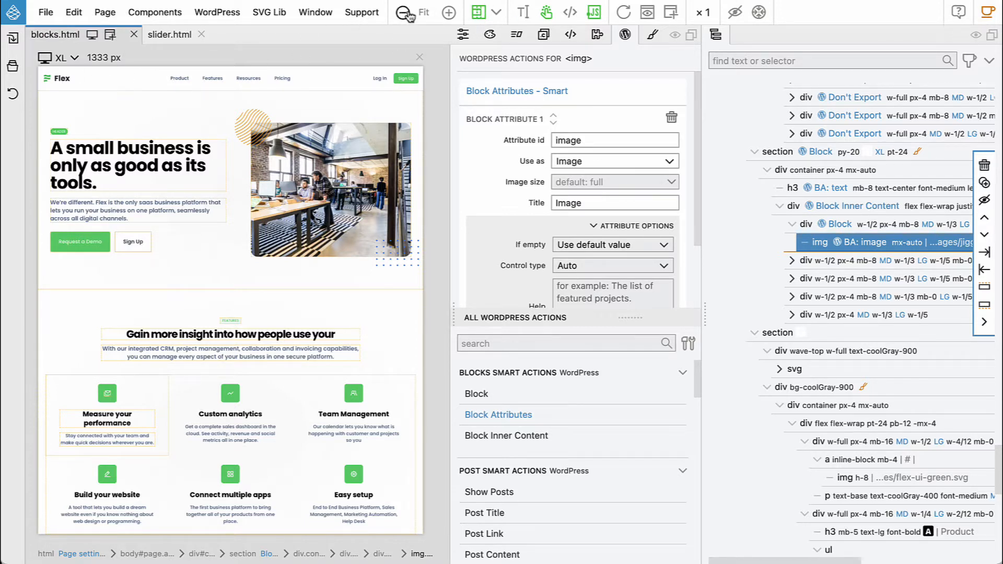
- Zoom to 100%, select div.bg-tarnsparent and collapse its nav to reveal navbar-menu
{"action": "left_click", "coordinate": [405, 12]}
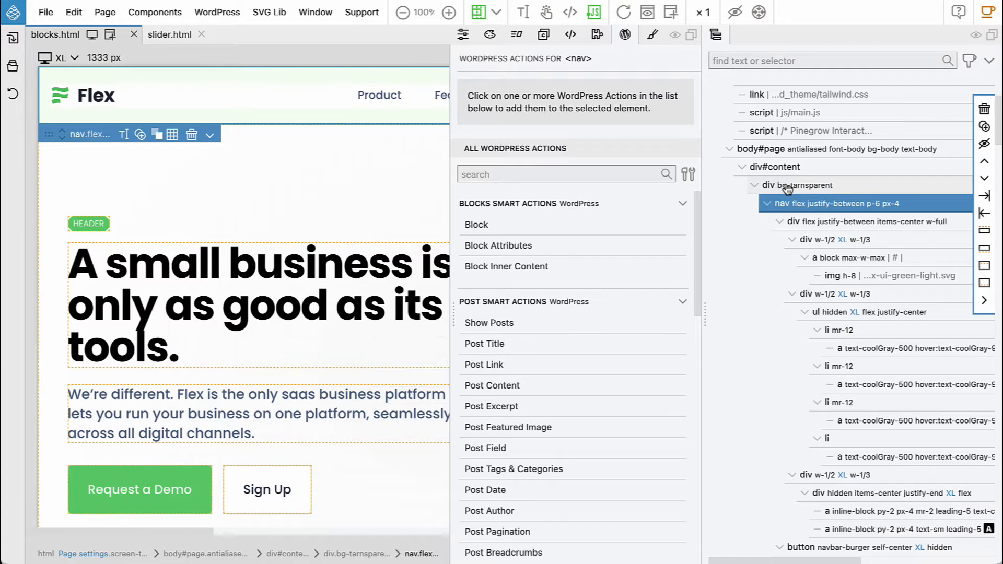
{"action": "left_click", "coordinate": [797, 186]}
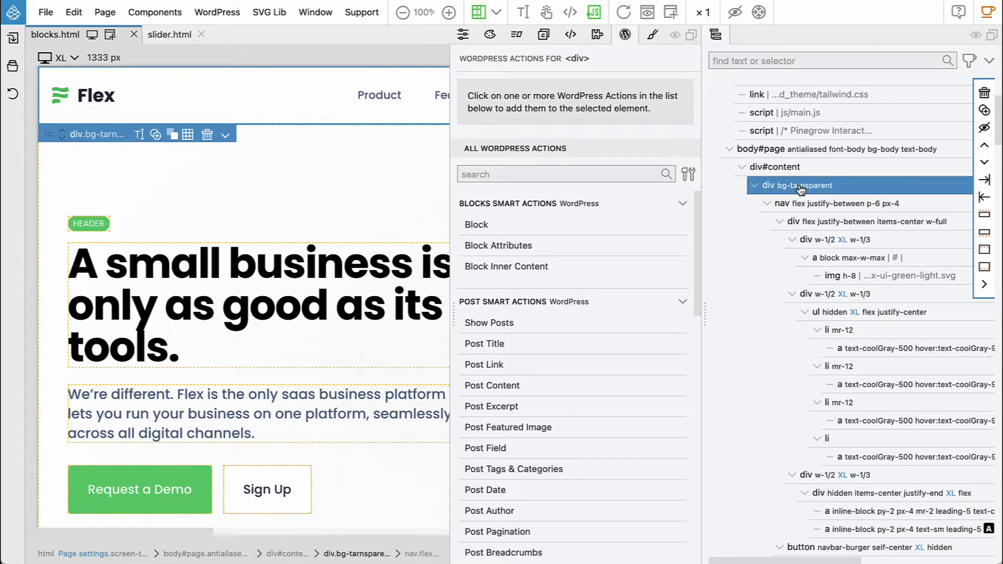
{"action": "mouse_move", "coordinate": [780, 188]}
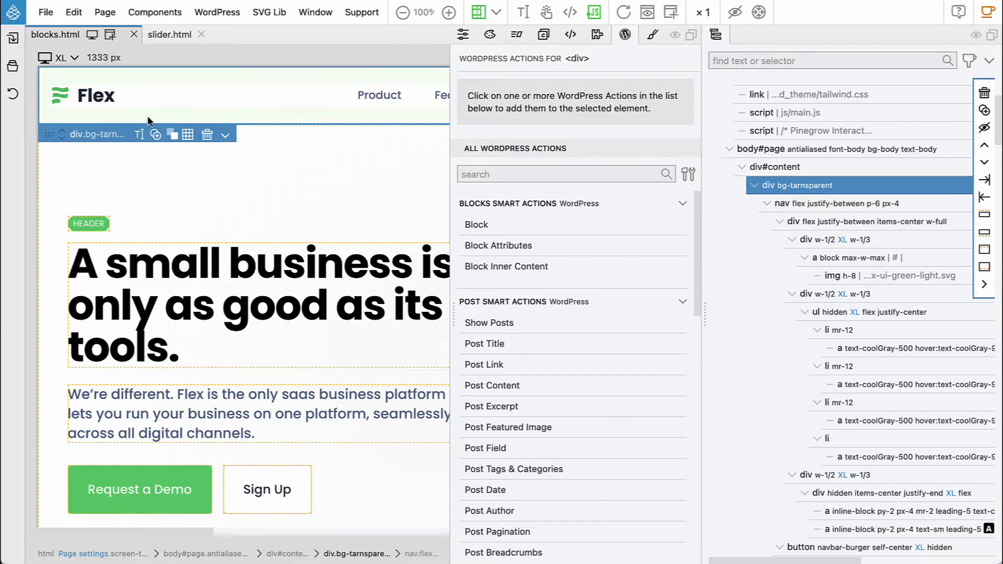
{"action": "mouse_move", "coordinate": [397, 126]}
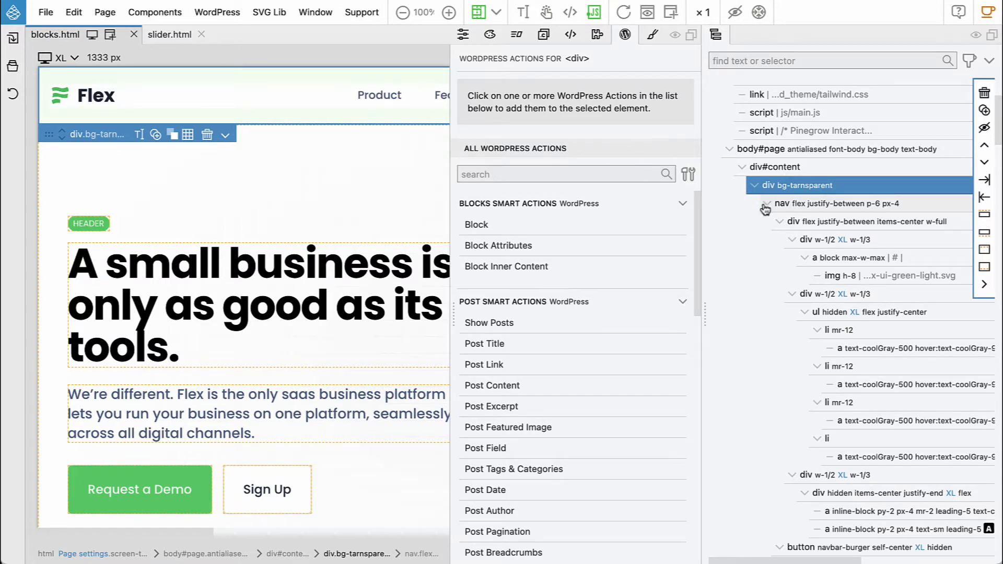
{"action": "left_click", "coordinate": [766, 204]}
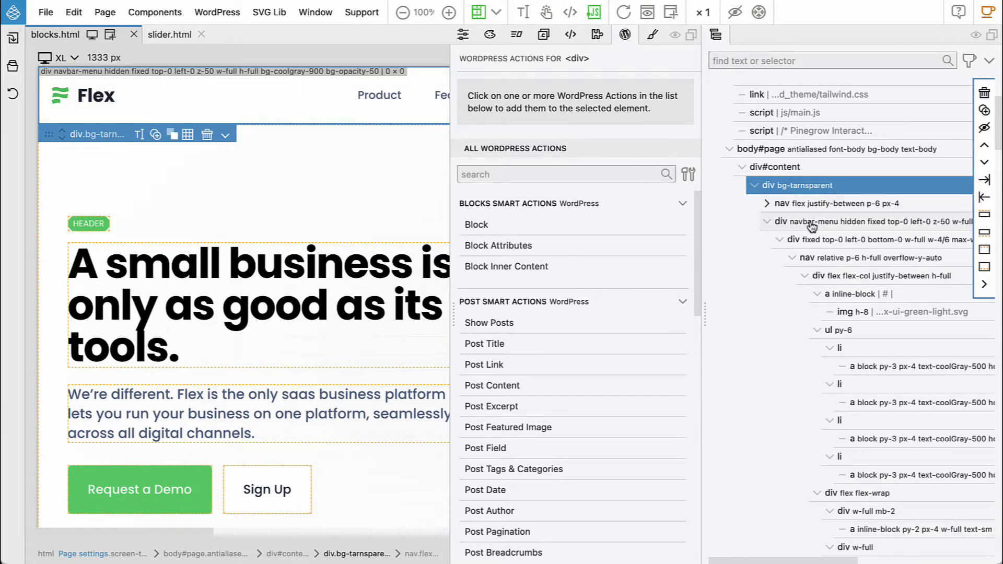
{"action": "mouse_move", "coordinate": [812, 224]}
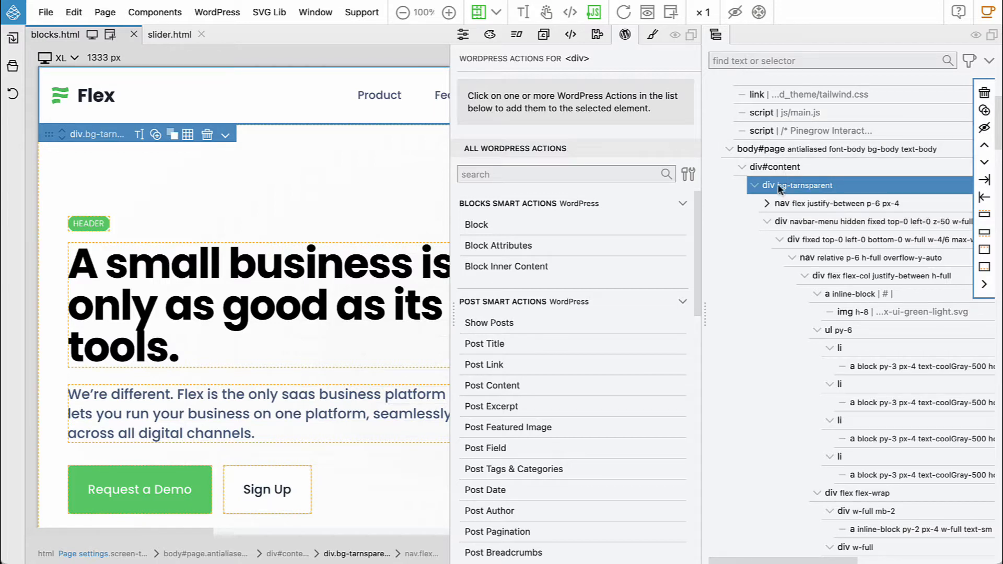
- Add a Block action to the header wrapper with unique id navigation and title Navigation
{"action": "left_click", "coordinate": [475, 225]}
{"action": "type", "text": "header"}
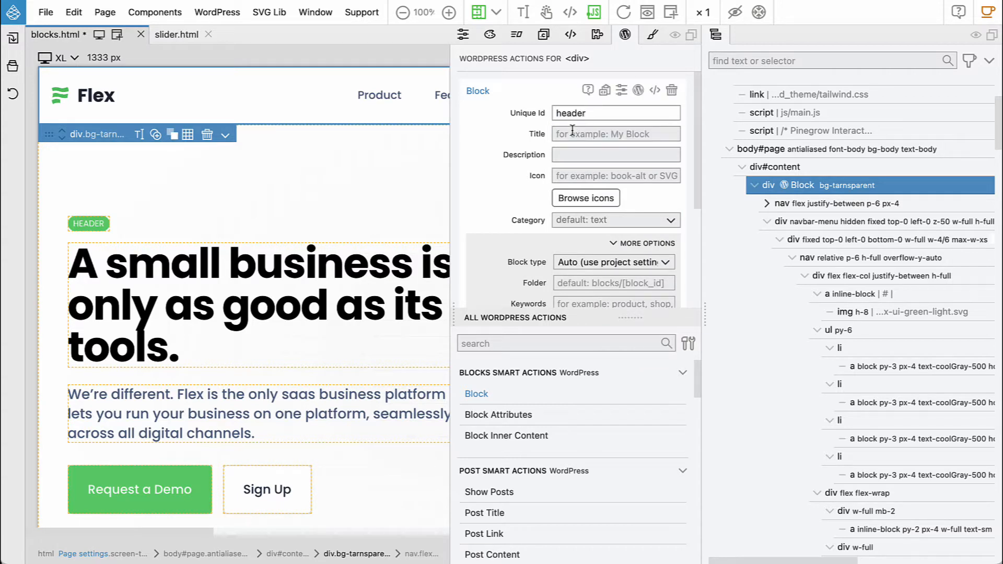
{"action": "type", "text": "H"}
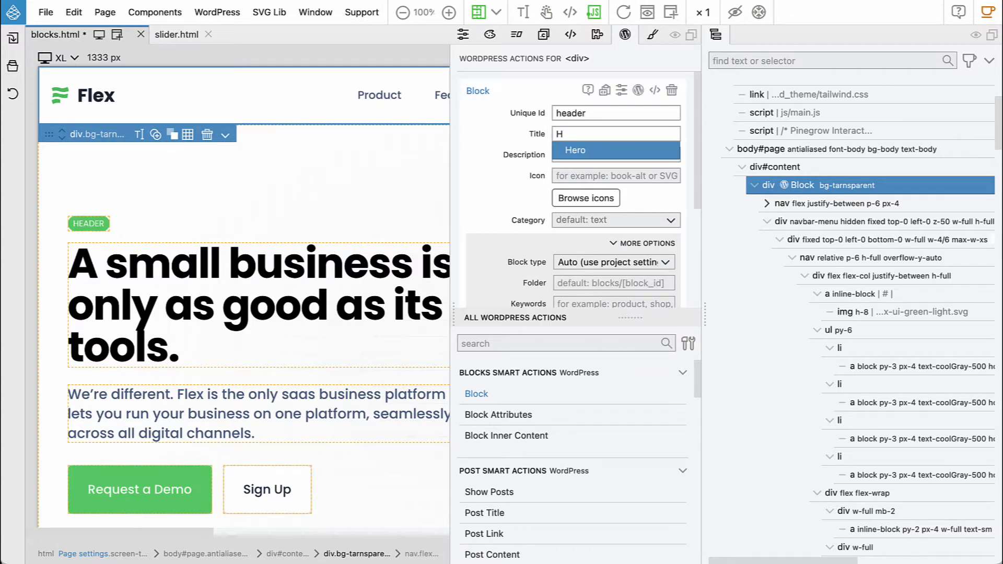
{"action": "left_click", "coordinate": [615, 113]}
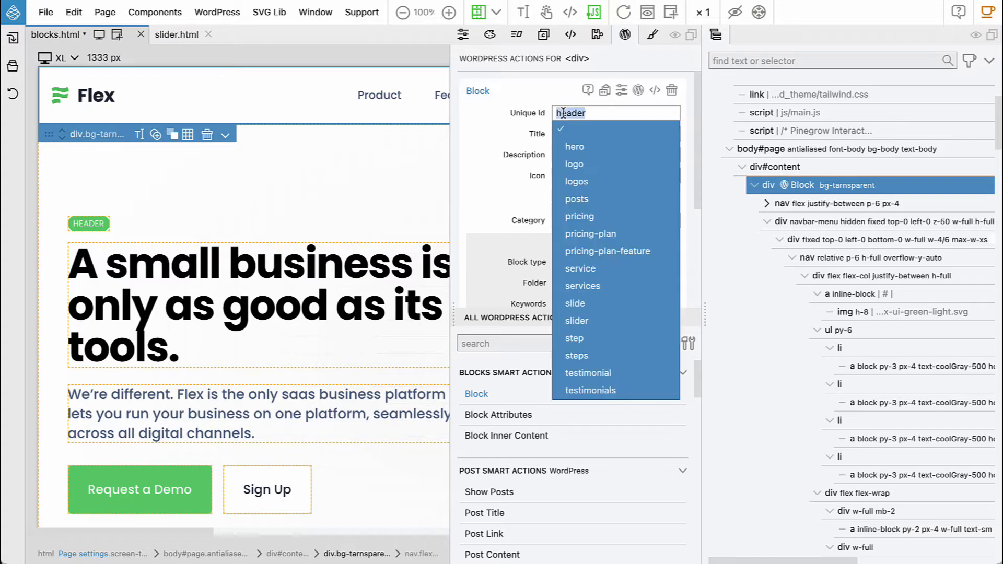
{"action": "type", "text": "navigation"}
{"action": "left_click", "coordinate": [616, 134]}
{"action": "type", "text": "H"}
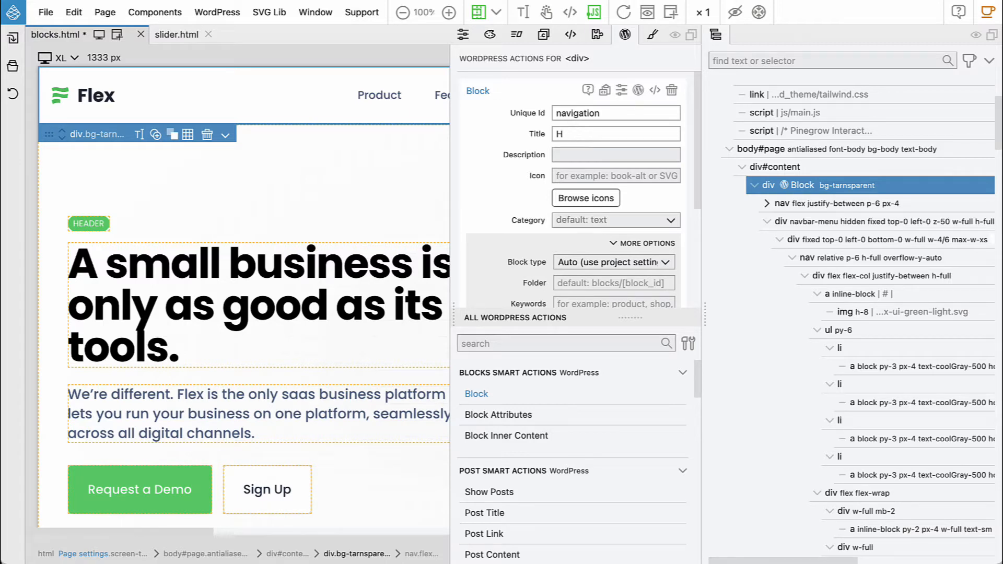
{"action": "type", "text": "avigation"}
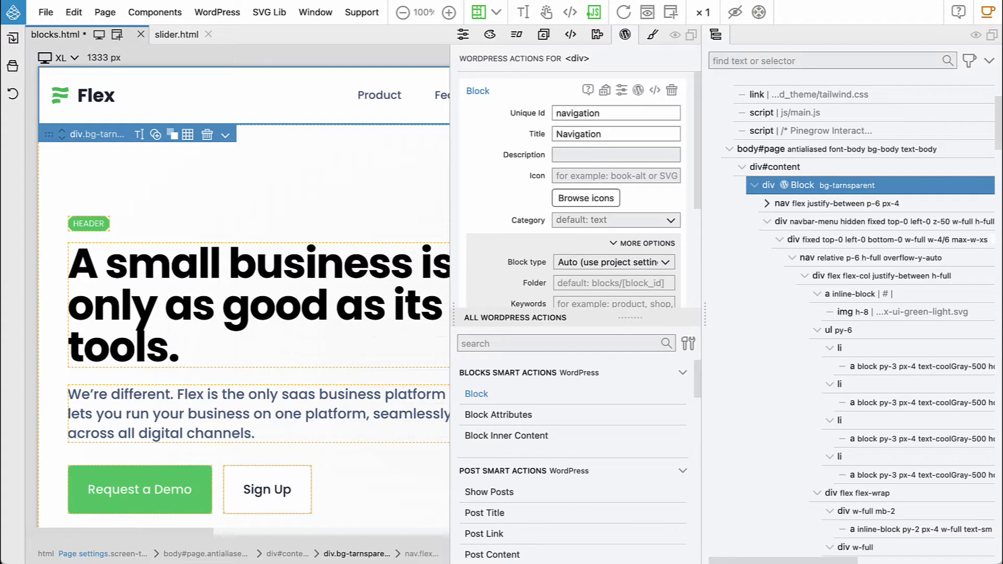
- Put the navigation block in a Custom category with category id flex
{"action": "left_click", "coordinate": [615, 220]}
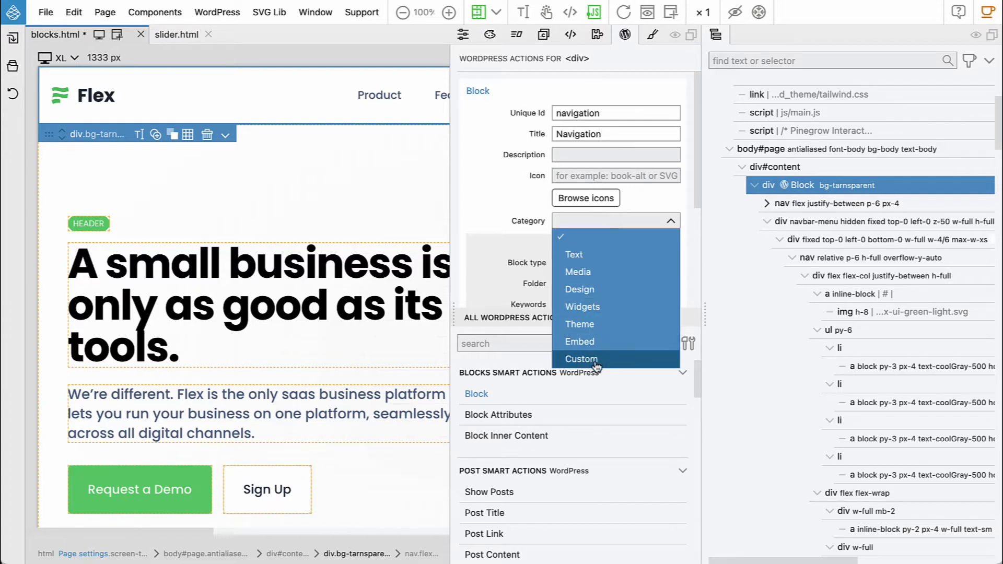
{"action": "left_click", "coordinate": [581, 359]}
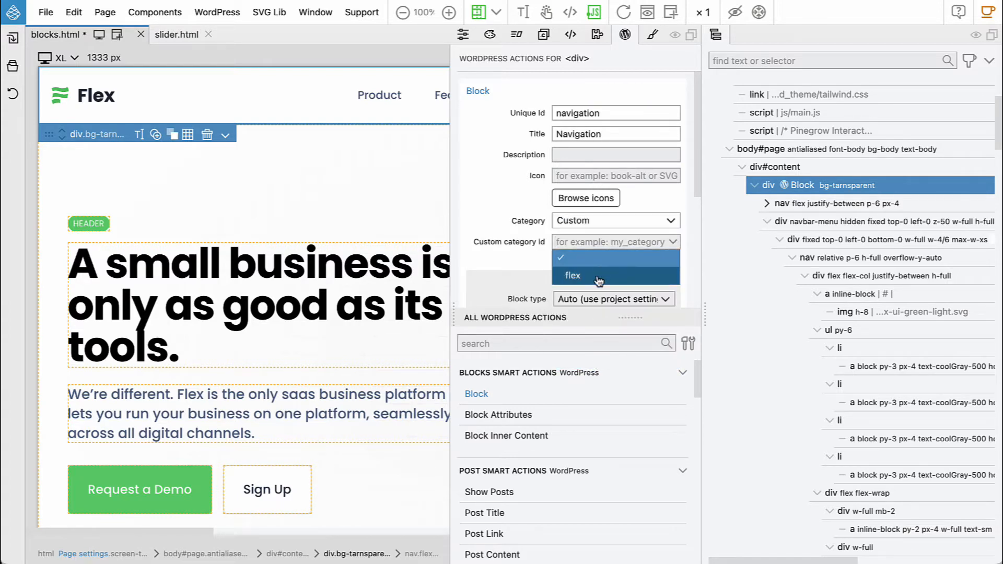
{"action": "left_click", "coordinate": [572, 275]}
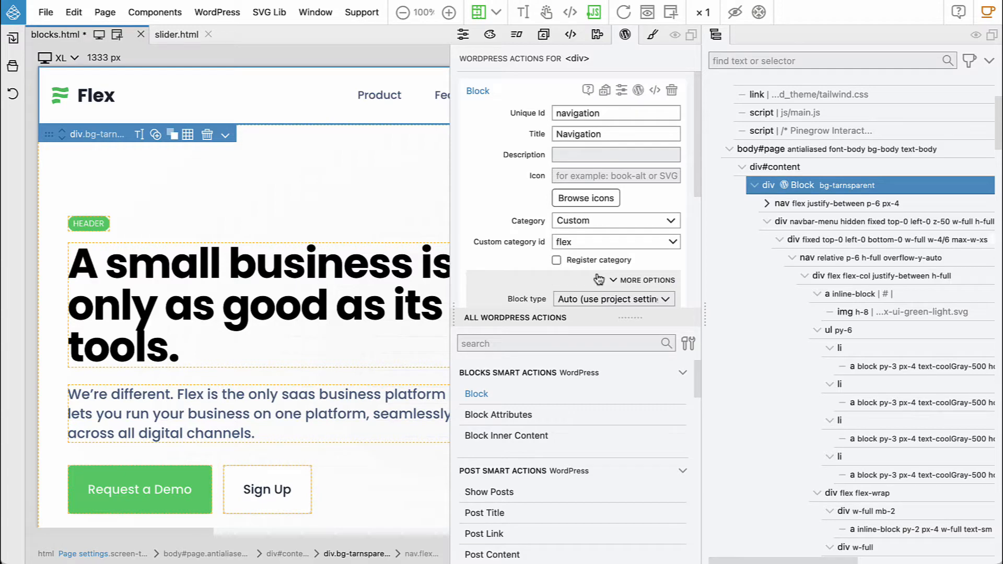
{"action": "mouse_move", "coordinate": [598, 275]}
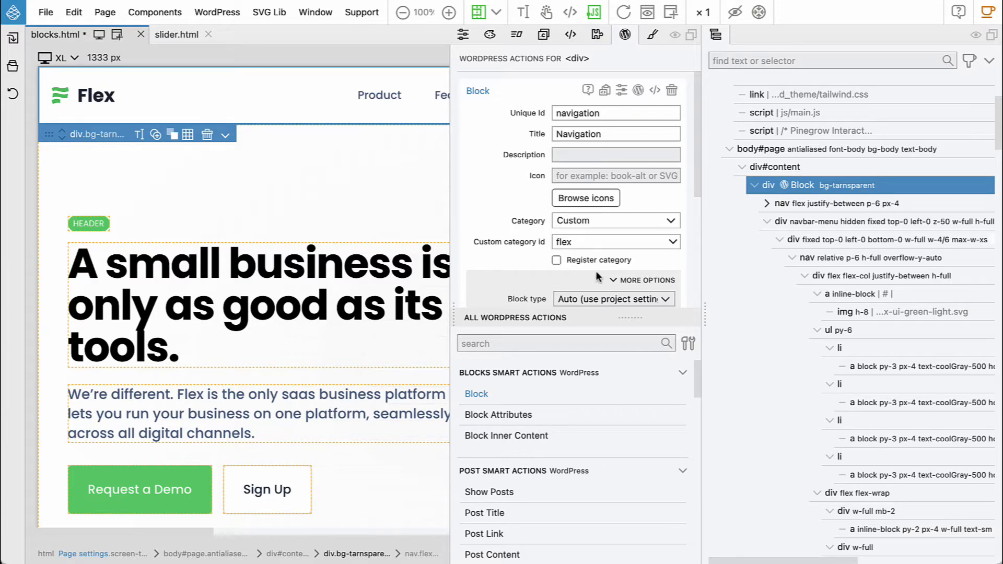
{"action": "left_click", "coordinate": [60, 95]}
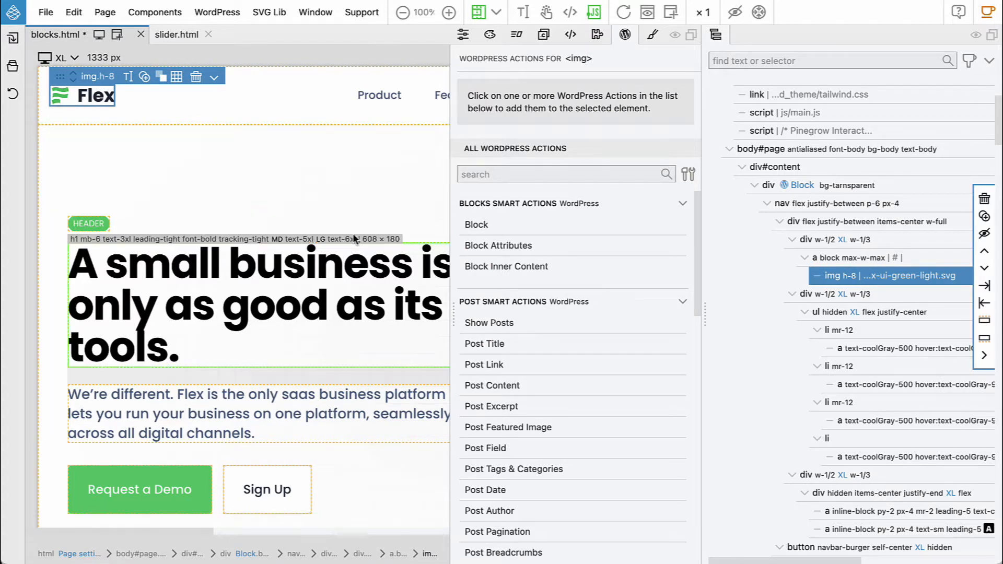
- Add Block Attributes - Smart to the logo image with attribute id logo and title Logo
{"action": "left_click", "coordinate": [497, 245]}
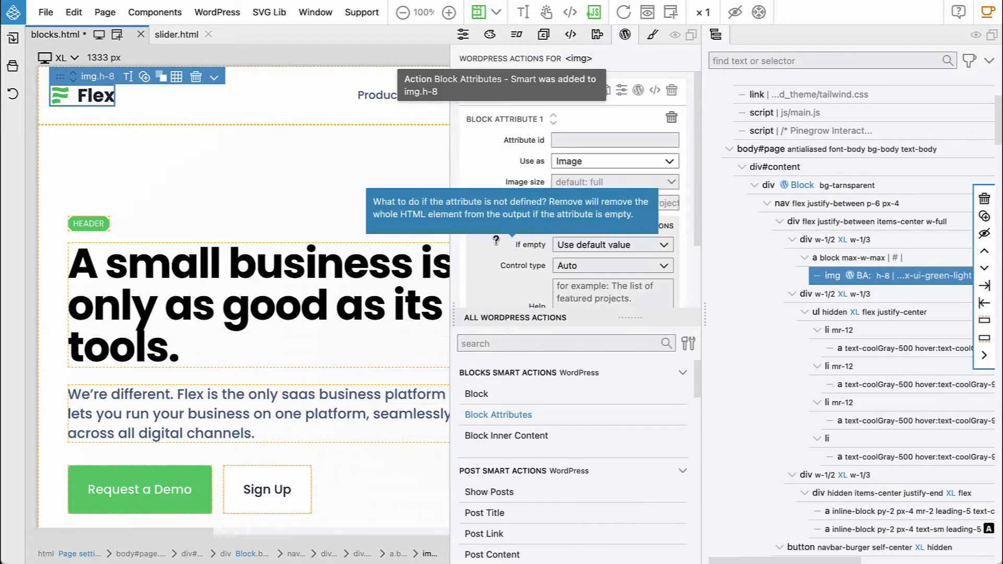
{"action": "type", "text": "logo"}
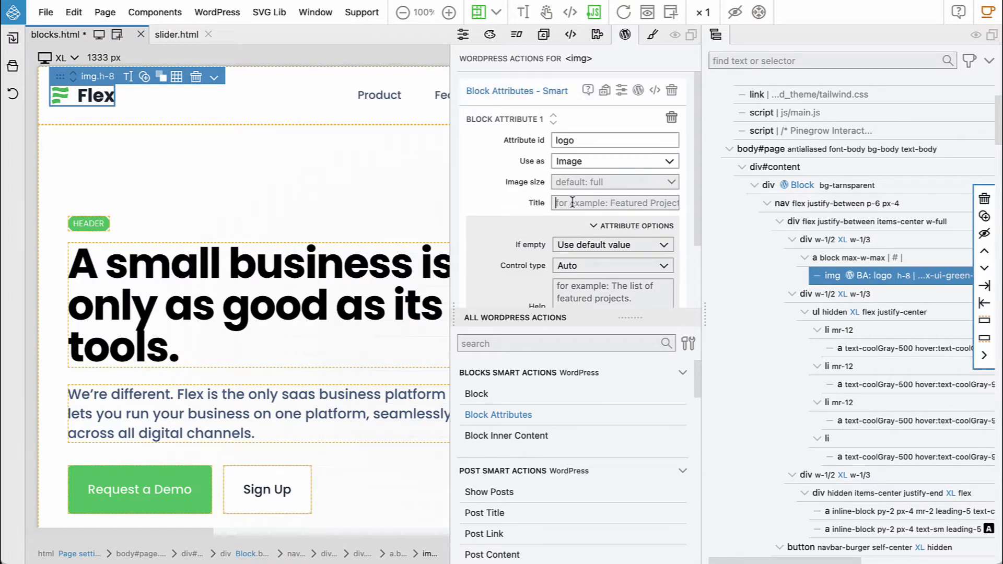
{"action": "type", "text": "Logo"}
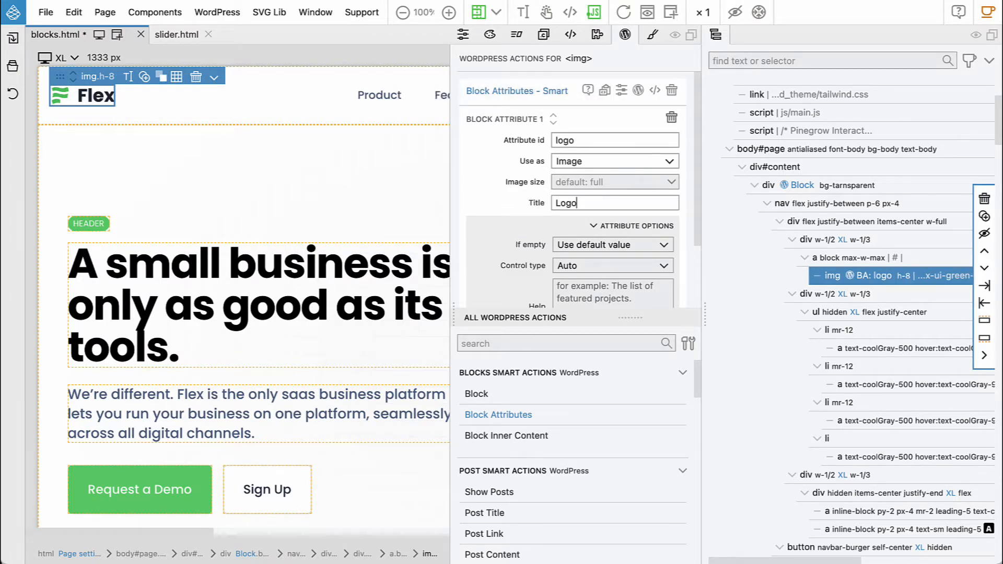
{"action": "mouse_move", "coordinate": [581, 177]}
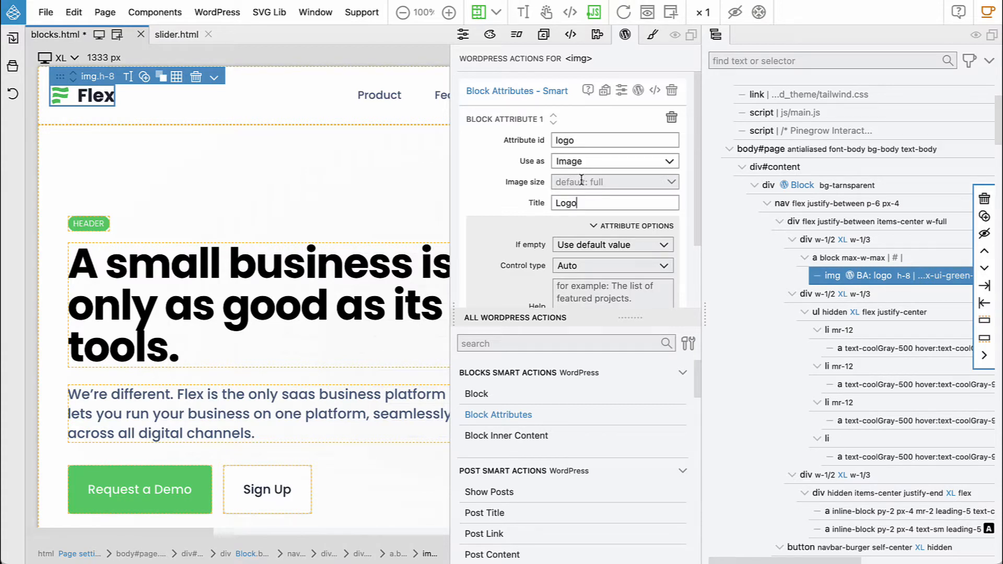
{"action": "mouse_move", "coordinate": [249, 115]}
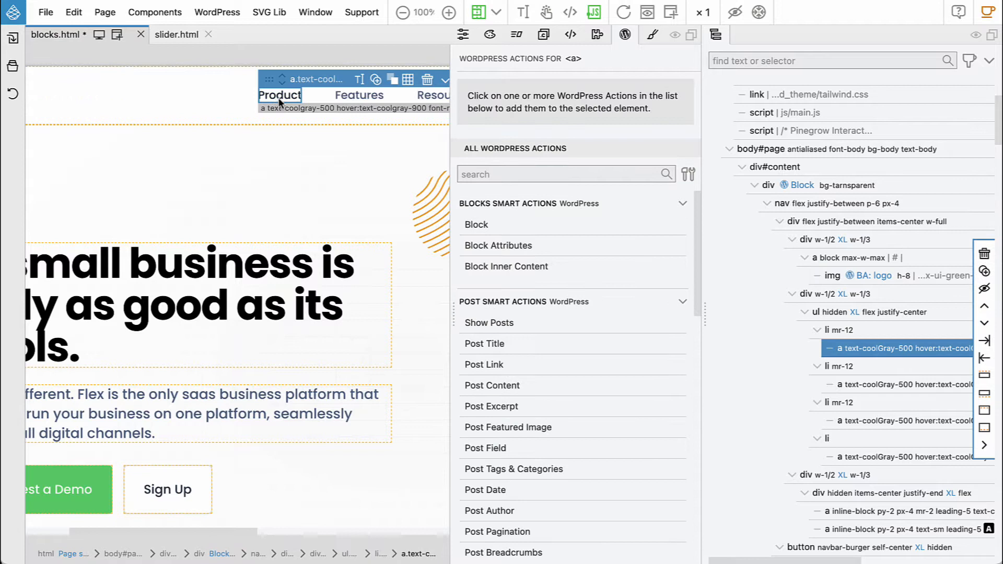
{"action": "mouse_move", "coordinate": [832, 315]}
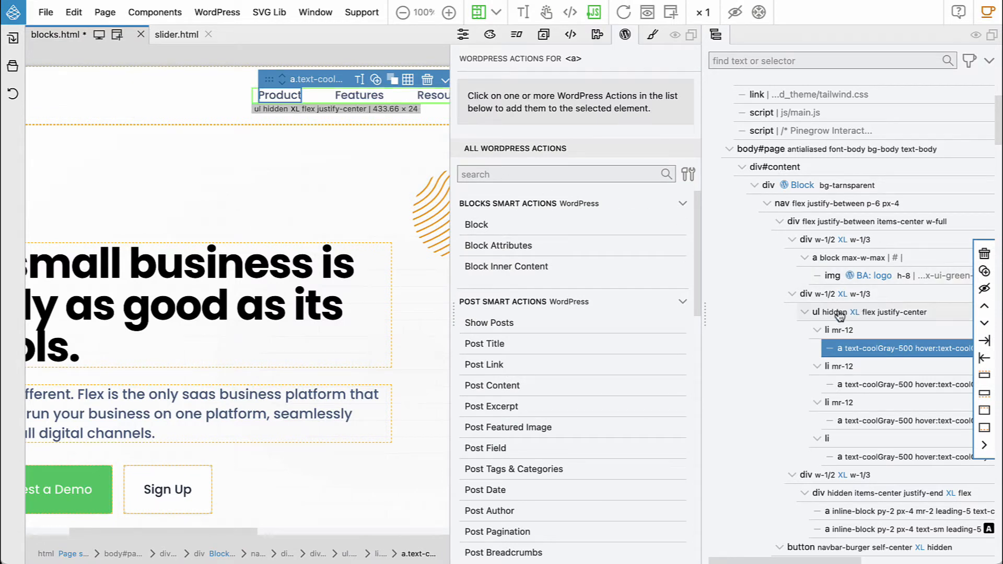
- Add a WordPress Menu action with location primary to the Product/Features/Resources/Pricing list
{"action": "left_click", "coordinate": [838, 312]}
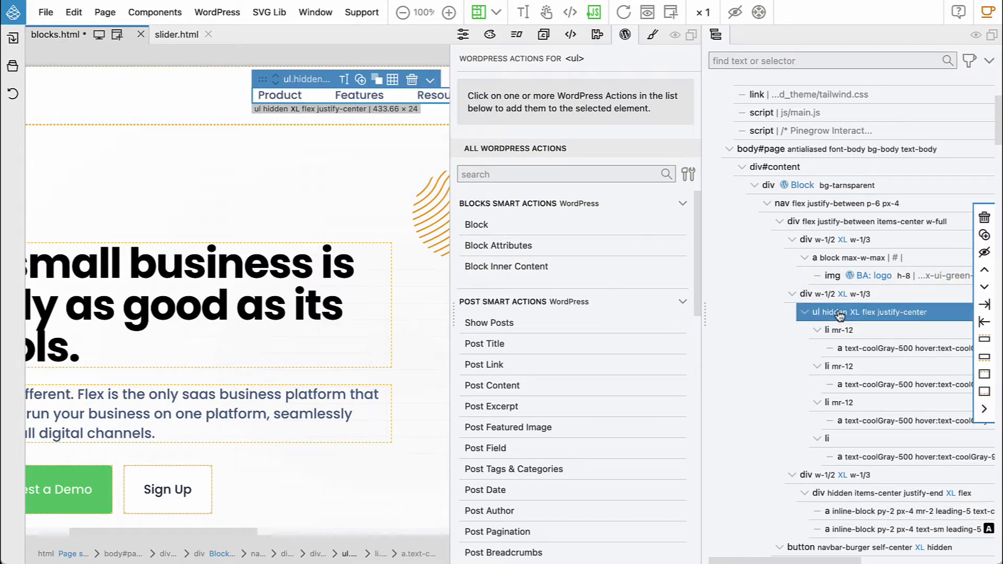
{"action": "mouse_move", "coordinate": [855, 355]}
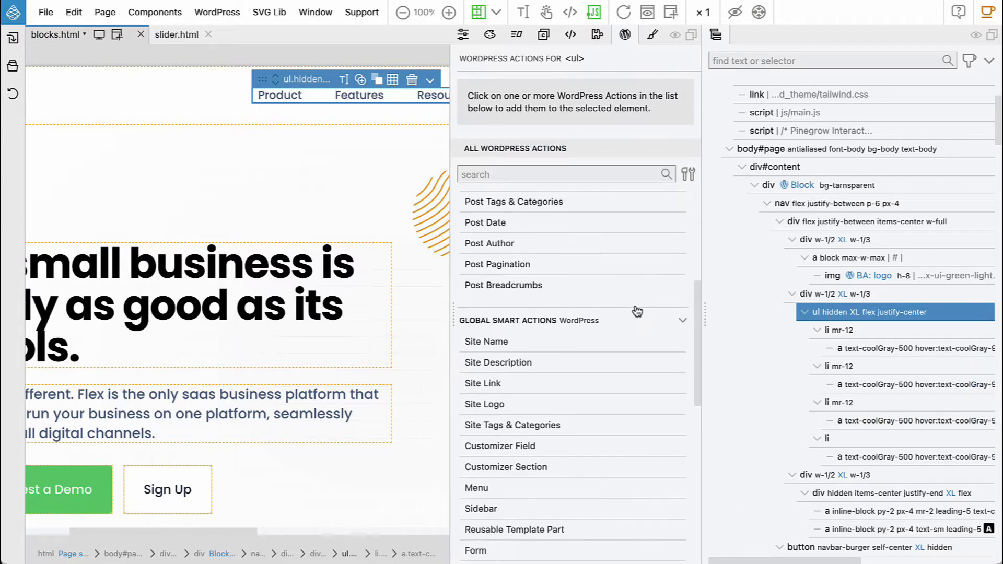
{"action": "scroll", "scroll_direction": "down", "scroll_amount": 3}
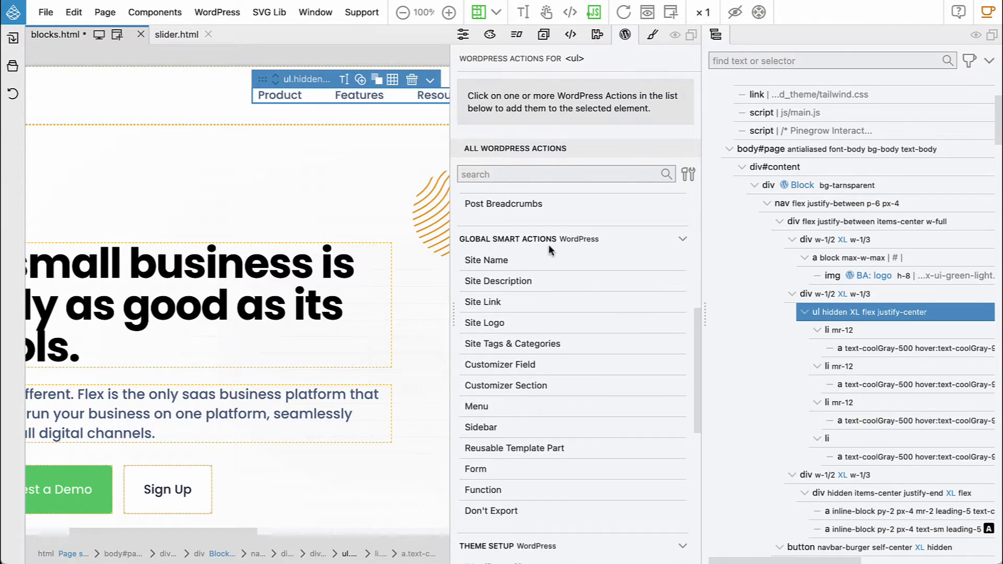
{"action": "left_click", "coordinate": [476, 406]}
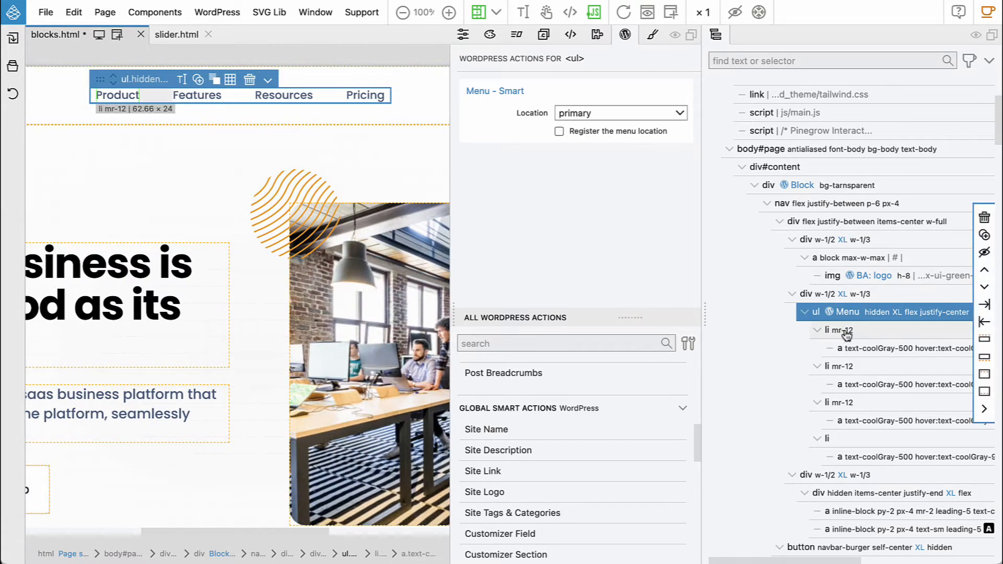
{"action": "left_click", "coordinate": [841, 331]}
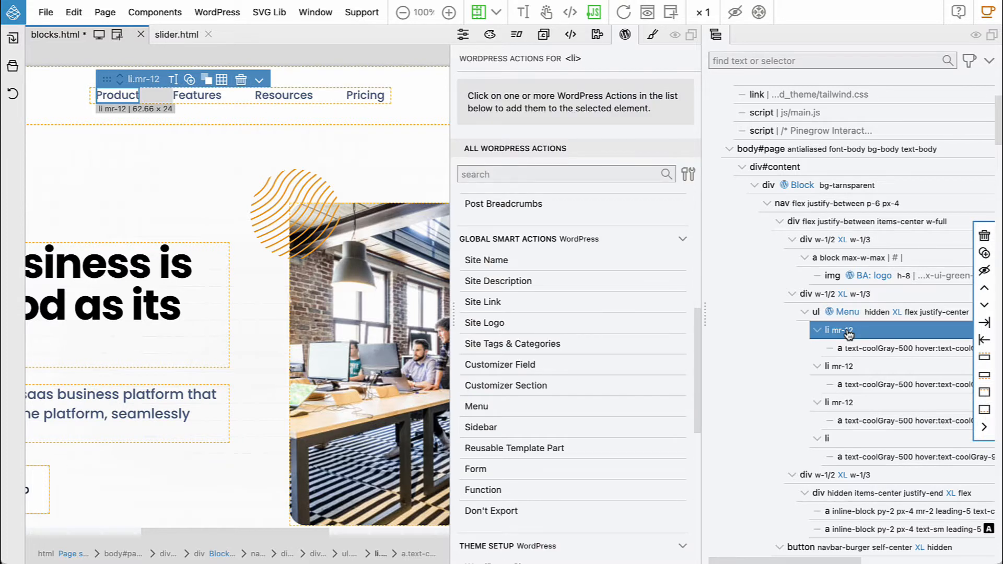
{"action": "left_click", "coordinate": [846, 311]}
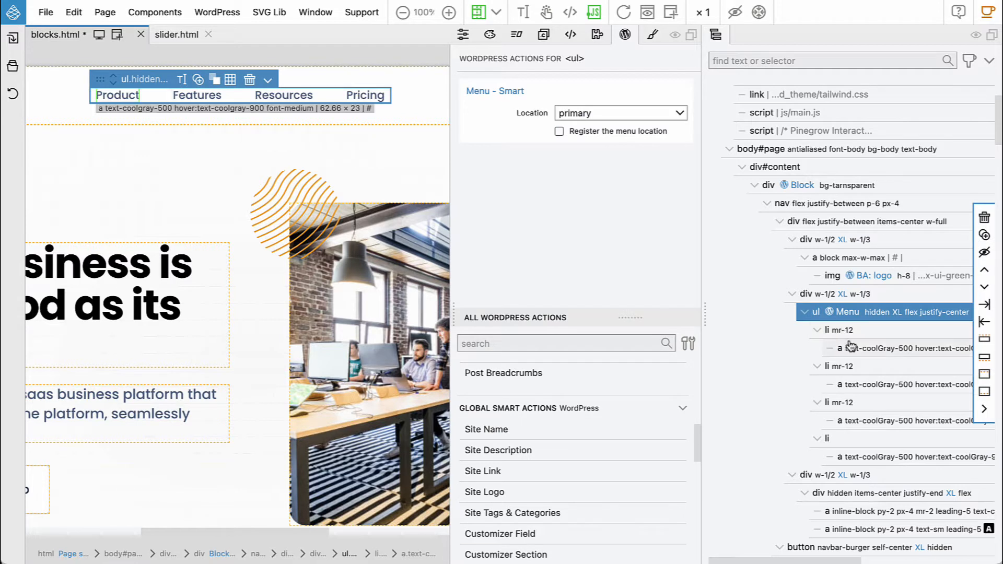
{"action": "mouse_move", "coordinate": [851, 335]}
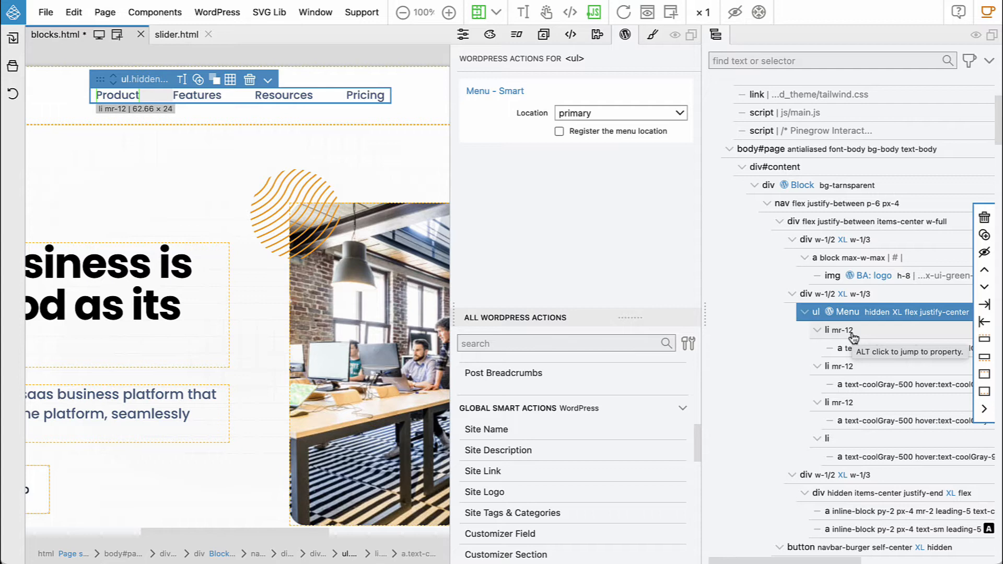
{"action": "mouse_move", "coordinate": [489, 273]}
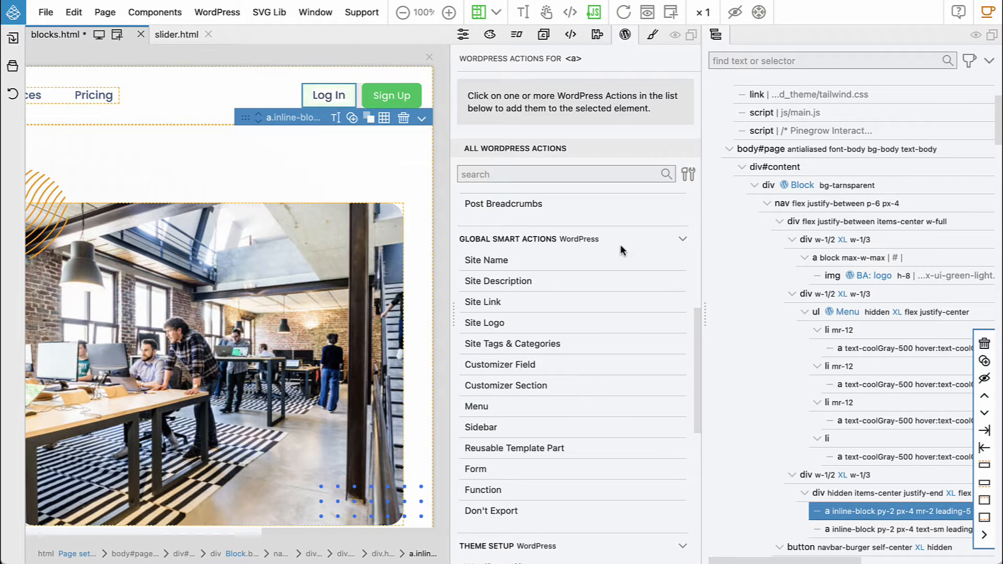
- Add an Href action to the Log In link, discarding a mistakenly added site link action
{"action": "left_click", "coordinate": [483, 302]}
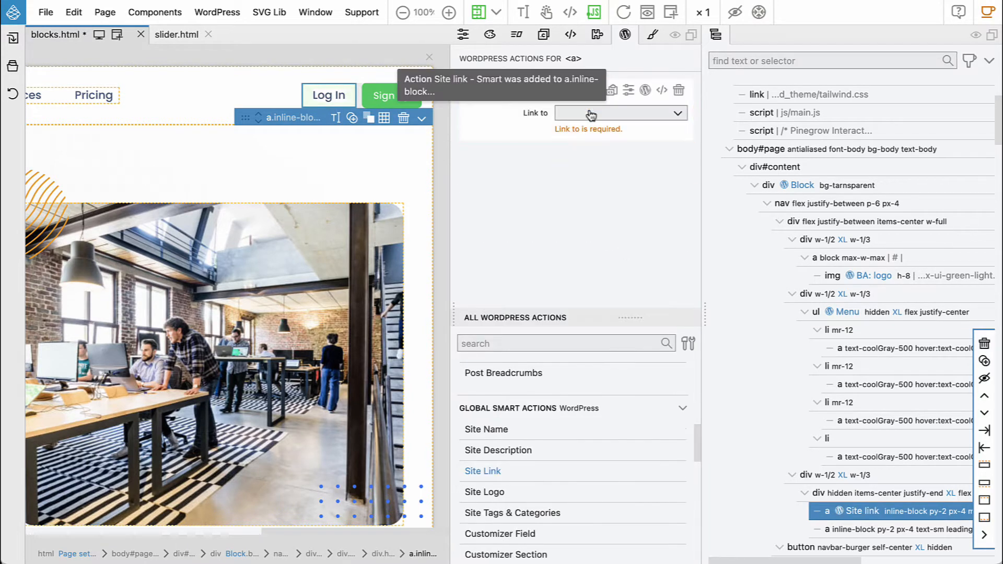
{"action": "left_click", "coordinate": [620, 113]}
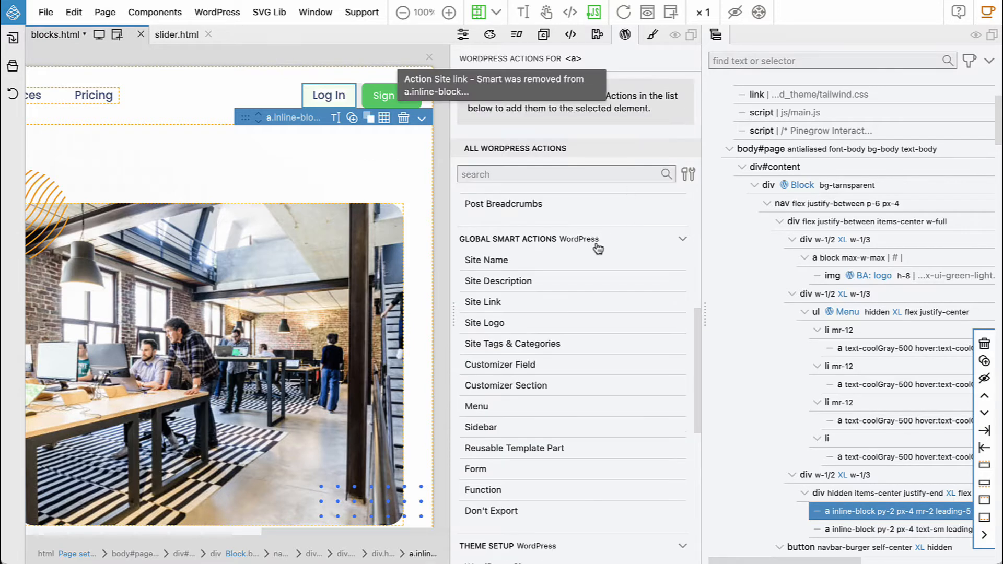
{"action": "type", "text": "h"}
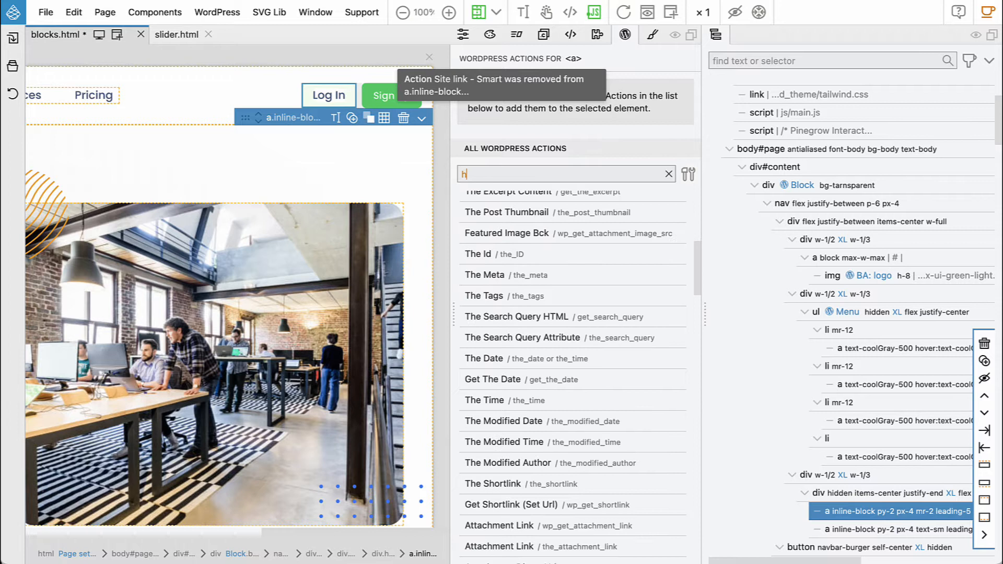
{"action": "type", "text": "re"}
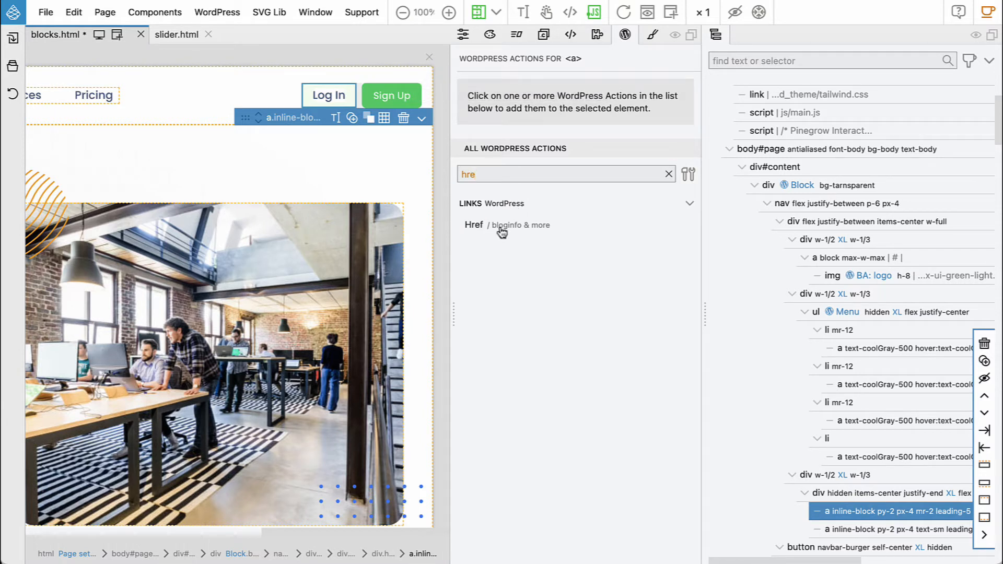
{"action": "left_click", "coordinate": [473, 225]}
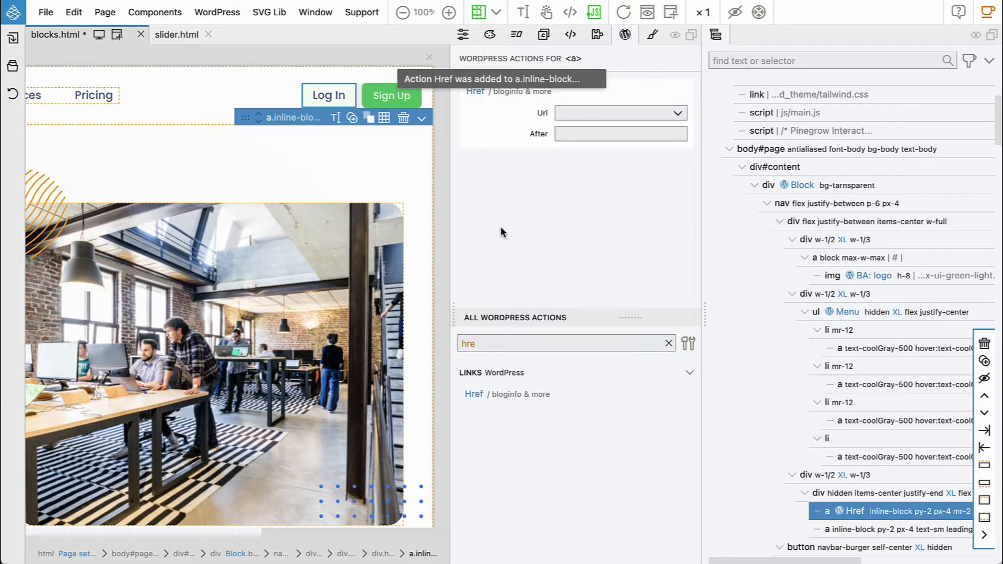
- Point the Log In Href to the Login url and move to the Sign Up link
{"action": "left_click", "coordinate": [619, 114]}
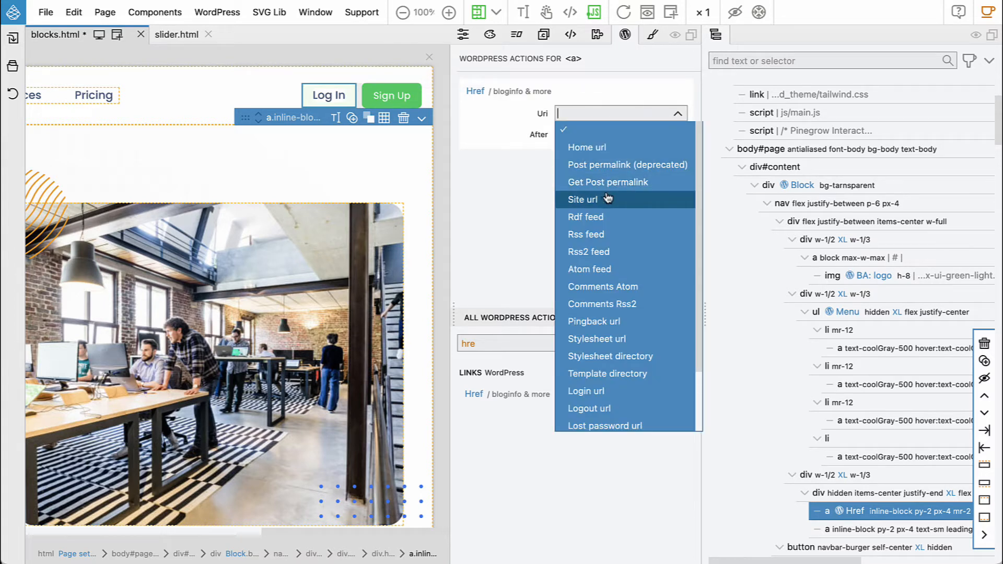
{"action": "mouse_move", "coordinate": [597, 391]}
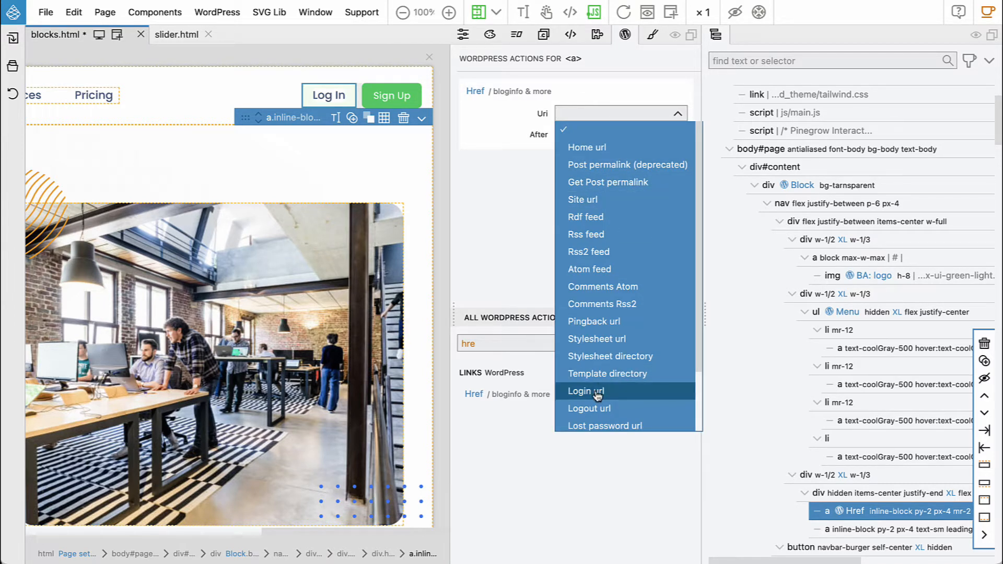
{"action": "left_click", "coordinate": [586, 391]}
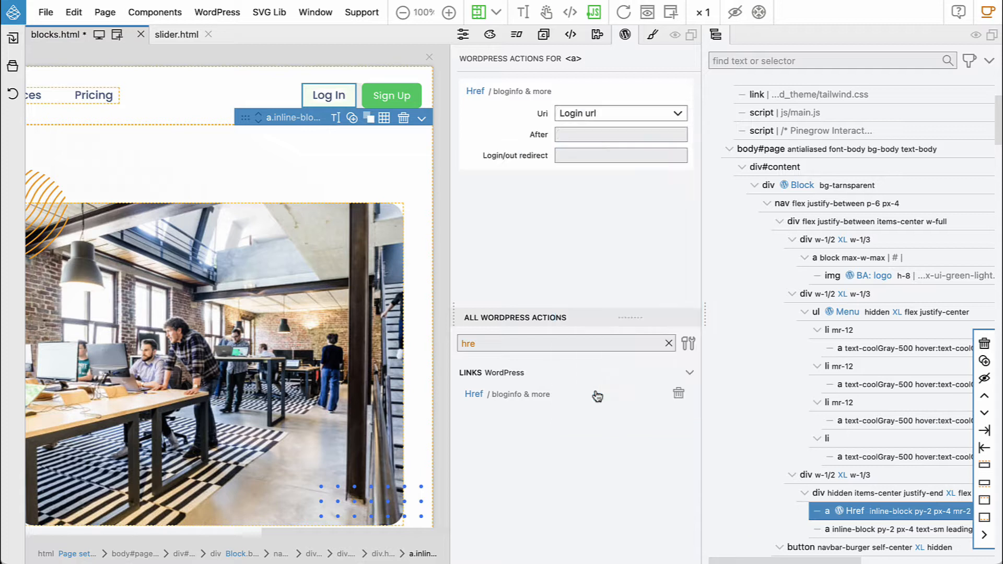
{"action": "left_click", "coordinate": [391, 95]}
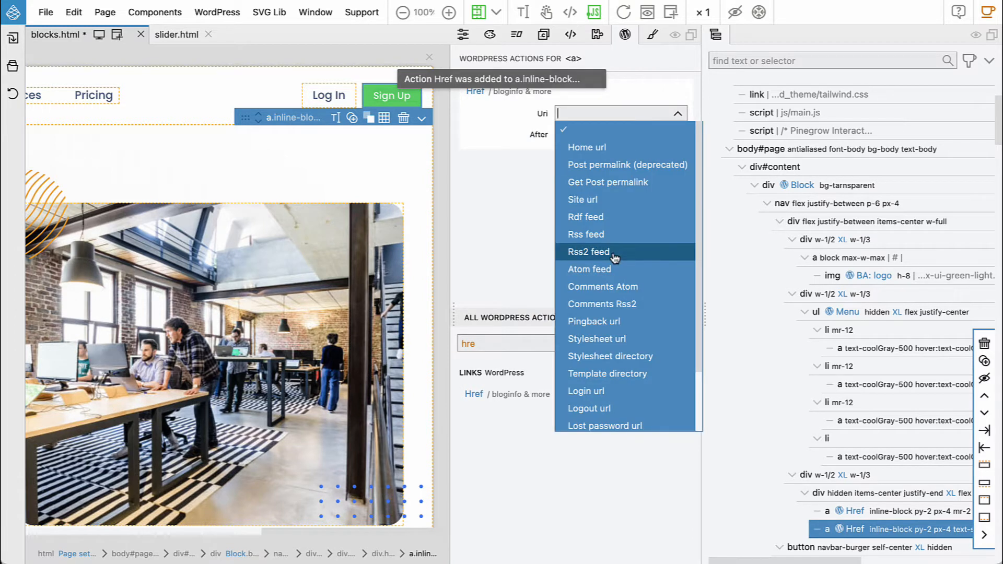
{"action": "scroll", "scroll_direction": "down", "scroll_amount": 3}
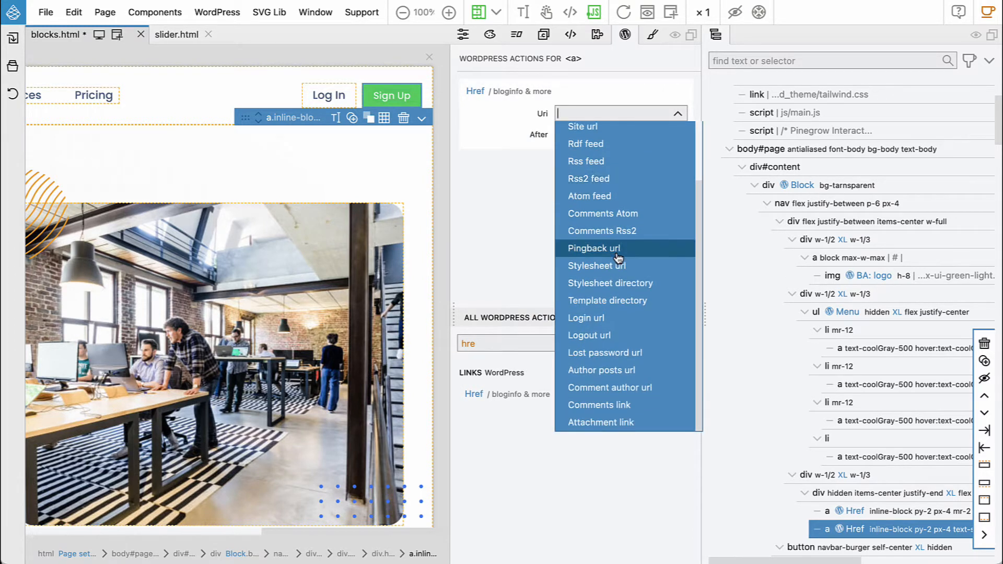
{"action": "mouse_move", "coordinate": [547, 327]}
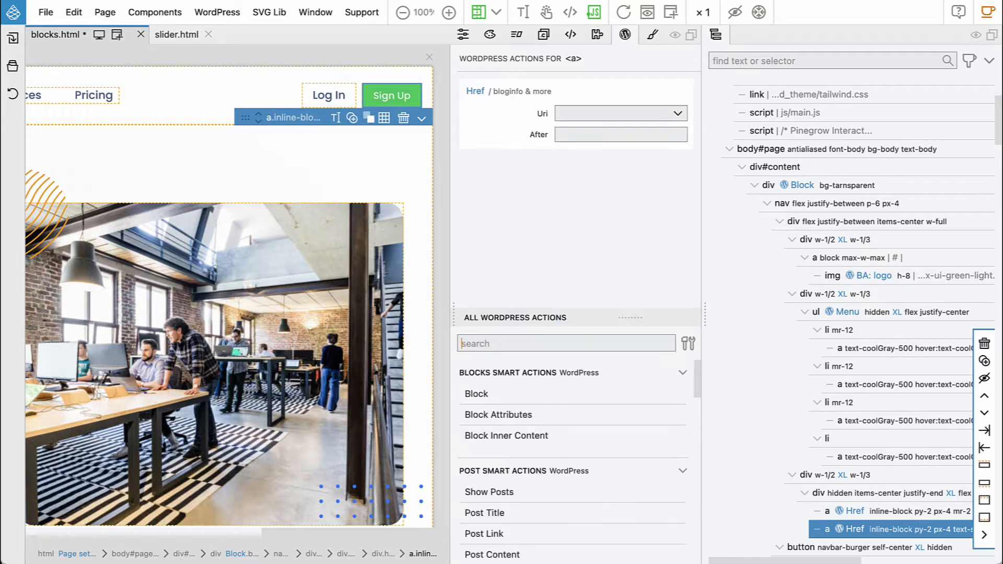
- Replace Sign Up's Href with the Site Admin / Register Link action from USERS
{"action": "type", "text": "regi"}
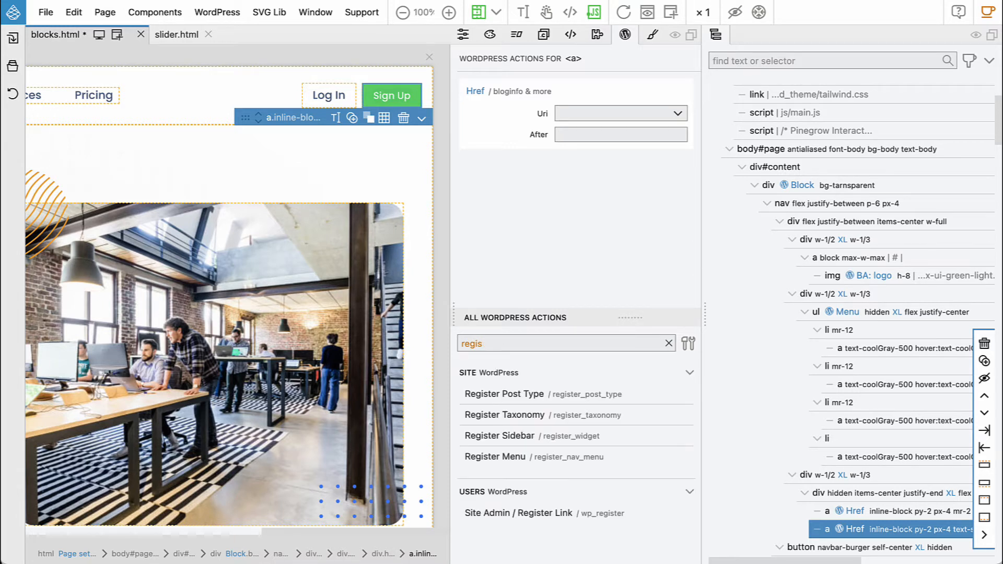
{"action": "type", "text": "s"}
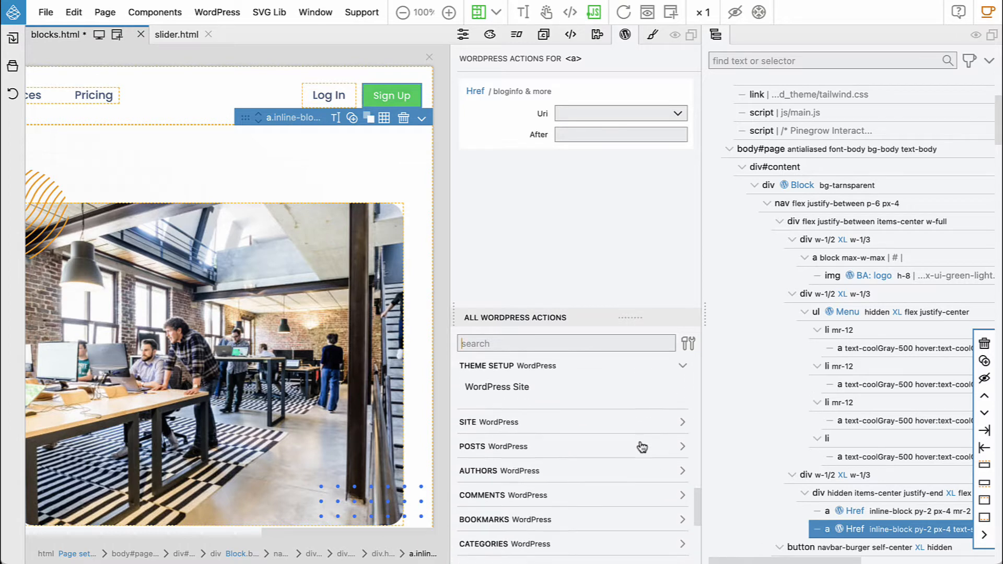
{"action": "scroll", "scroll_direction": "down", "scroll_amount": 3}
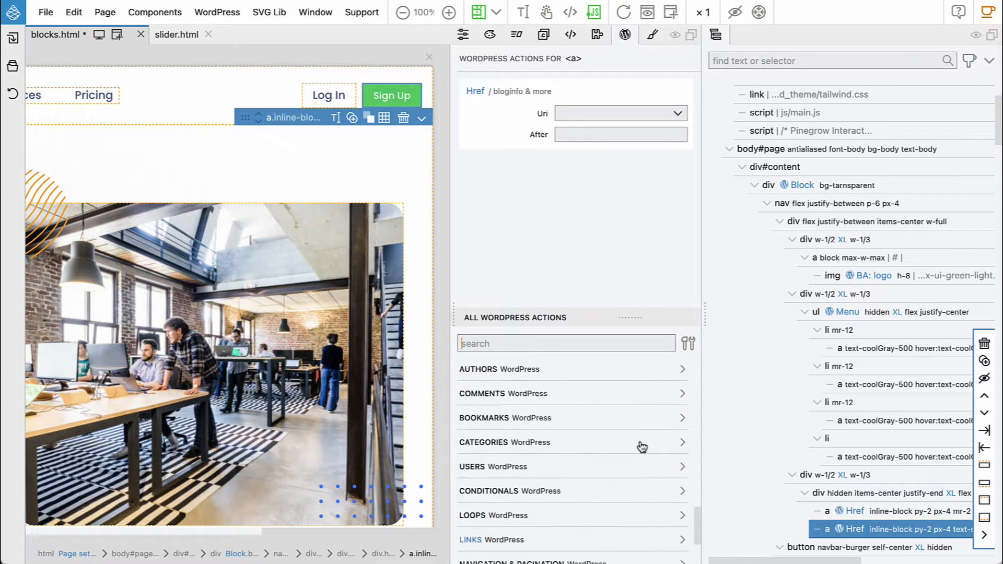
{"action": "scroll", "scroll_direction": "down", "scroll_amount": 3}
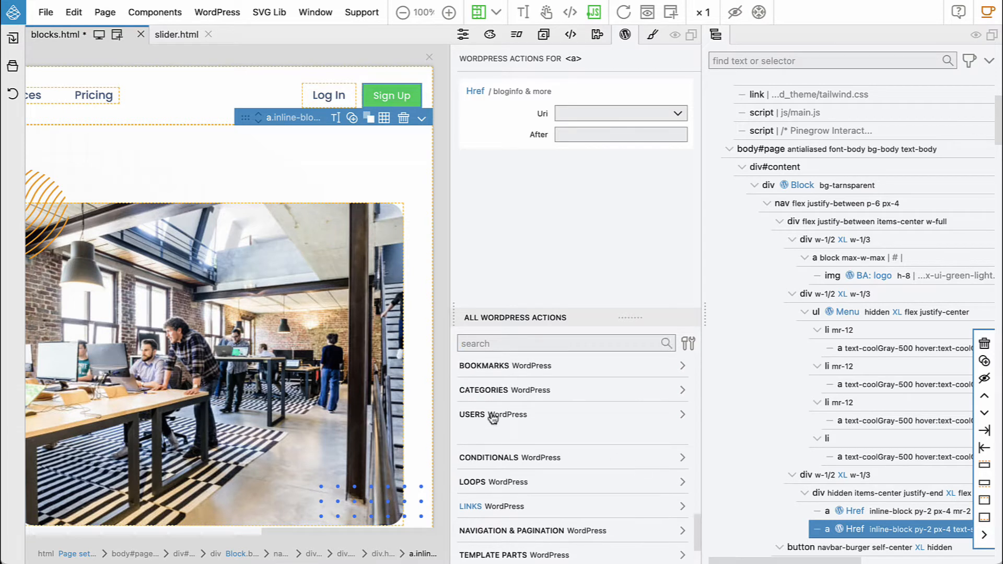
{"action": "left_click", "coordinate": [492, 414]}
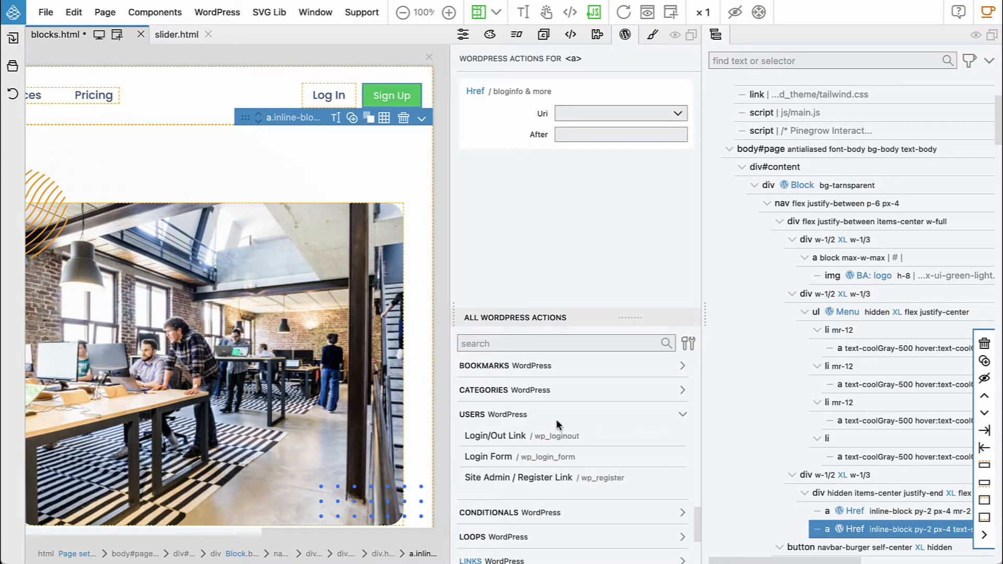
{"action": "mouse_move", "coordinate": [546, 485]}
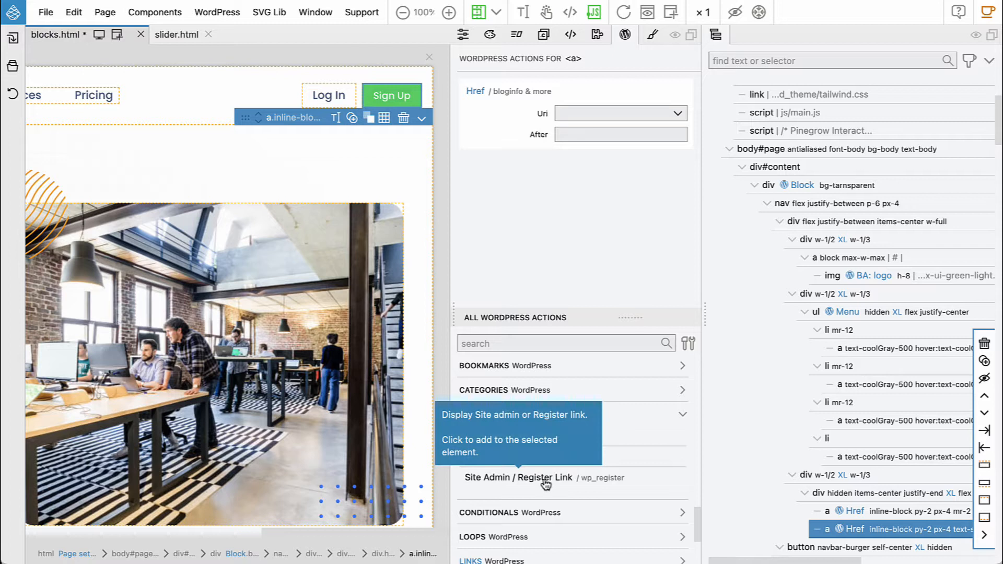
{"action": "left_click", "coordinate": [518, 478]}
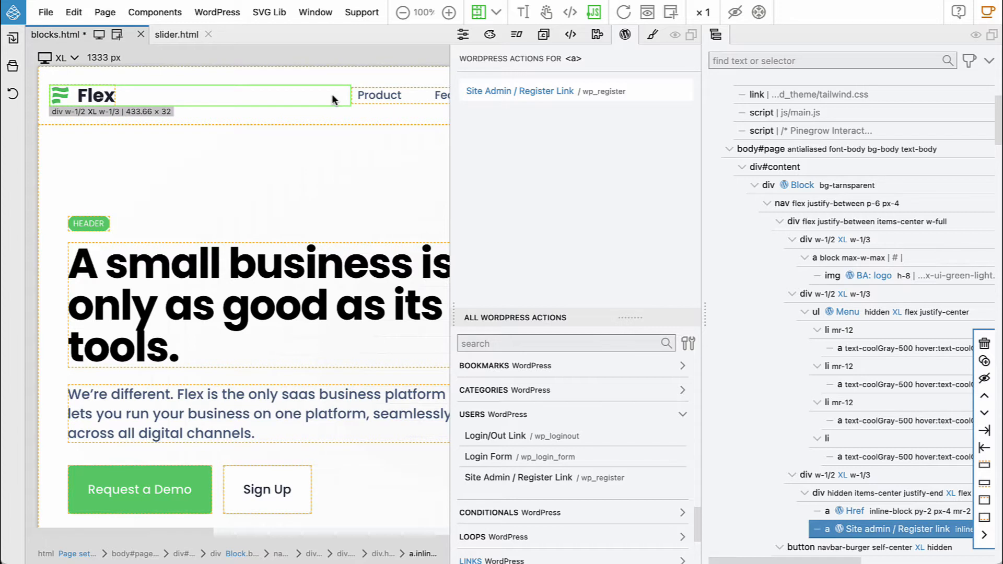
{"action": "mouse_move", "coordinate": [292, 103]}
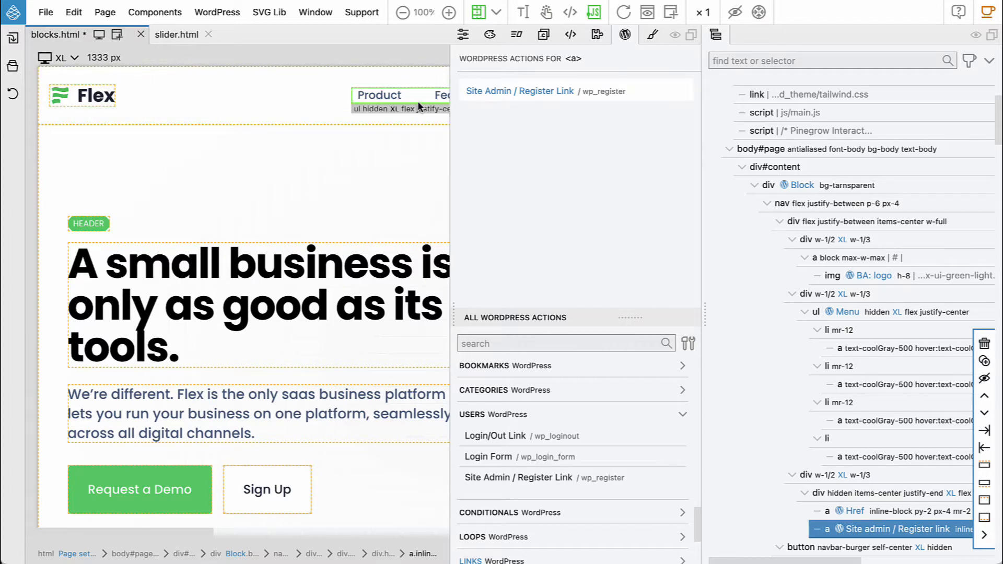
- Fit the page to the canvas, adjust the preview, then set zoom to 100%
{"action": "left_click", "coordinate": [425, 12]}
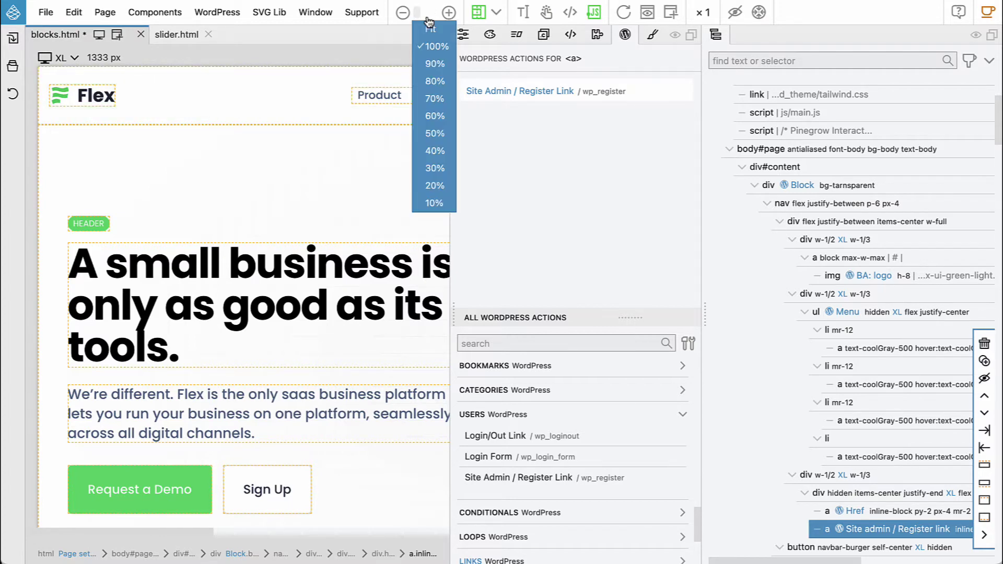
{"action": "left_click", "coordinate": [432, 21]}
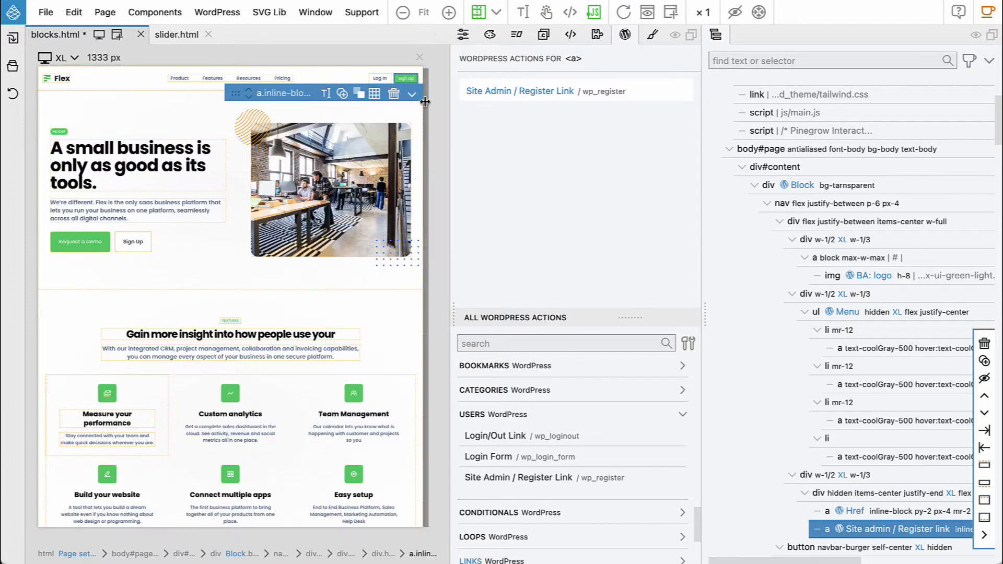
{"action": "left_click_drag", "start_coordinate": [425, 102], "coordinate": [327, 110]}
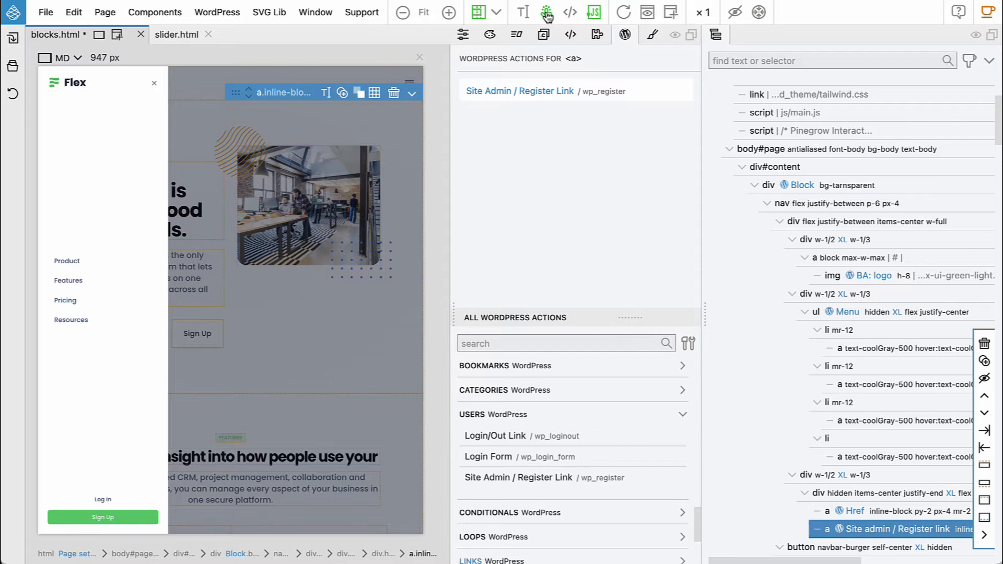
{"action": "left_click", "coordinate": [424, 12]}
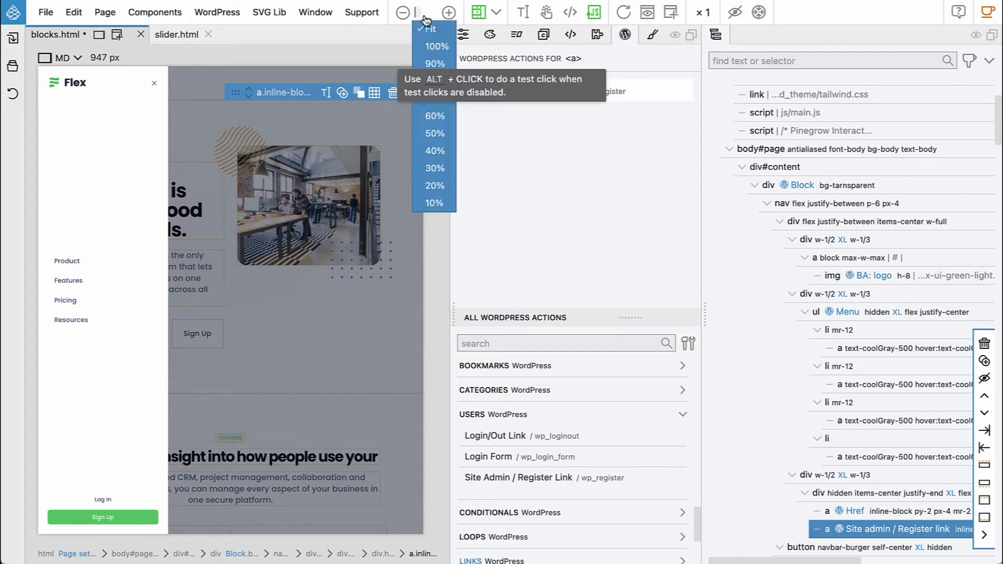
{"action": "left_click", "coordinate": [434, 47]}
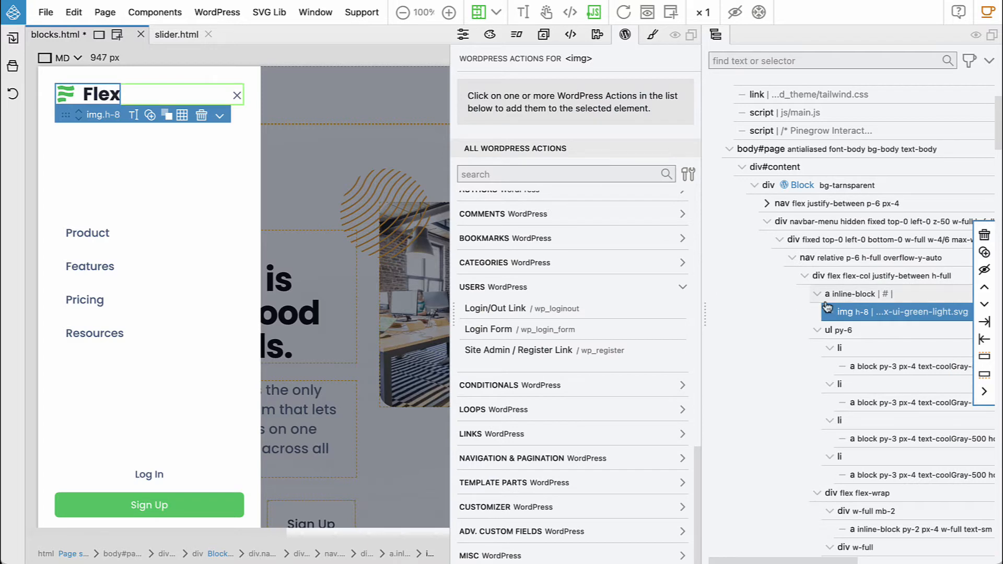
{"action": "mouse_move", "coordinate": [853, 298]}
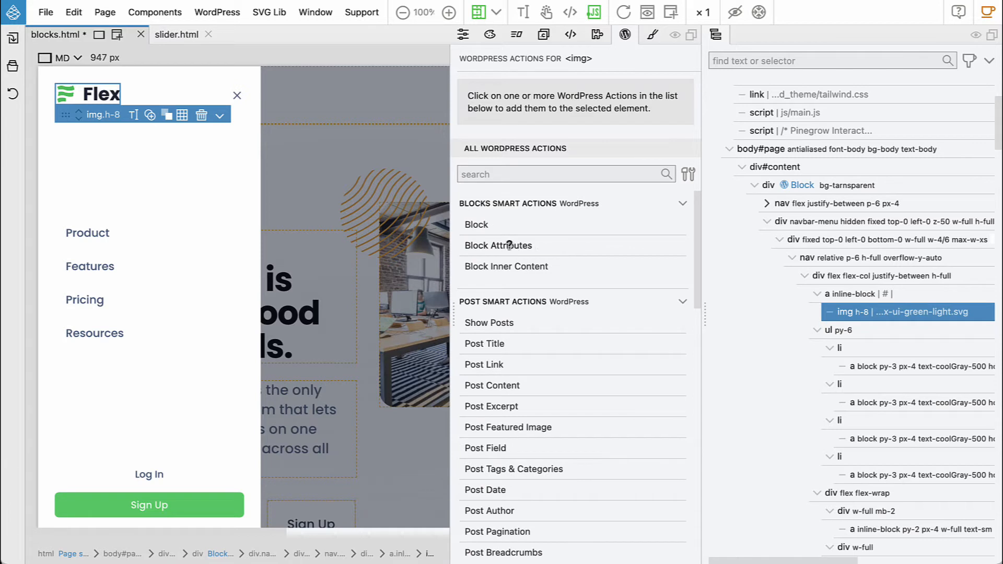
- Add a Block Attributes action to the mobile menu logo with attribute id logo
{"action": "left_click", "coordinate": [498, 245]}
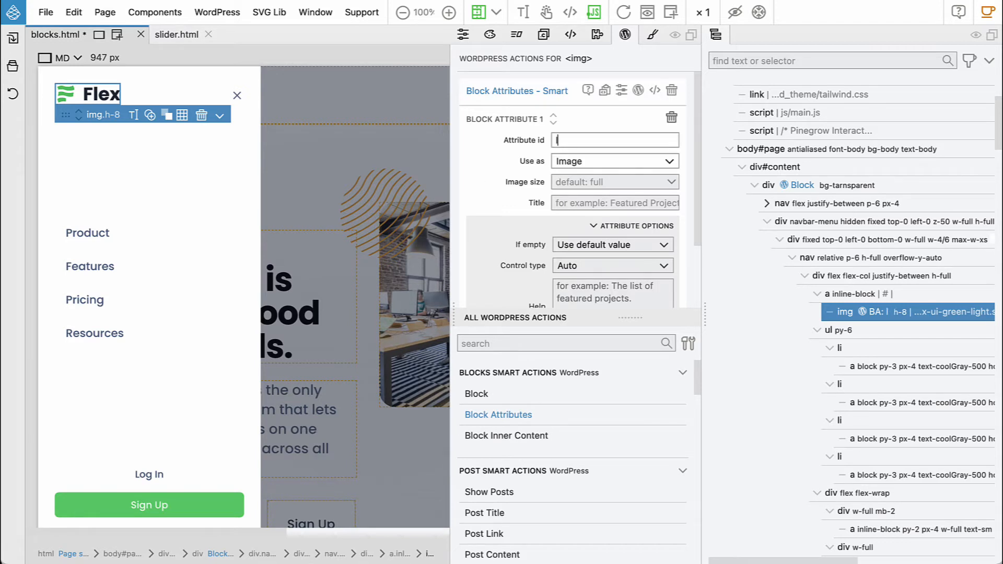
{"action": "type", "text": "logo"}
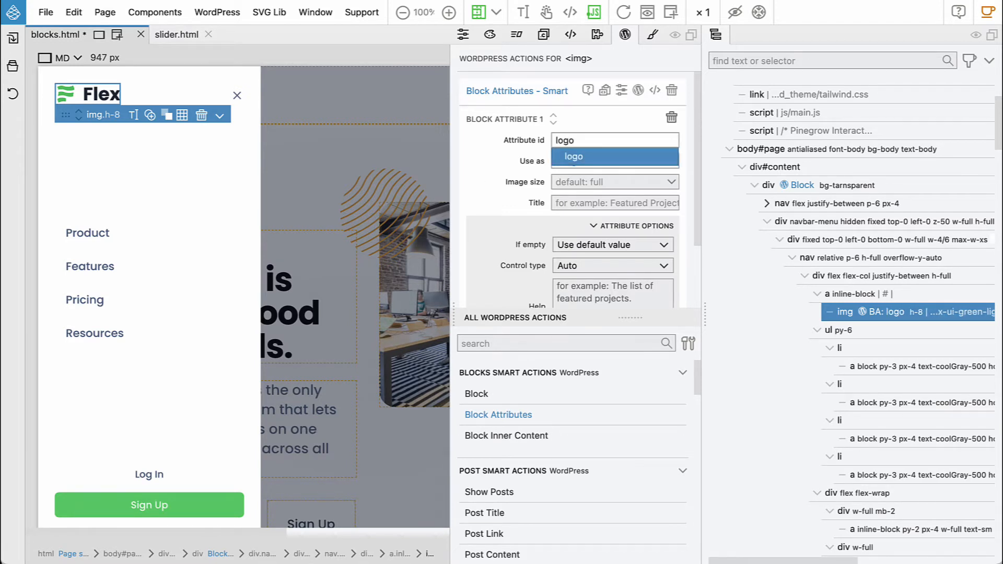
{"action": "left_click", "coordinate": [573, 156]}
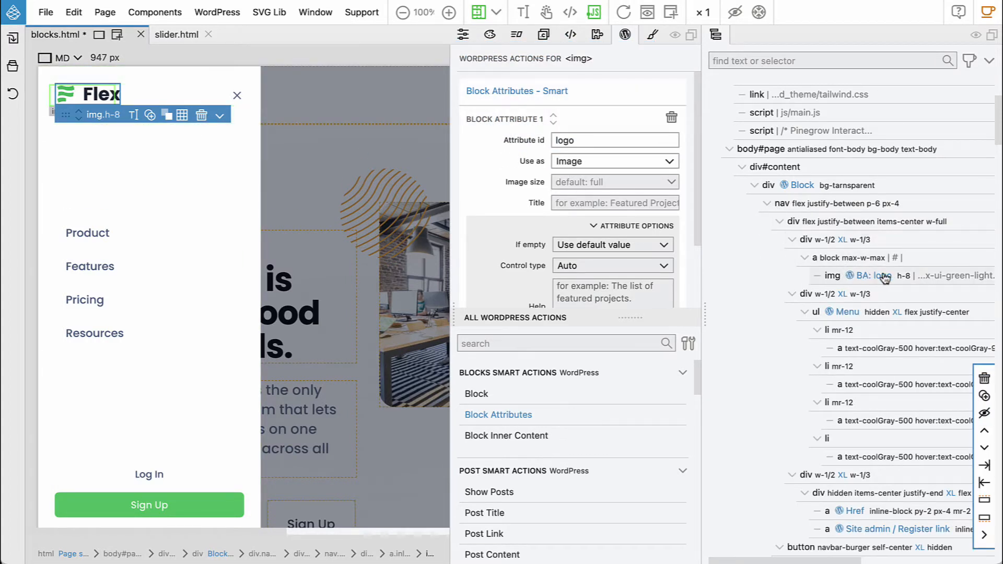
{"action": "mouse_move", "coordinate": [877, 276]}
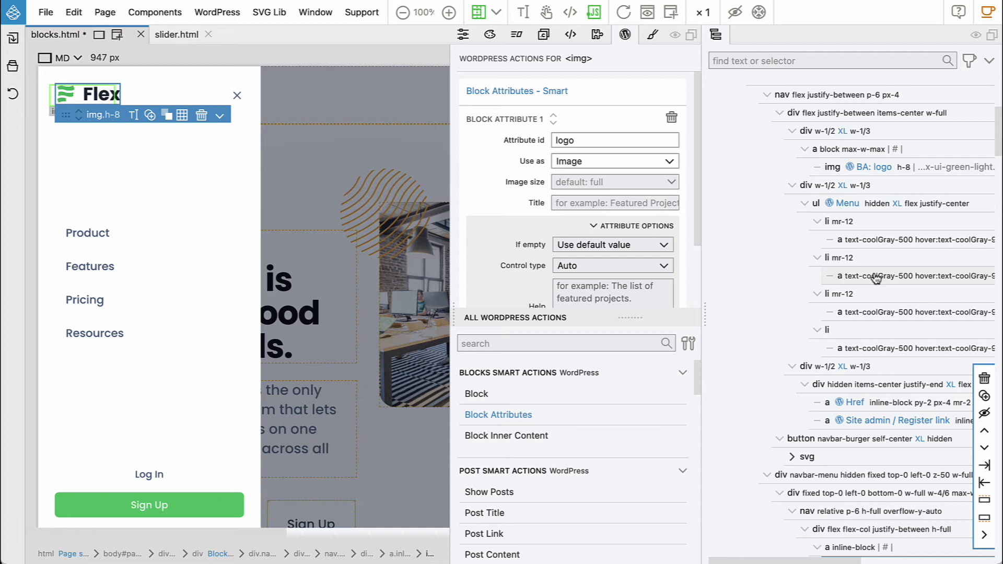
{"action": "mouse_move", "coordinate": [876, 276]}
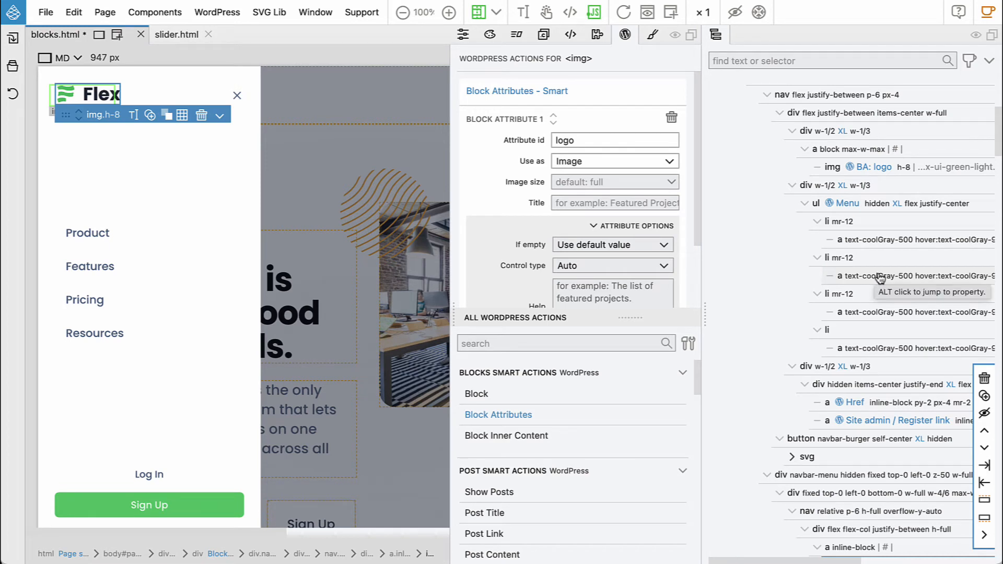
{"action": "mouse_move", "coordinate": [538, 139]}
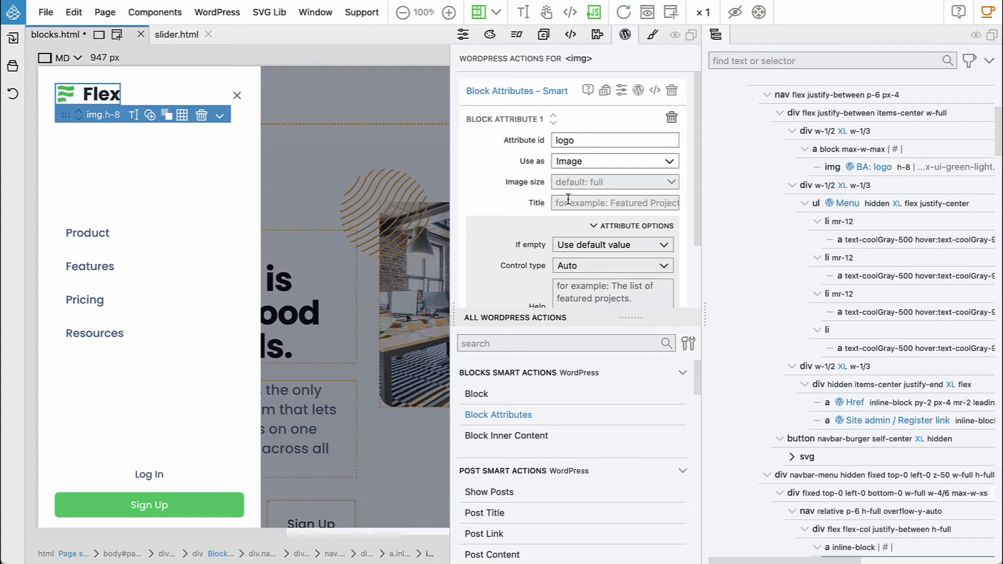
{"action": "type", "text": "Lo"}
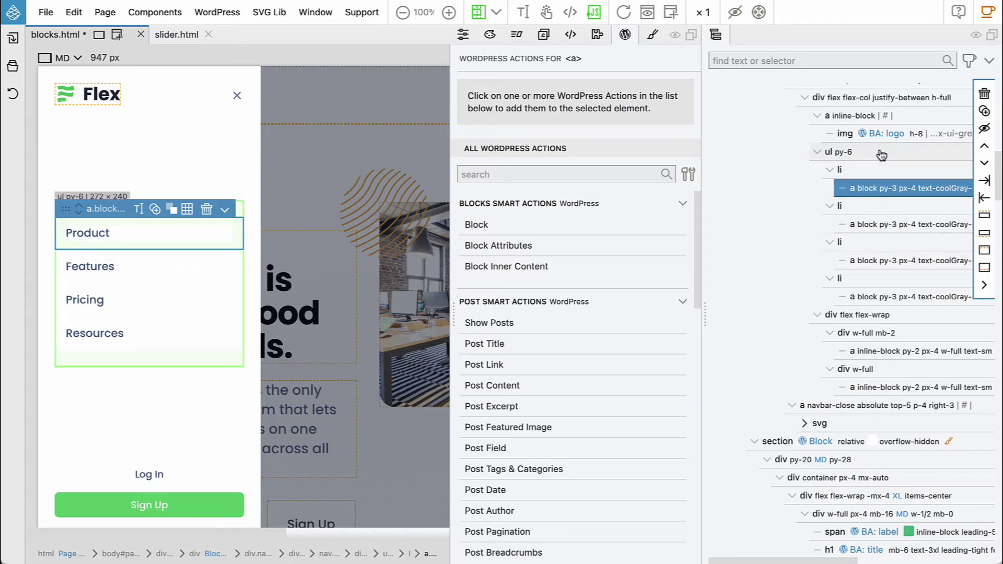
- Add a WordPress Menu action with location primary to the ul.py-6 link list
{"action": "left_click", "coordinate": [834, 152]}
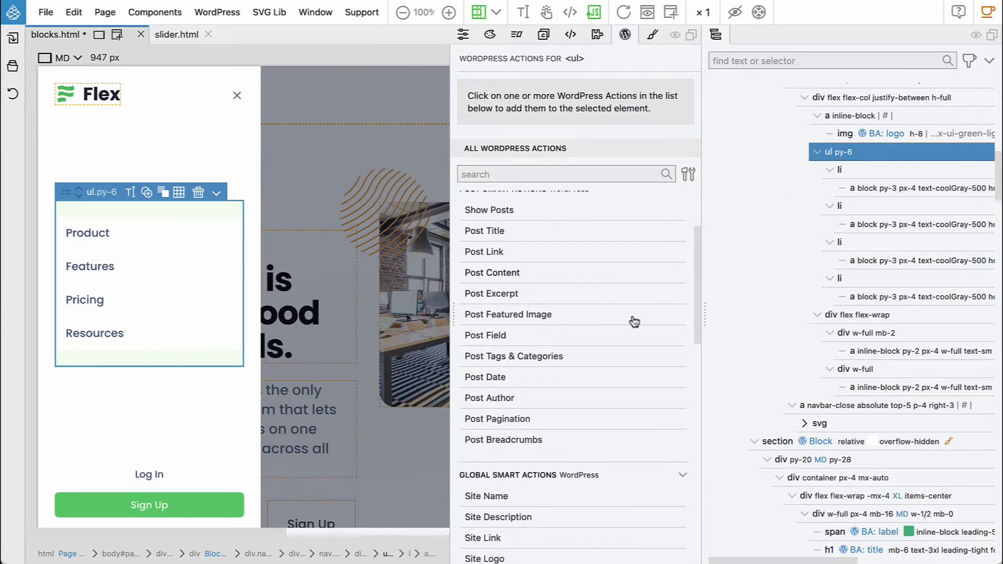
{"action": "scroll", "scroll_direction": "down", "scroll_amount": 3}
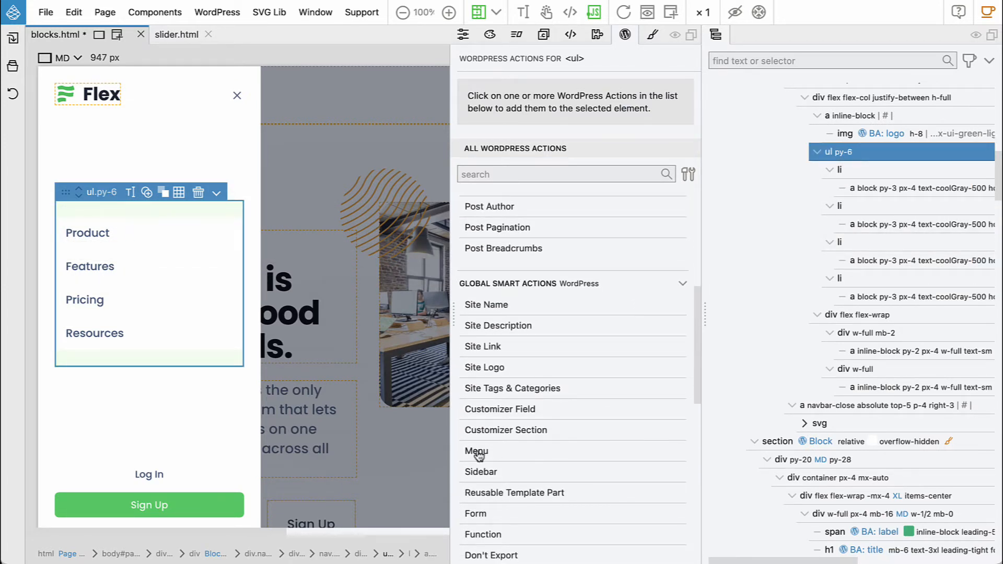
{"action": "left_click", "coordinate": [476, 451]}
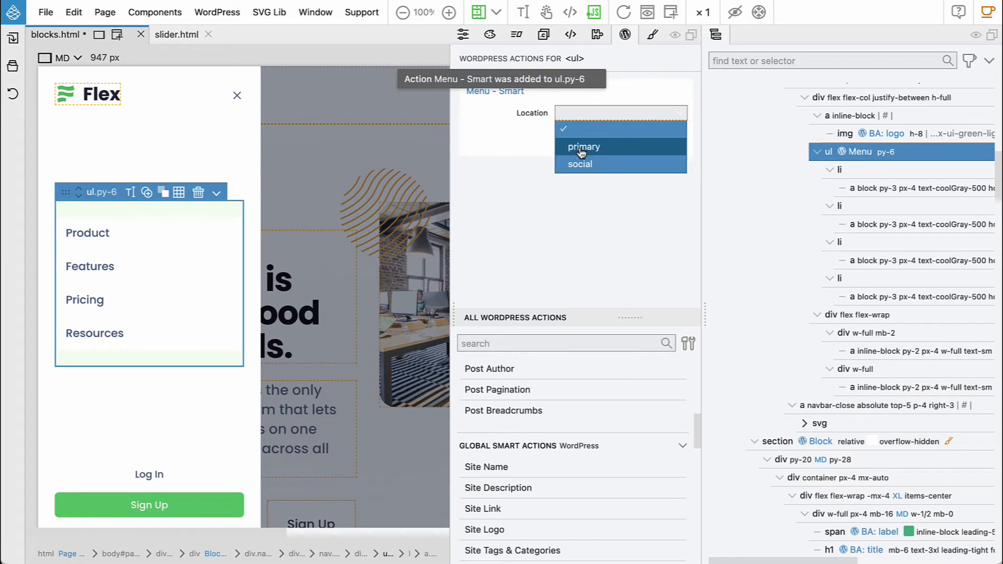
{"action": "left_click", "coordinate": [583, 147]}
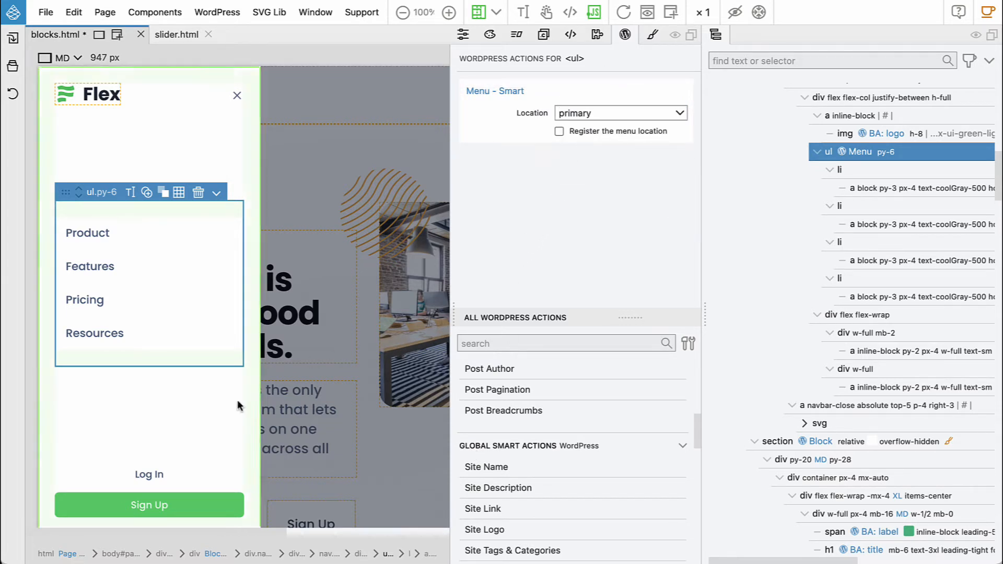
{"action": "left_click", "coordinate": [149, 474]}
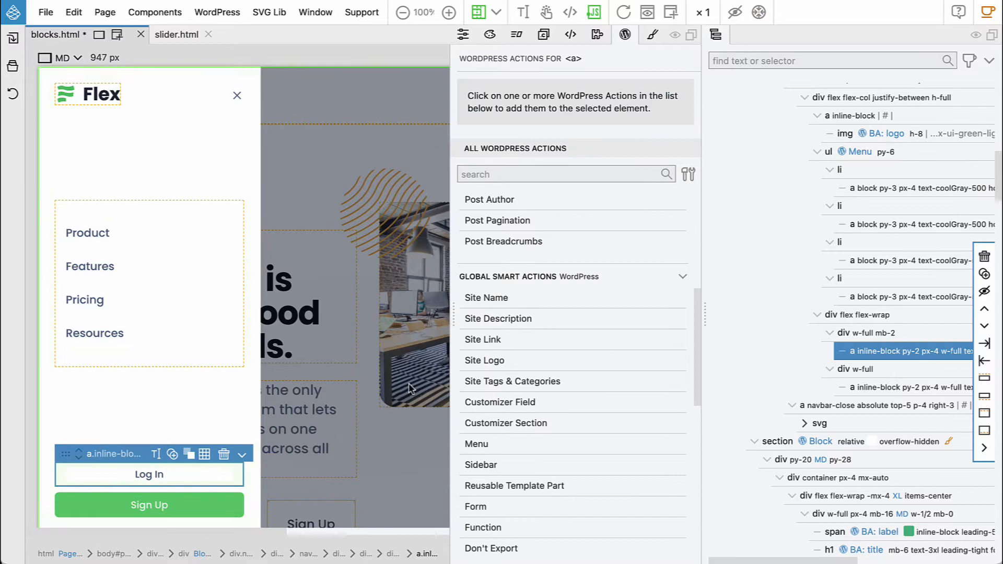
{"action": "mouse_move", "coordinate": [547, 288]}
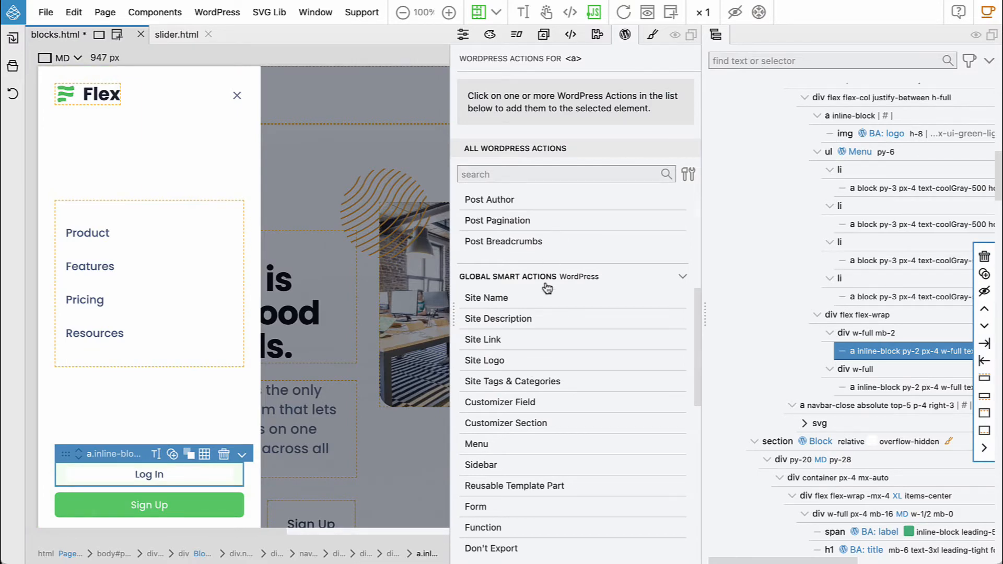
- Point mobile Log In to the WordPress login URL and give Sign Up a Site Admin / Register link
{"action": "scroll", "scroll_direction": "down", "scroll_amount": 3}
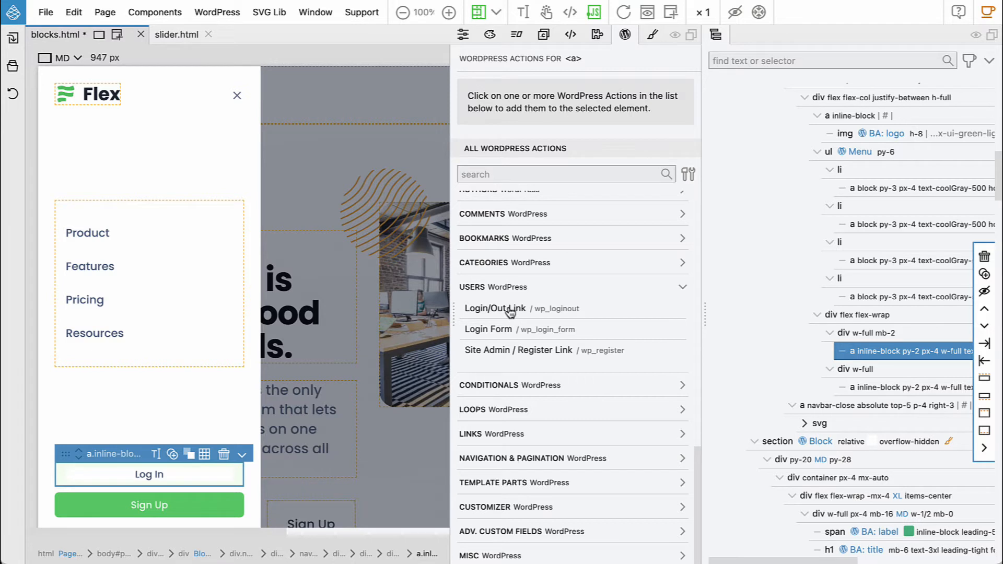
{"action": "mouse_move", "coordinate": [509, 312]}
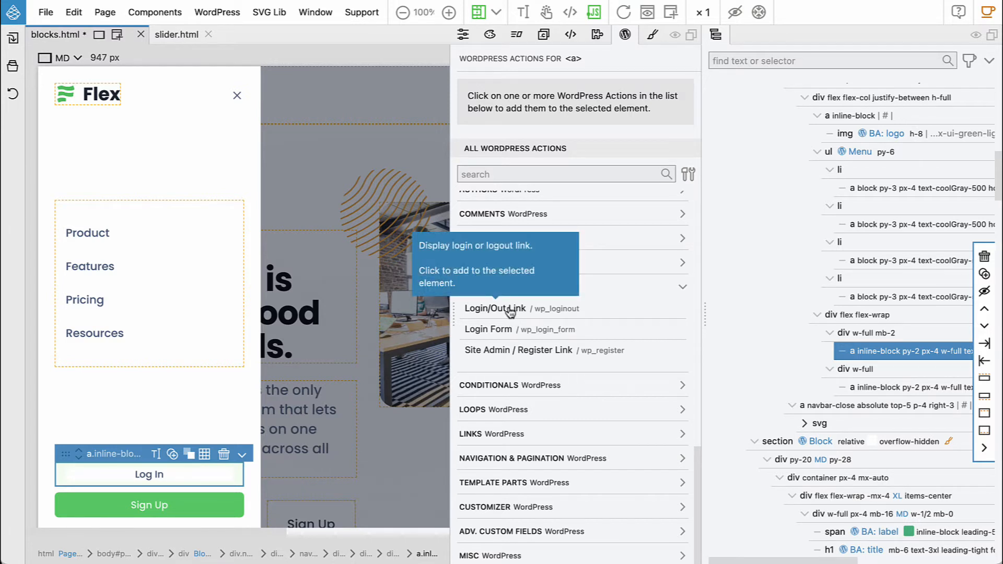
{"action": "left_click", "coordinate": [494, 308]}
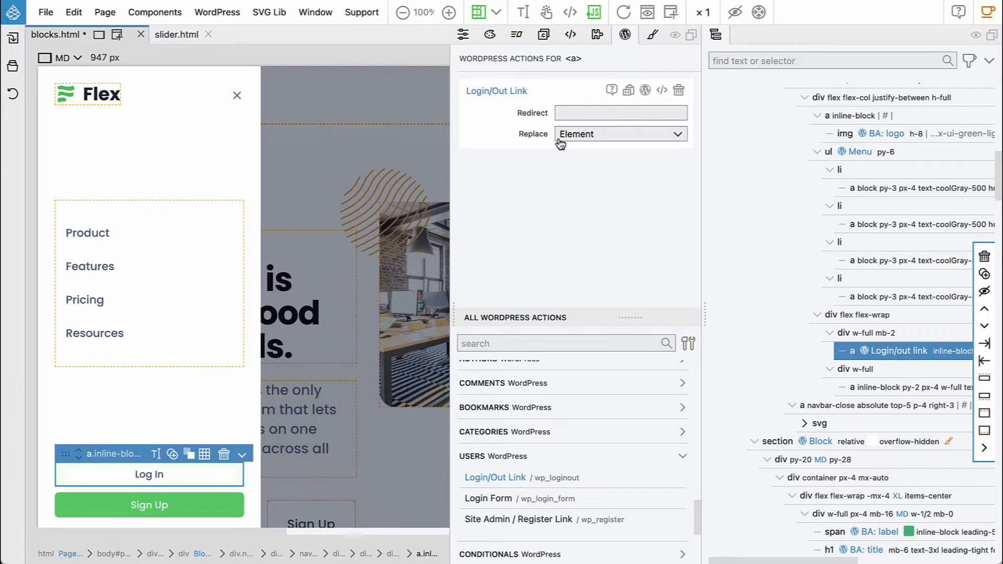
{"action": "mouse_move", "coordinate": [661, 100]}
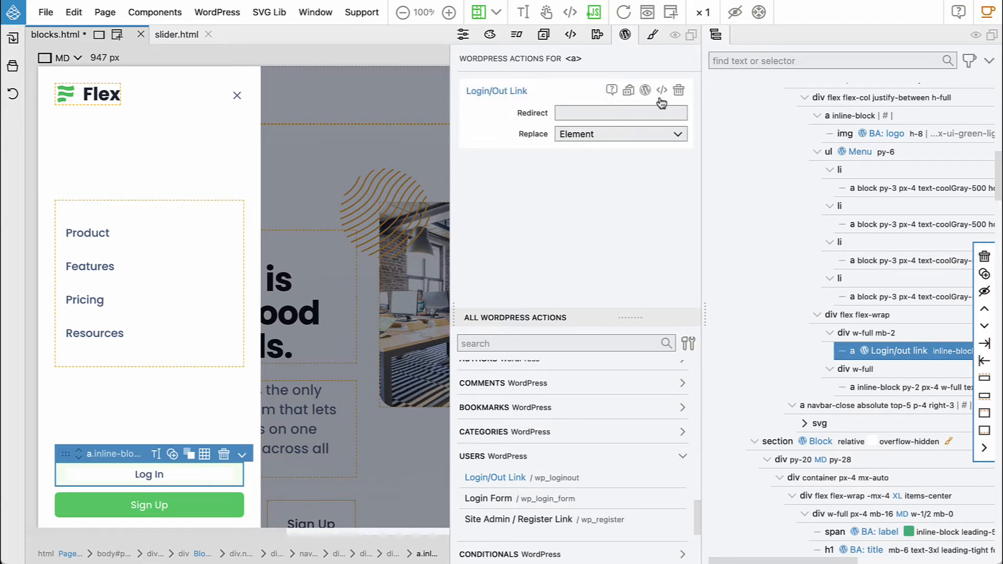
{"action": "left_click", "coordinate": [679, 89]}
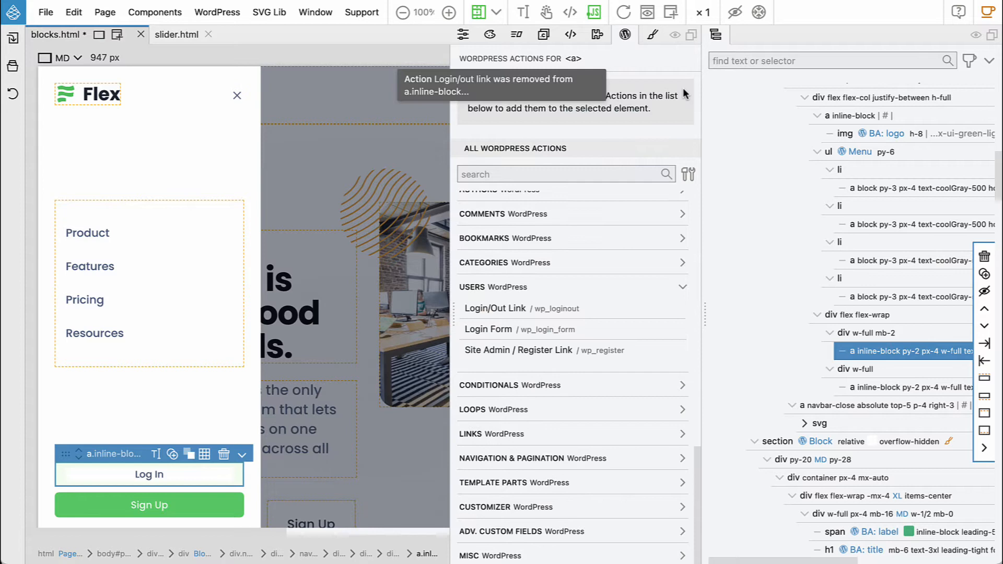
{"action": "mouse_move", "coordinate": [109, 483]}
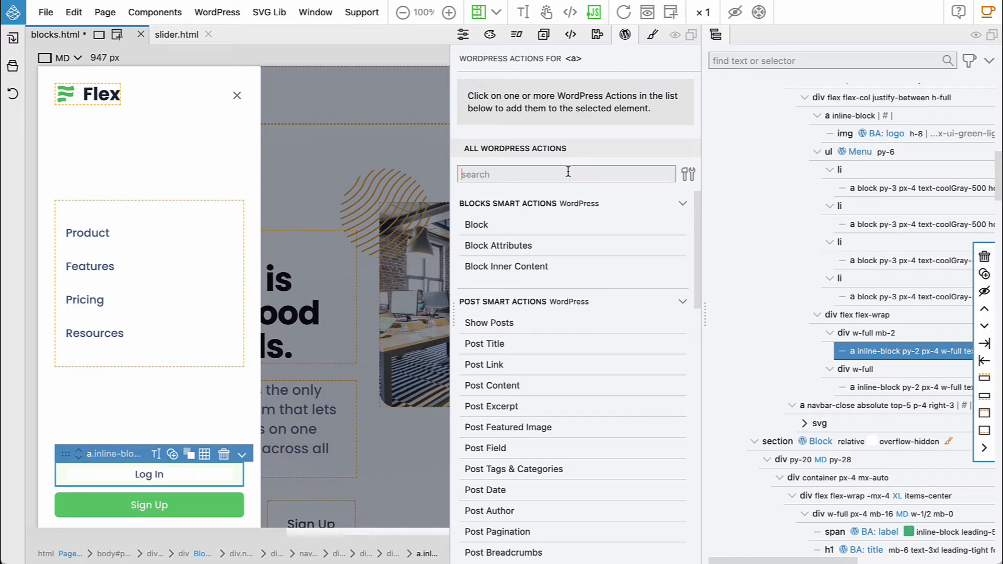
{"action": "type", "text": "href"}
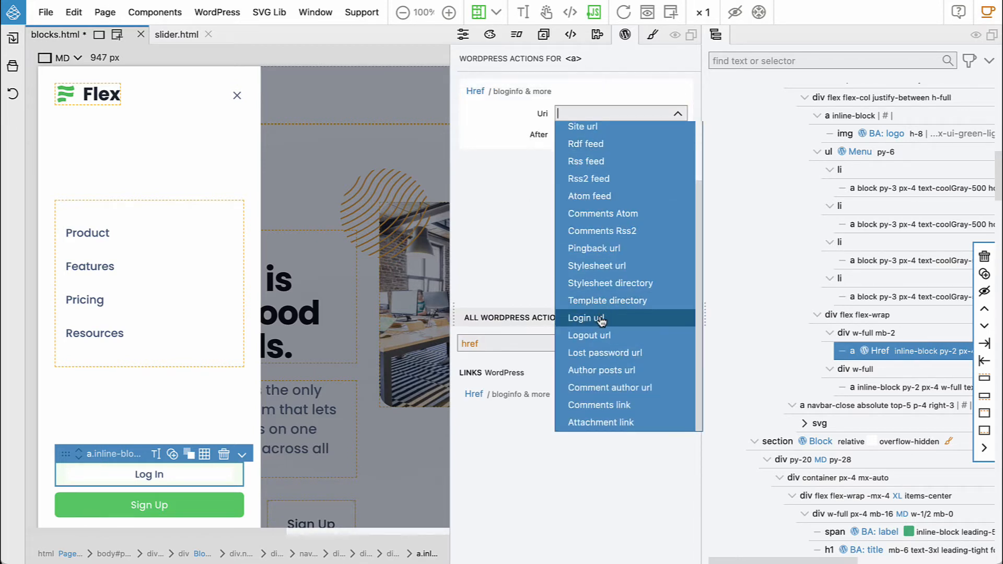
{"action": "left_click", "coordinate": [586, 318]}
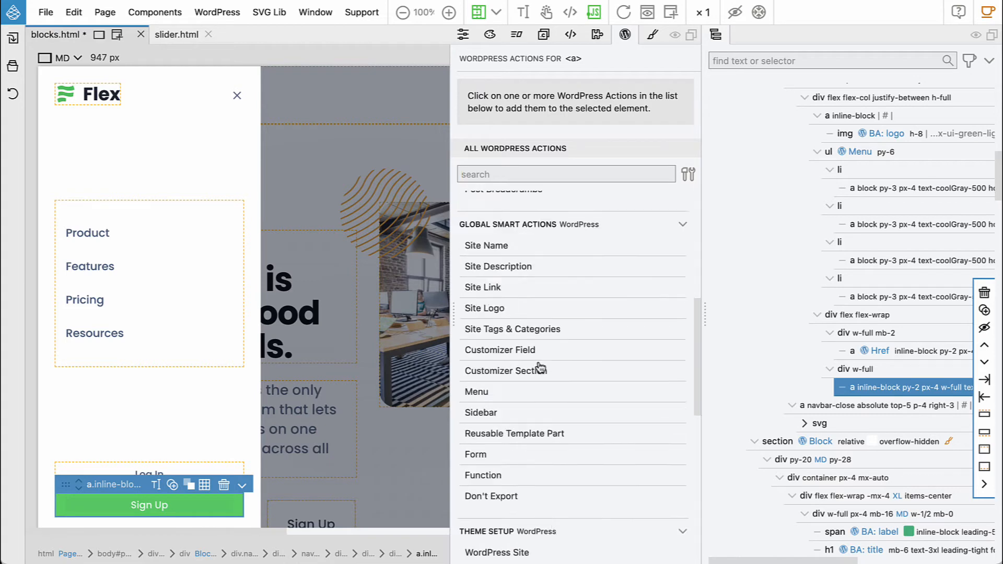
{"action": "scroll", "scroll_direction": "down", "scroll_amount": 3}
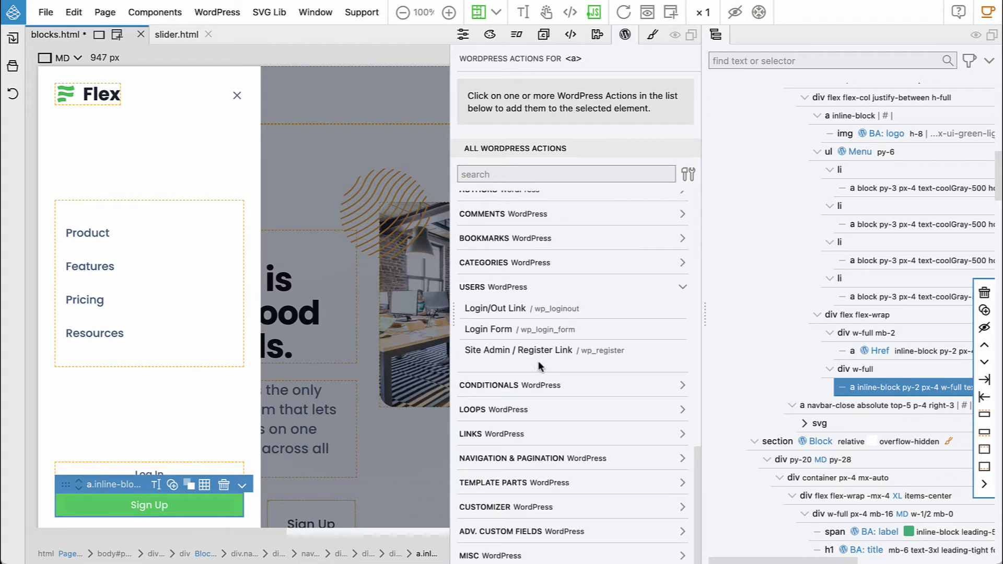
{"action": "left_click", "coordinate": [518, 350]}
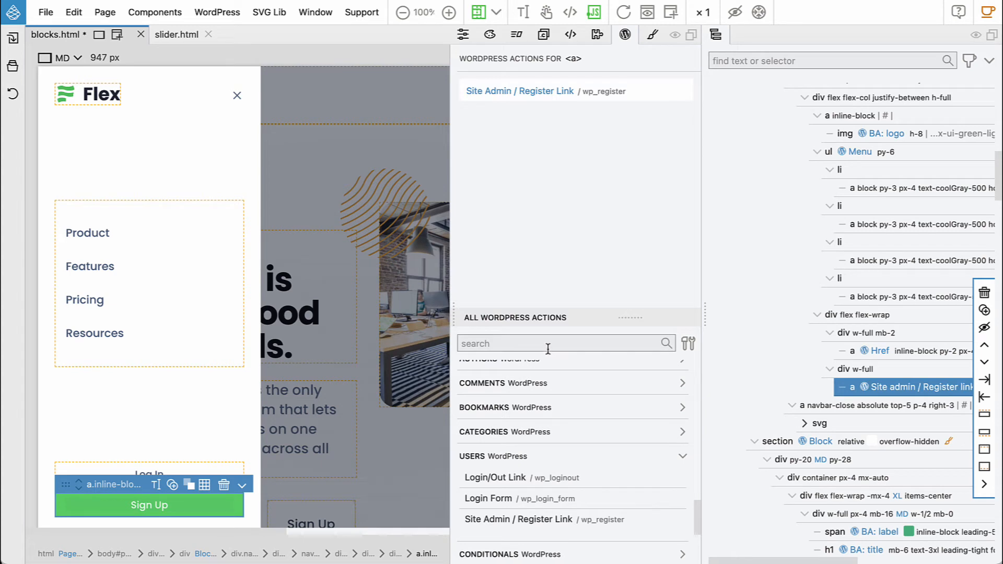
{"action": "mouse_move", "coordinate": [458, 294]}
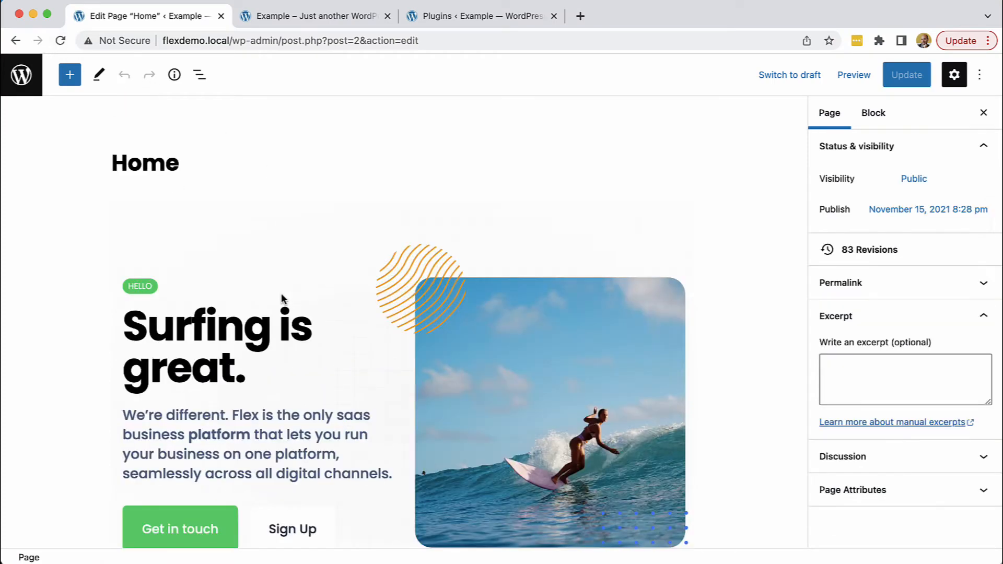
- Insert the Flex Website Blocks Navigation block at the top of the Home page
{"action": "left_click", "coordinate": [70, 75]}
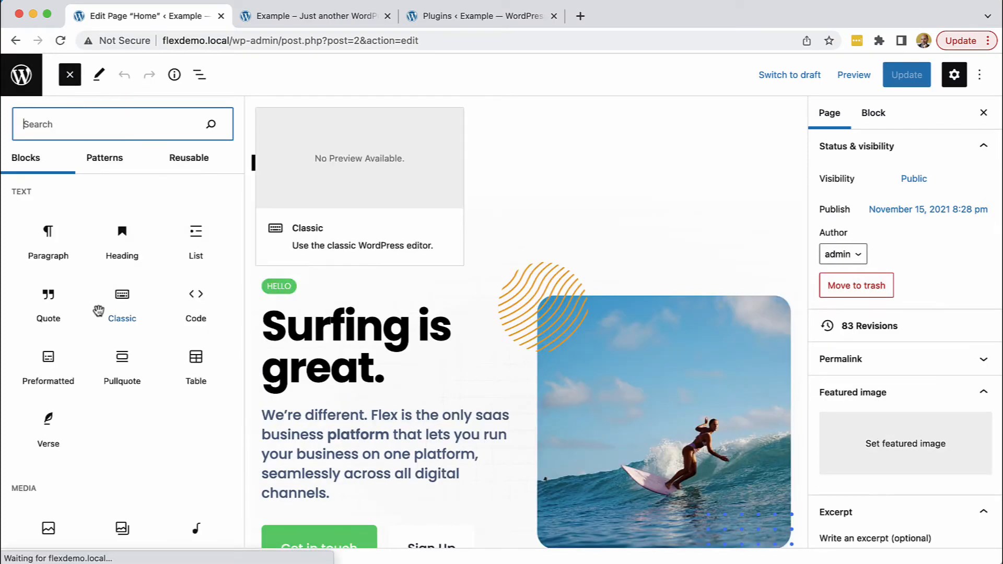
{"action": "scroll", "scroll_direction": "down", "scroll_amount": 3}
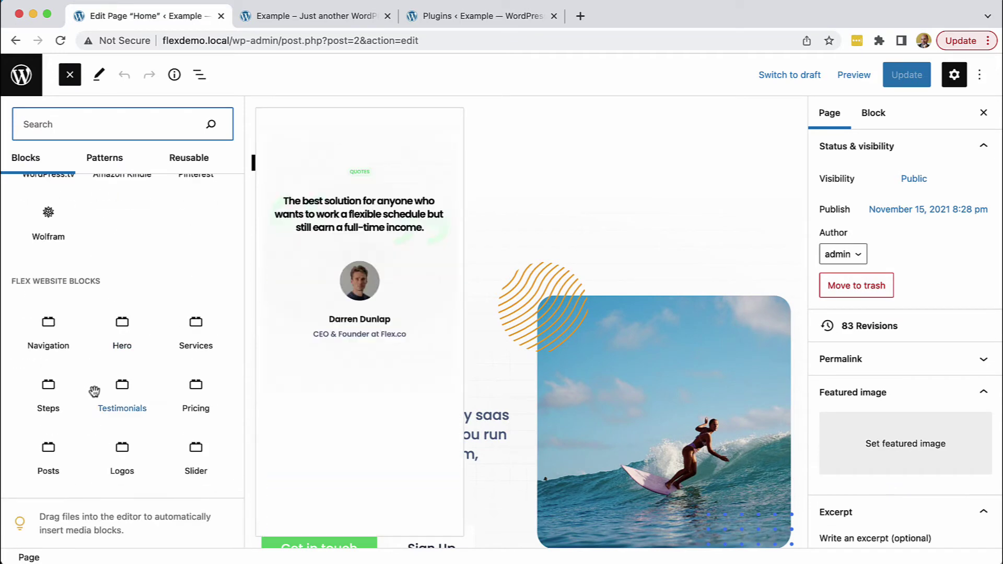
{"action": "left_click", "coordinate": [47, 323]}
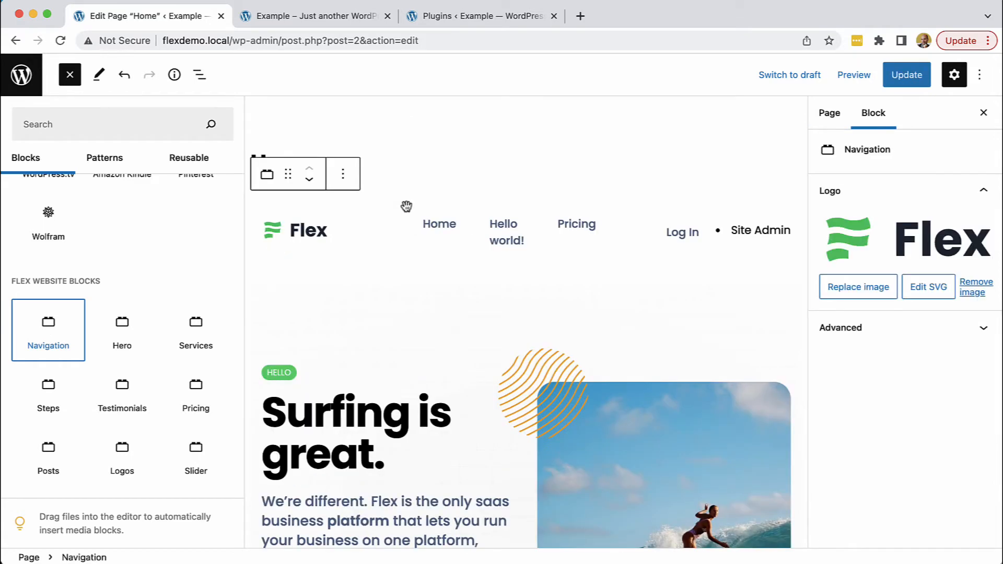
{"action": "mouse_move", "coordinate": [408, 211]}
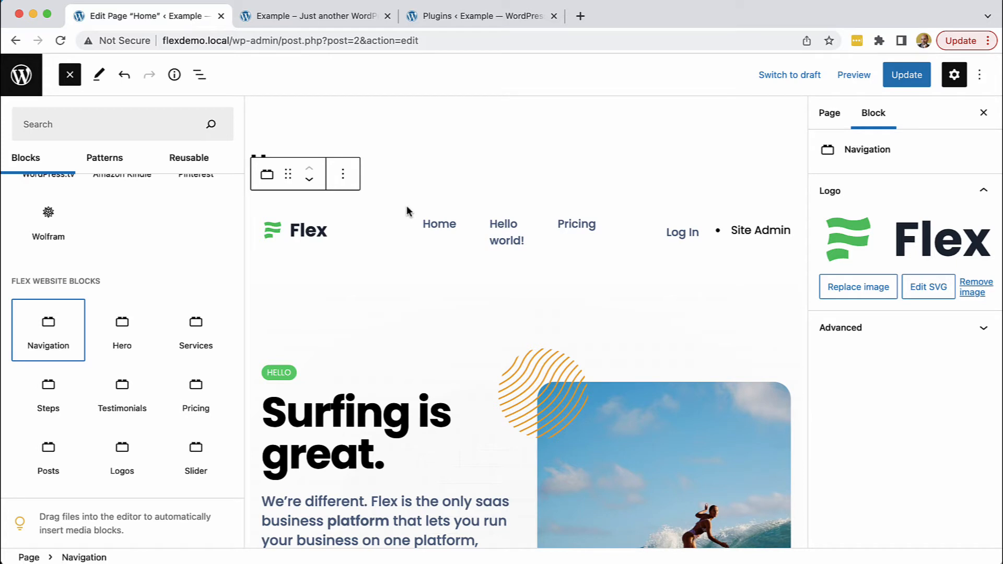
{"action": "mouse_move", "coordinate": [726, 239]}
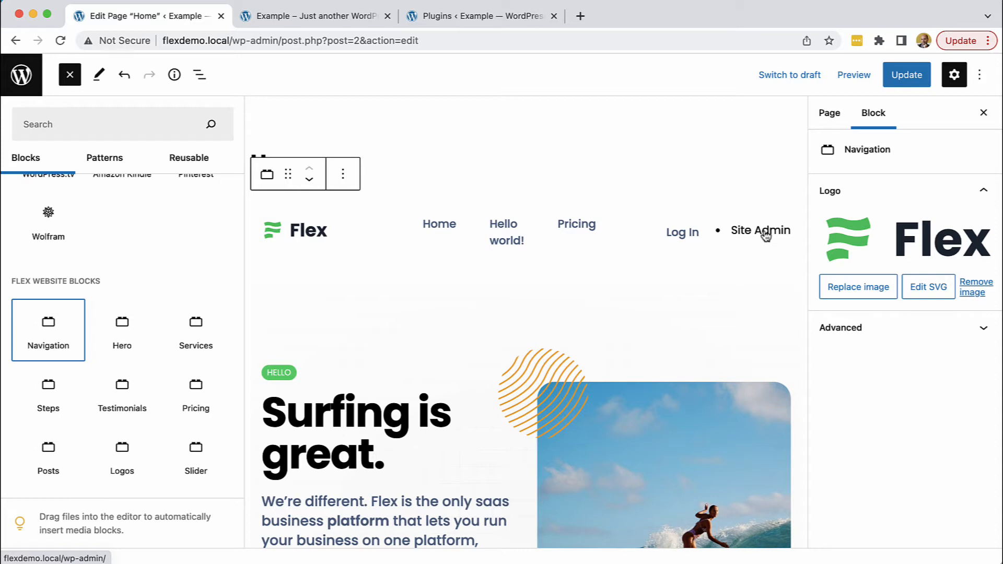
{"action": "mouse_move", "coordinate": [551, 165]}
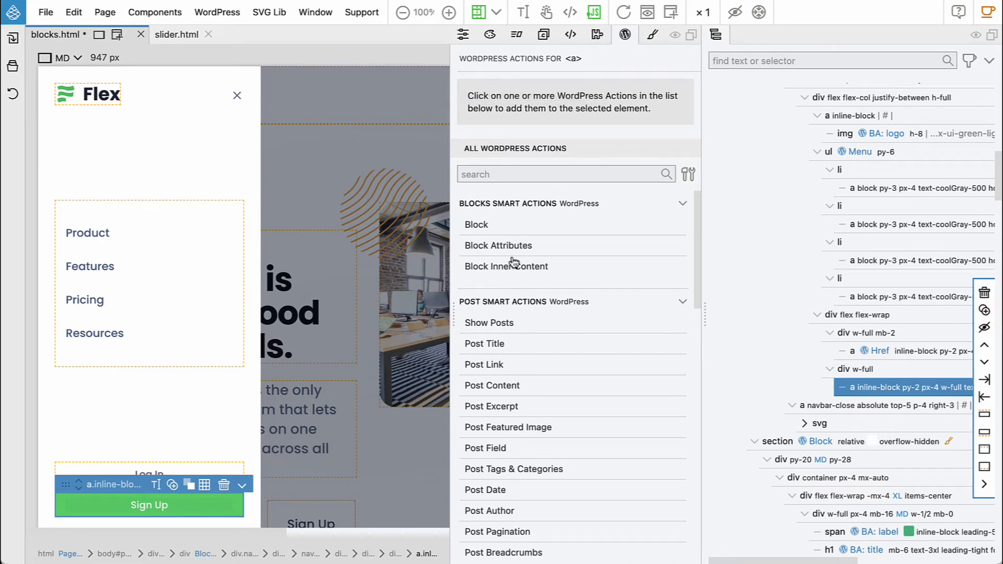
- Give mobile Sign Up a registration_url block attribute used as Link, titled Registration url
{"action": "left_click", "coordinate": [497, 246]}
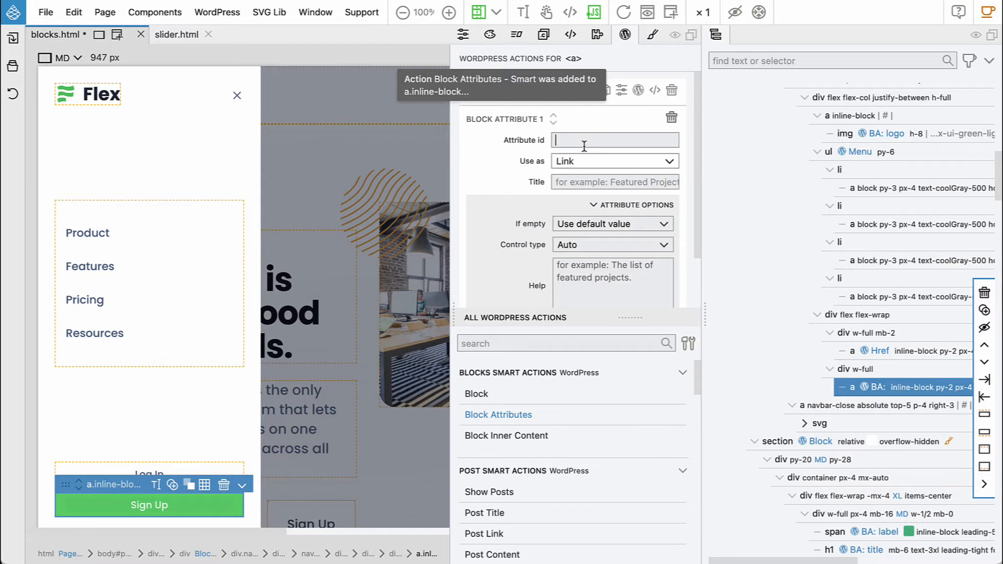
{"action": "type", "text": "registration_"}
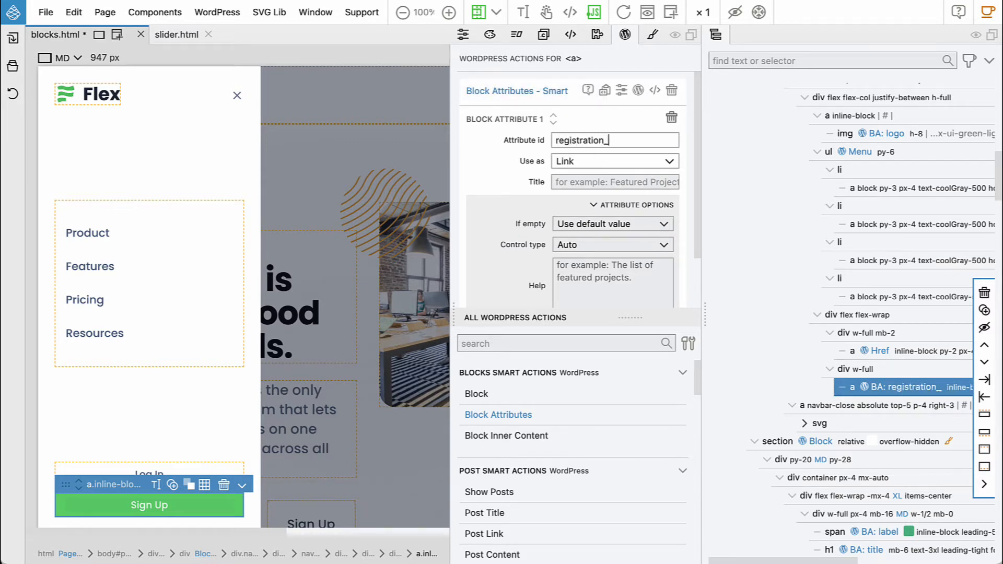
{"action": "type", "text": "url"}
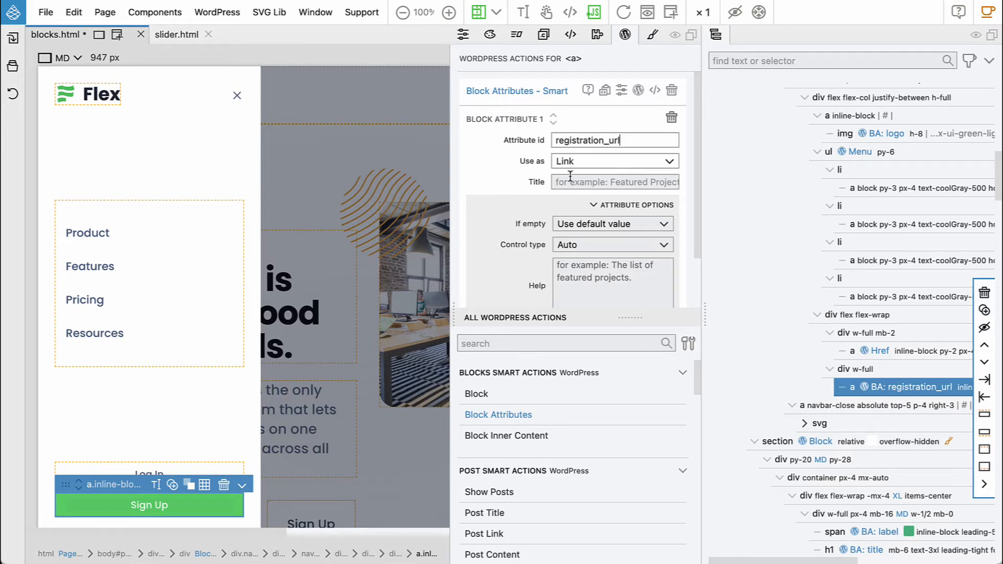
{"action": "type", "text": "Registration url"}
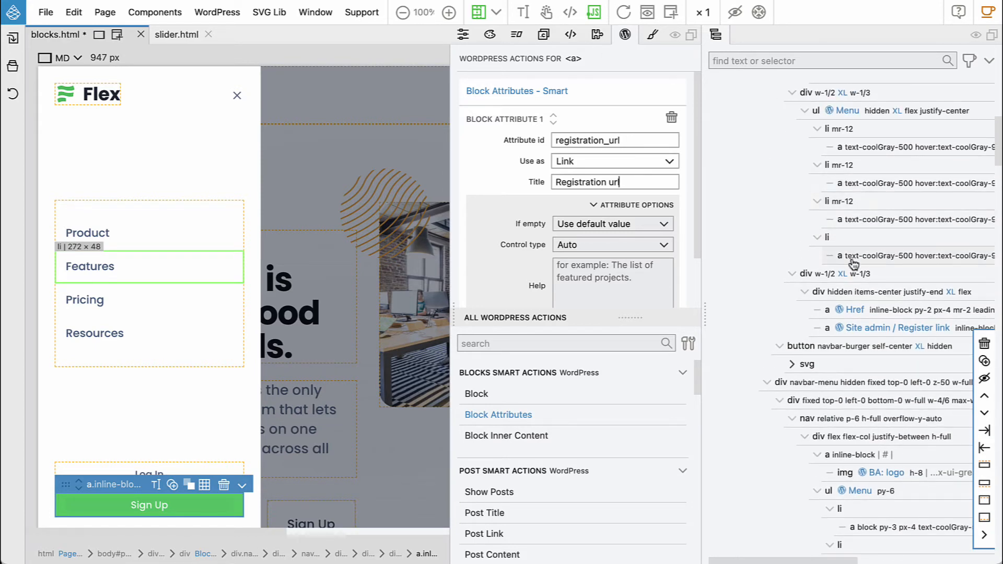
{"action": "left_click", "coordinate": [897, 327]}
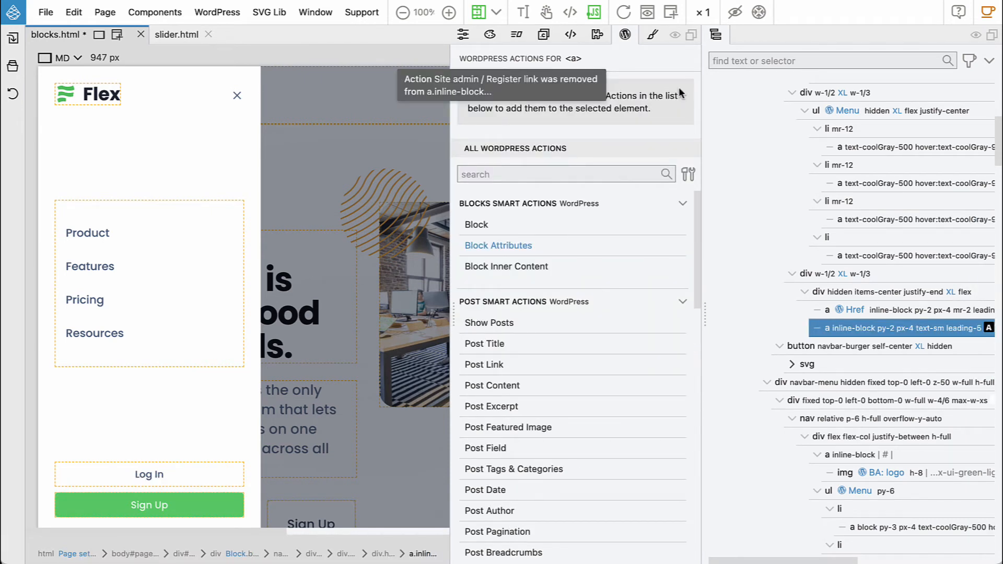
- Swap the header Sign Up's Site admin / Register action for the registration_url attribute 'Registration url'
{"action": "left_click", "coordinate": [498, 246]}
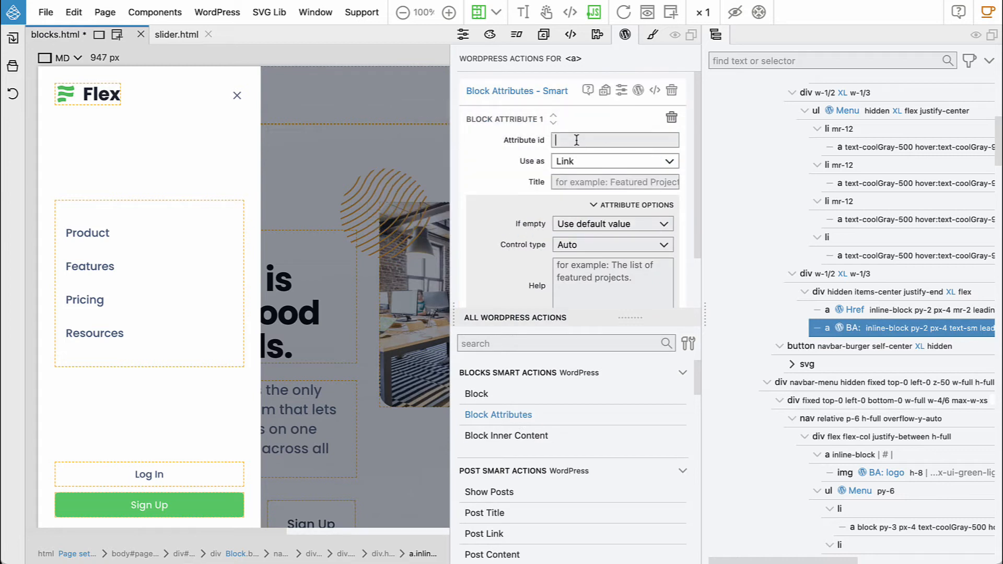
{"action": "type", "text": "reg"}
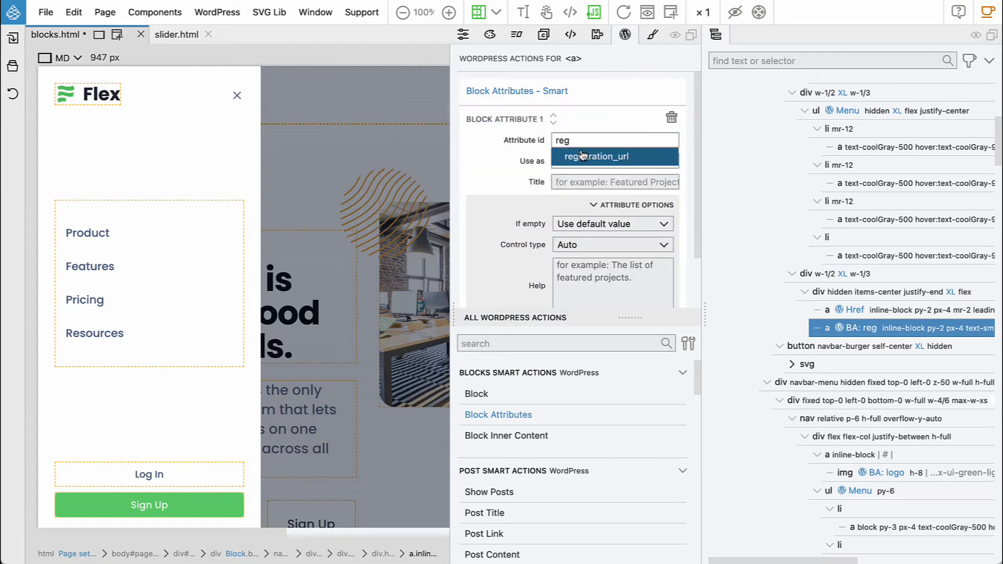
{"action": "left_click", "coordinate": [598, 156]}
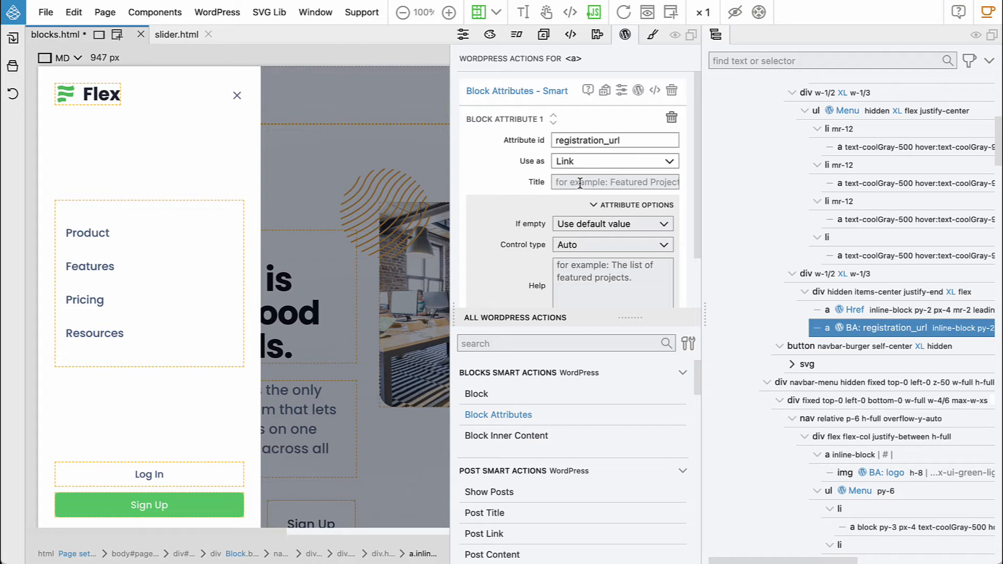
{"action": "type", "text": "Regist"}
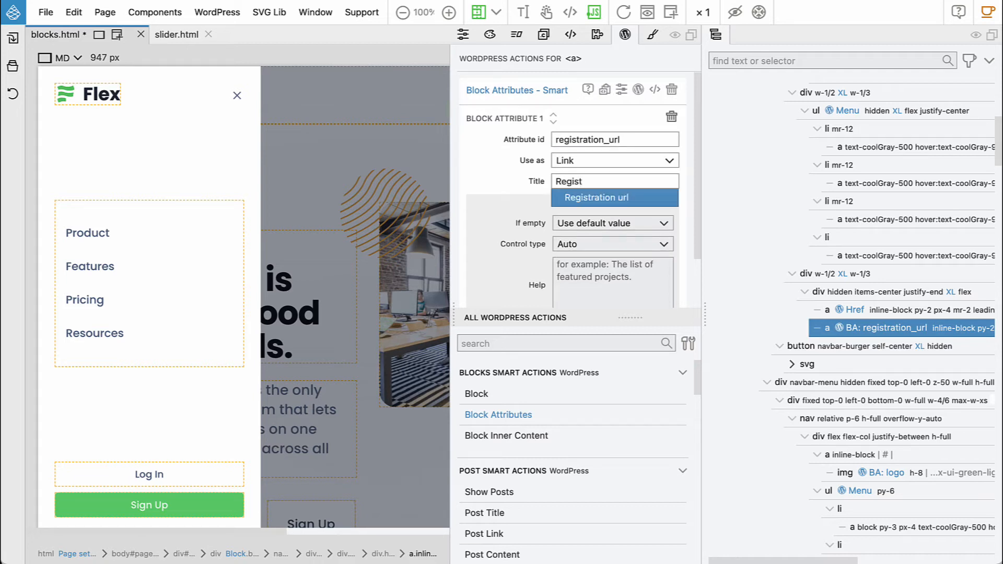
{"action": "left_click", "coordinate": [596, 197]}
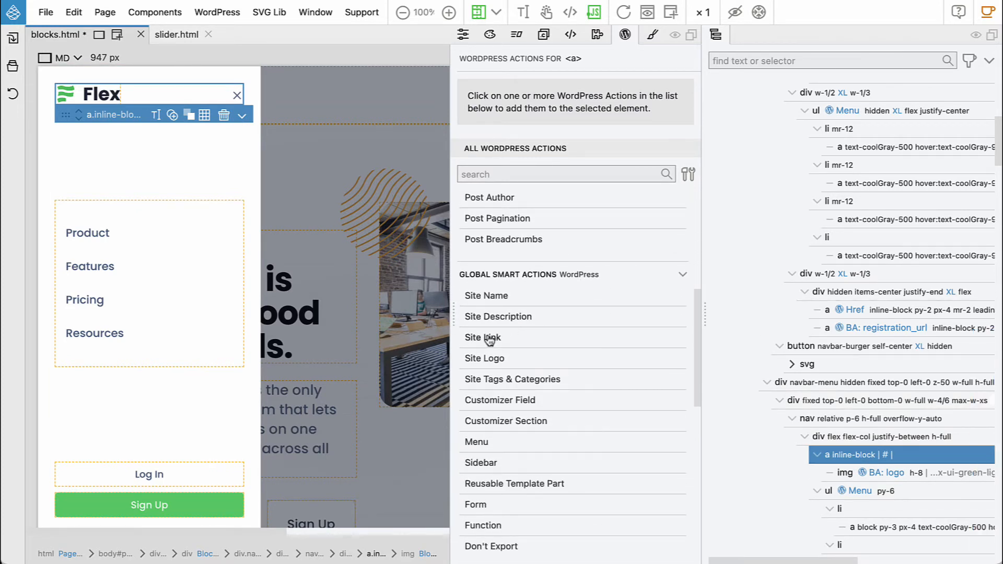
- Add a Site Link action set to Home on both the mobile and header Flex logos
{"action": "left_click", "coordinate": [482, 337]}
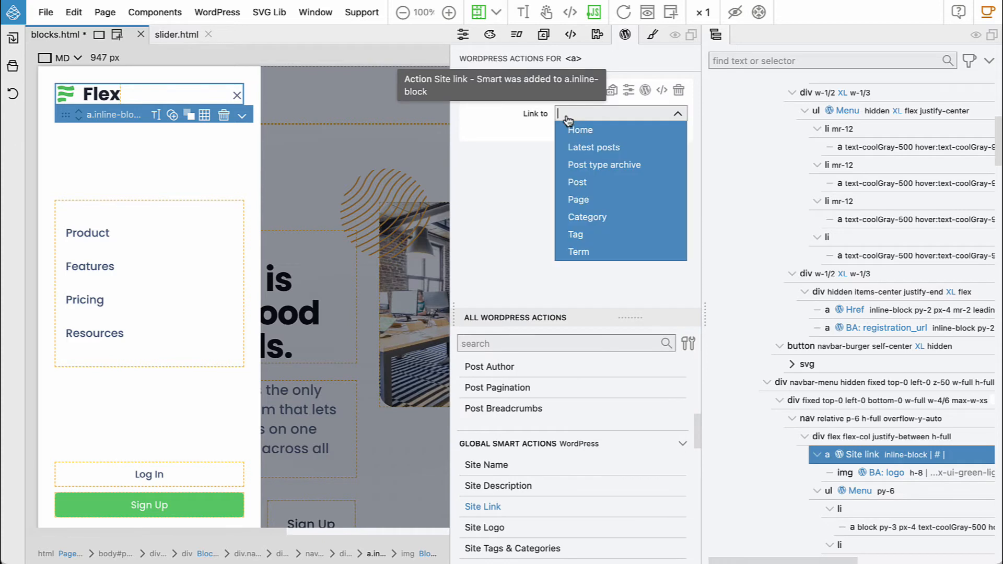
{"action": "left_click", "coordinate": [580, 130]}
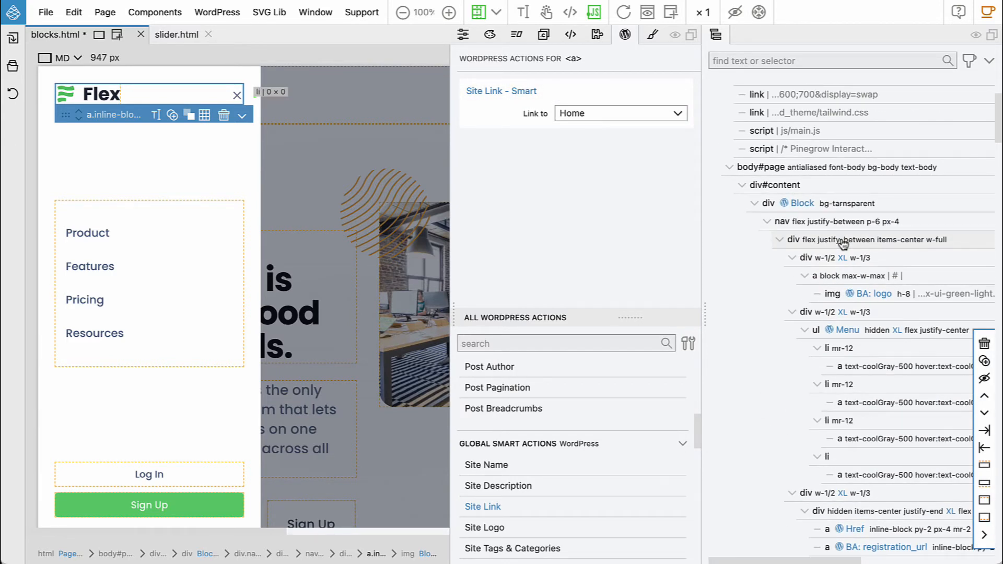
{"action": "left_click", "coordinate": [844, 276]}
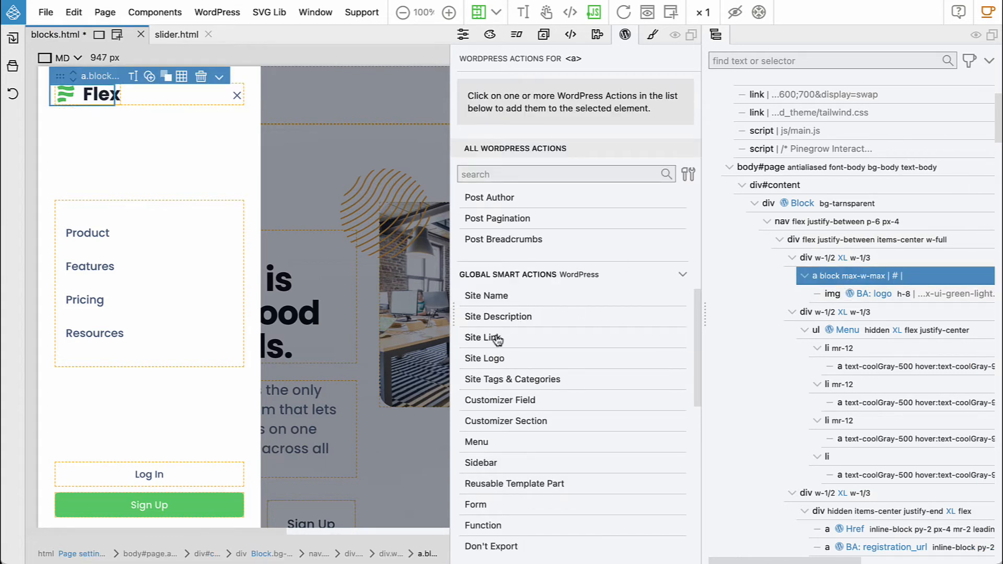
{"action": "left_click", "coordinate": [484, 337]}
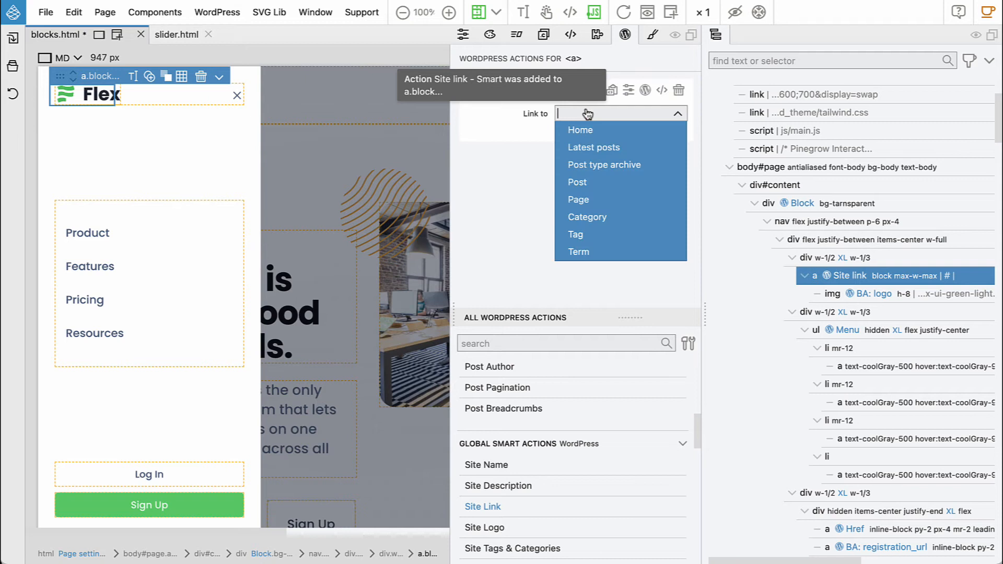
{"action": "left_click", "coordinate": [580, 129]}
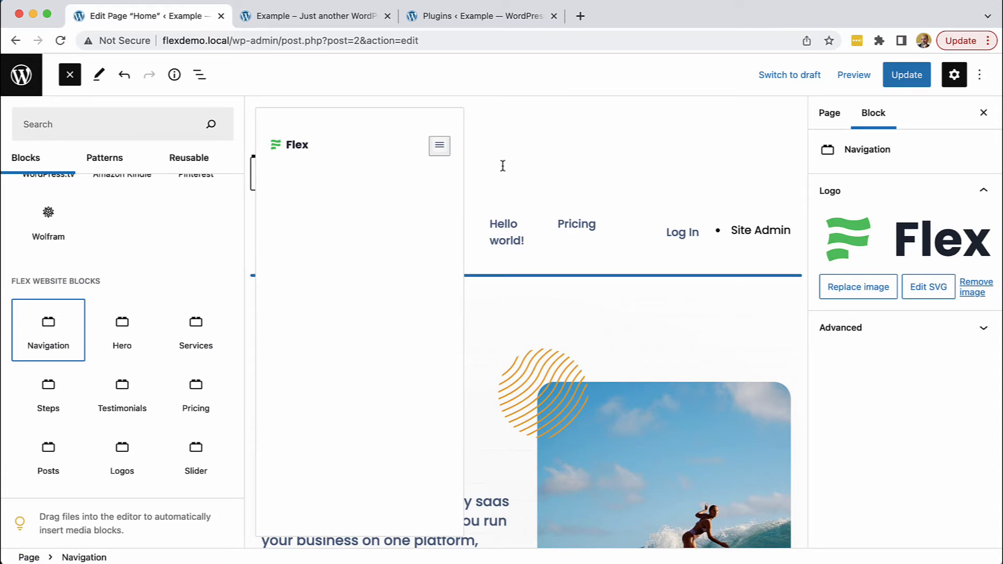
- Reload the Home page editor and switch to the 'Example – Just another WordPress site' tab
{"action": "left_click", "coordinate": [905, 75]}
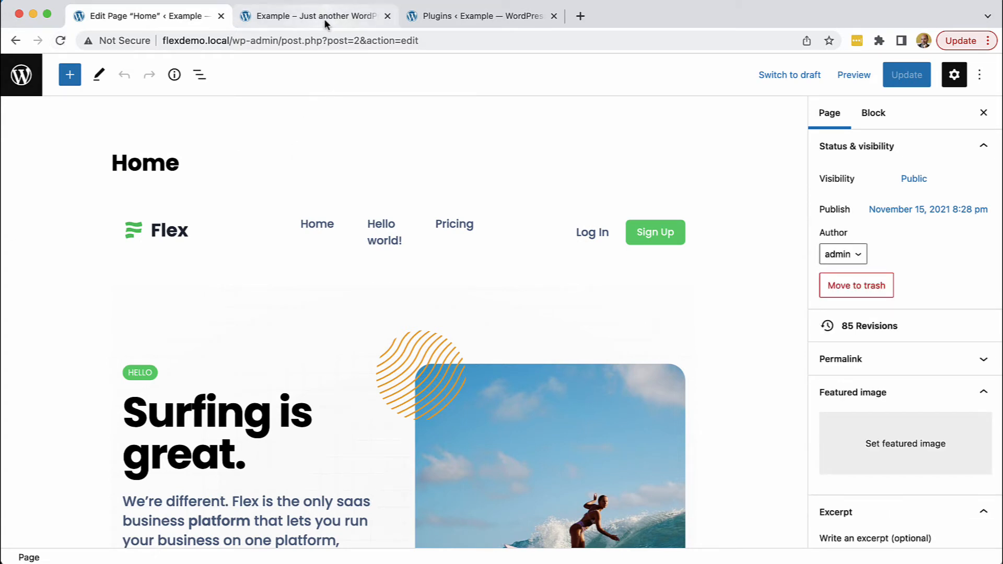
{"action": "left_click", "coordinate": [312, 15]}
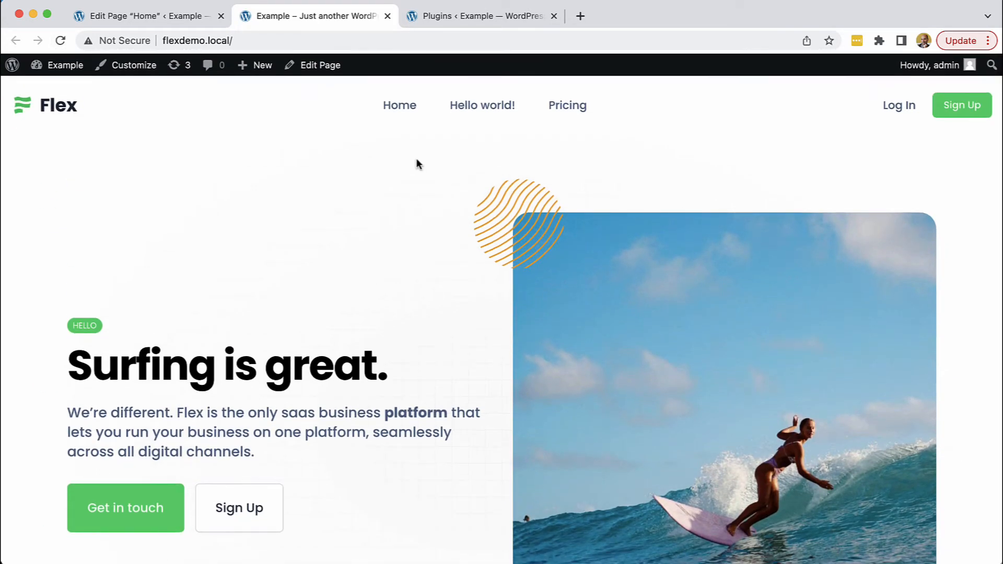
{"action": "mouse_move", "coordinate": [72, 104]}
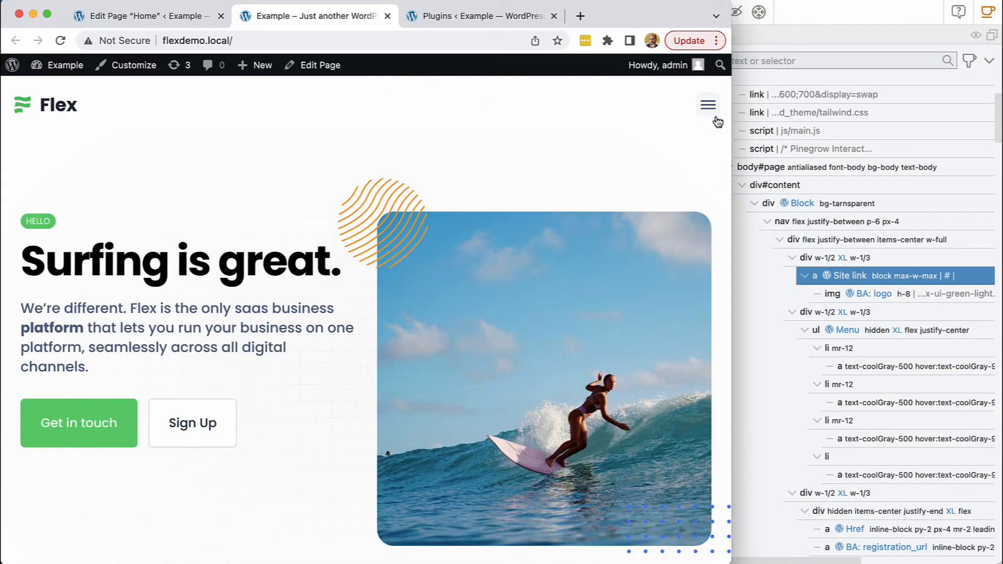
{"action": "left_click", "coordinate": [708, 104]}
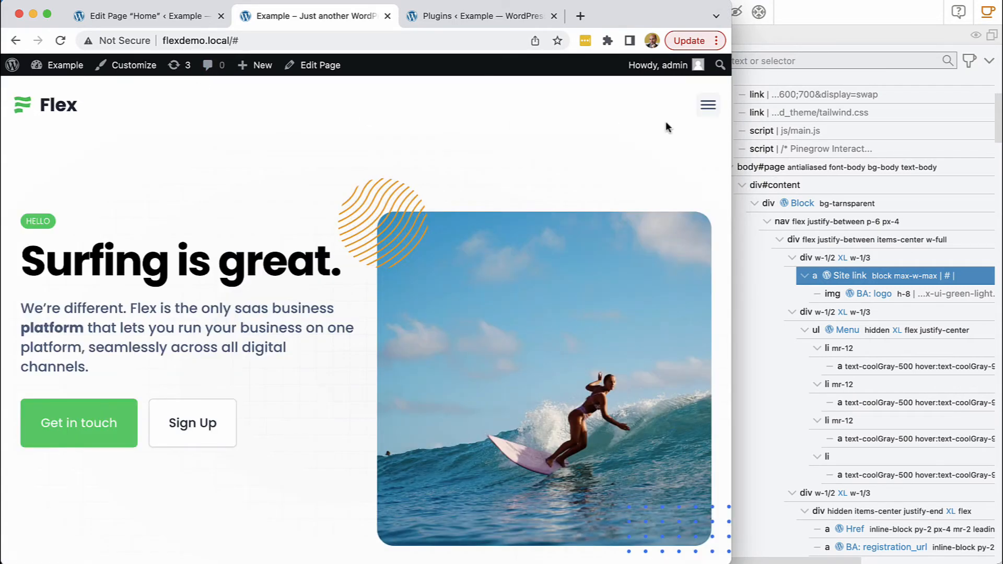
{"action": "left_click", "coordinate": [707, 104]}
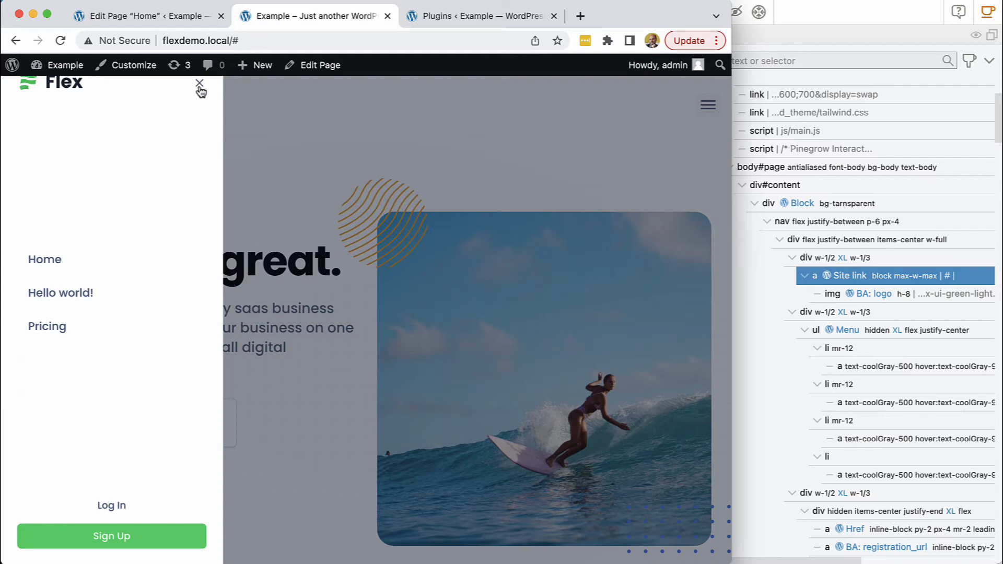
{"action": "left_click", "coordinate": [198, 84]}
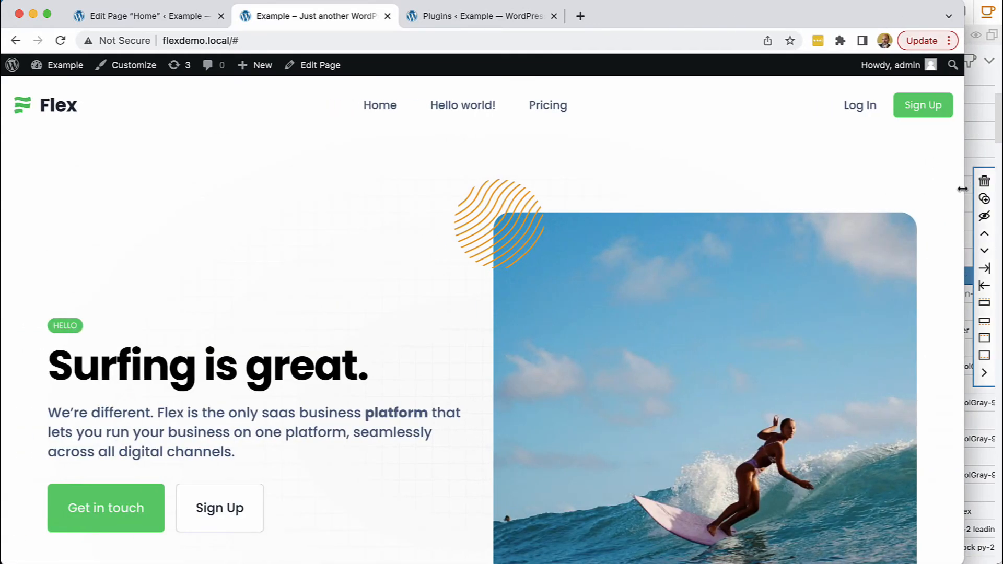
{"action": "mouse_move", "coordinate": [547, 111]}
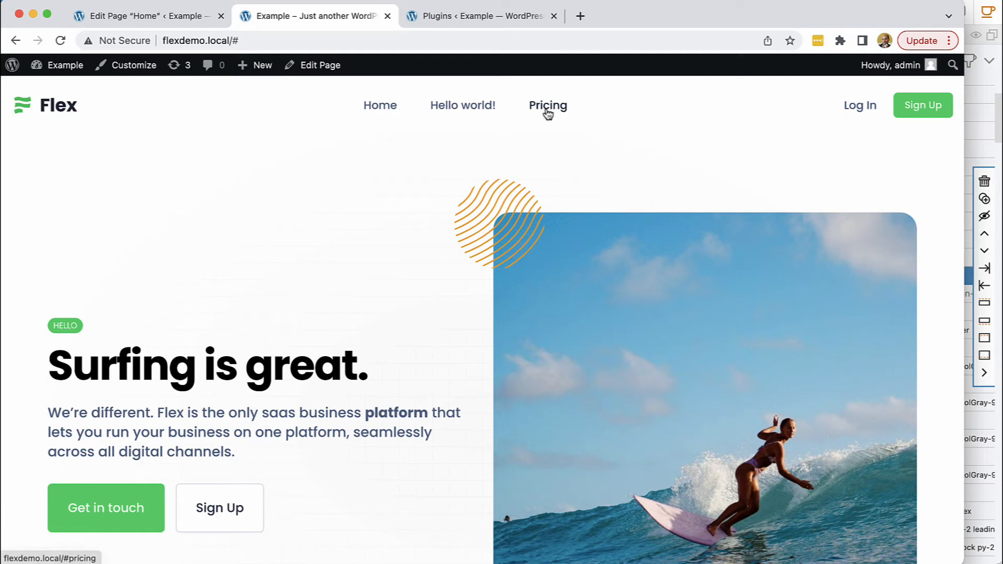
{"action": "mouse_move", "coordinate": [542, 114]}
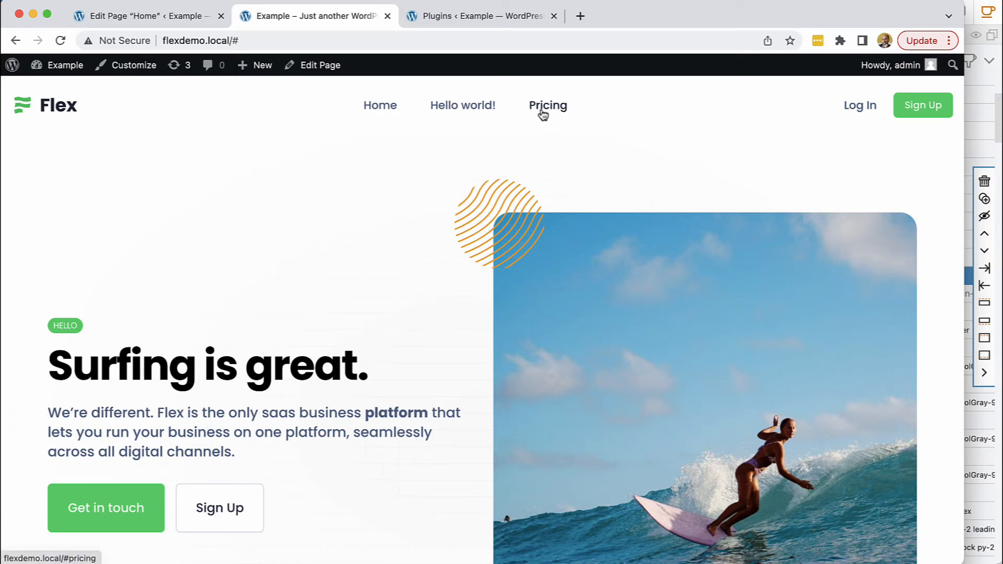
{"action": "left_click", "coordinate": [132, 64]}
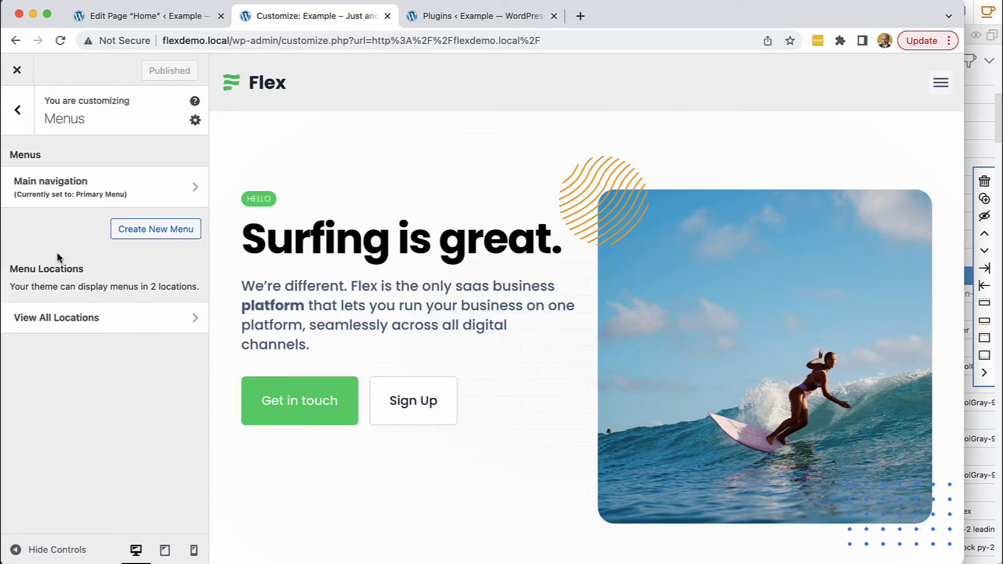
- Open the preview's hamburger menu to confirm Home, Hello world! and Pricing, then close it
{"action": "left_click", "coordinate": [49, 187]}
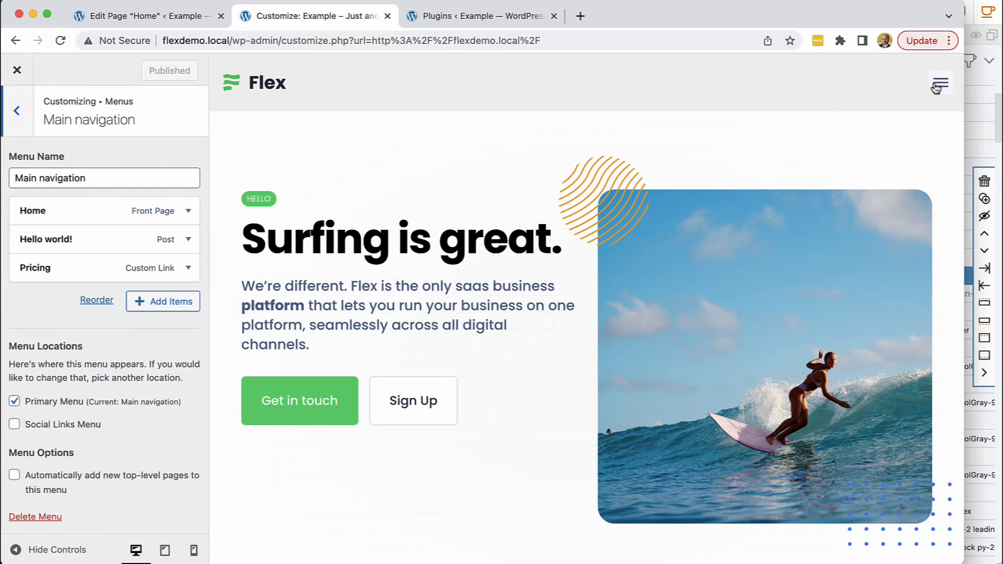
{"action": "left_click", "coordinate": [941, 82]}
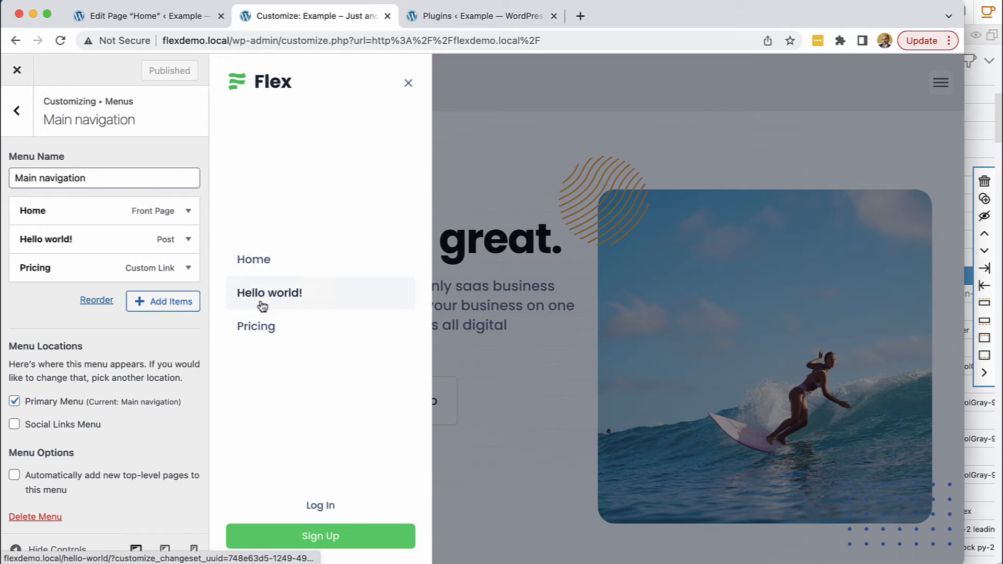
{"action": "mouse_move", "coordinate": [150, 289]}
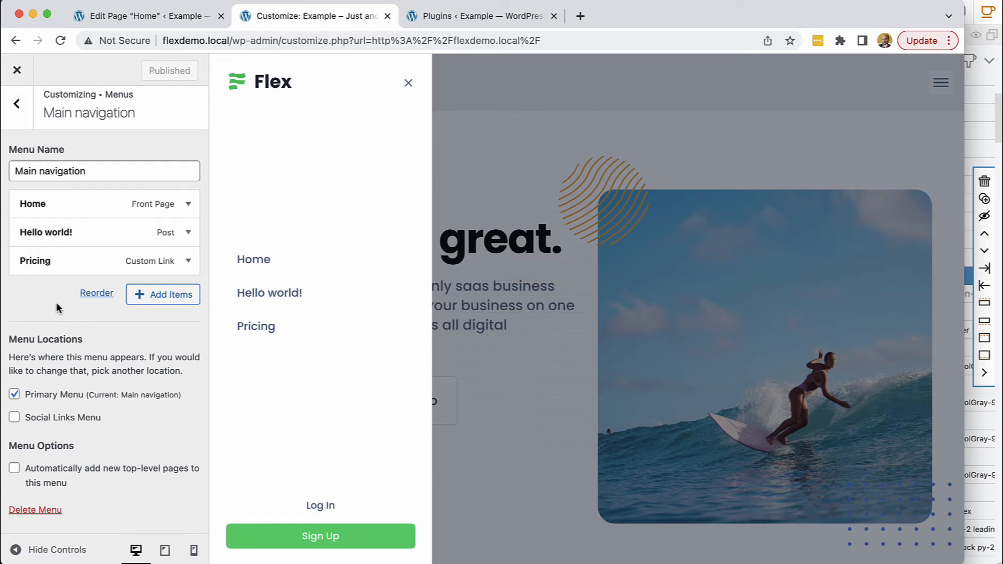
{"action": "mouse_move", "coordinate": [608, 327]}
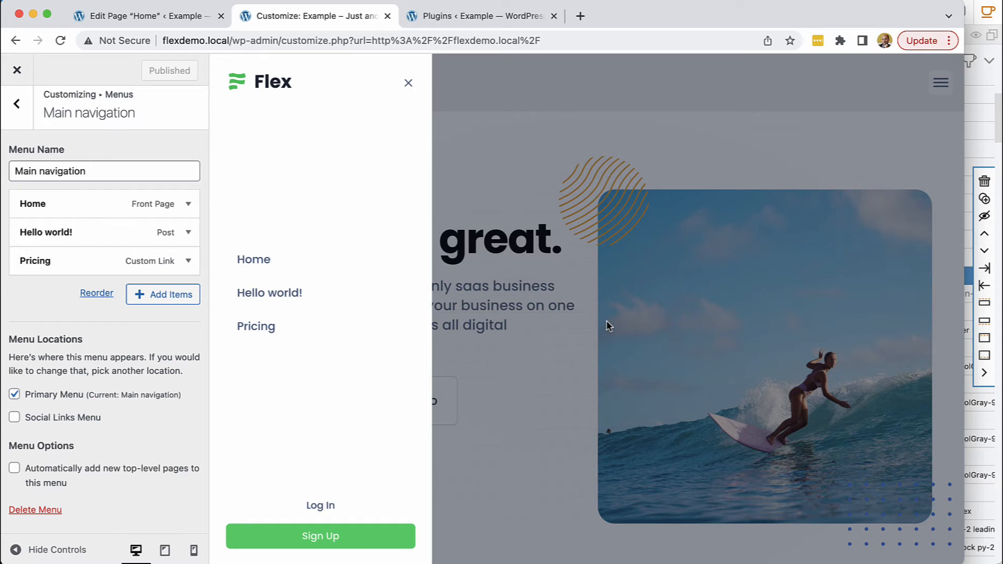
{"action": "mouse_move", "coordinate": [607, 327]}
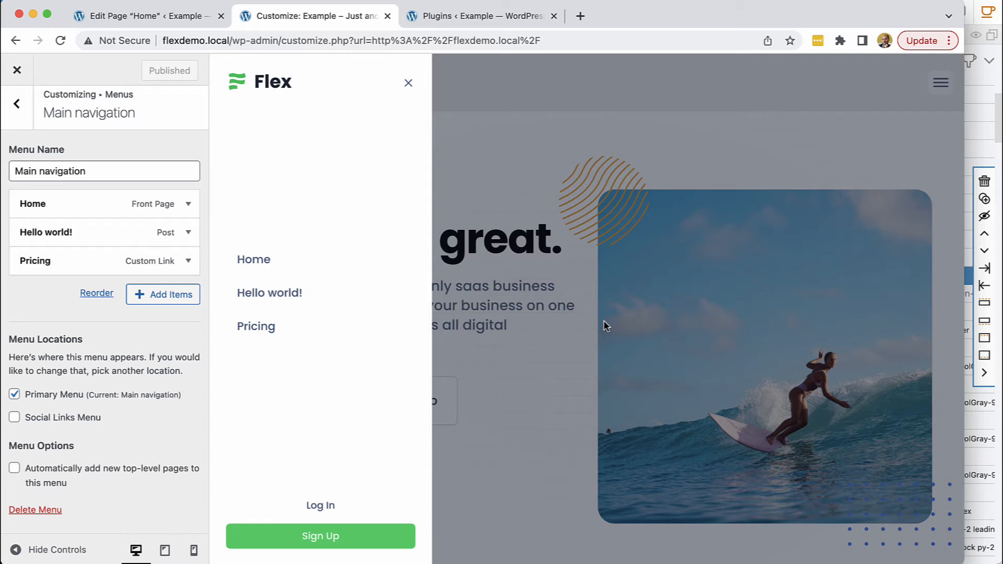
{"action": "left_click", "coordinate": [408, 82]}
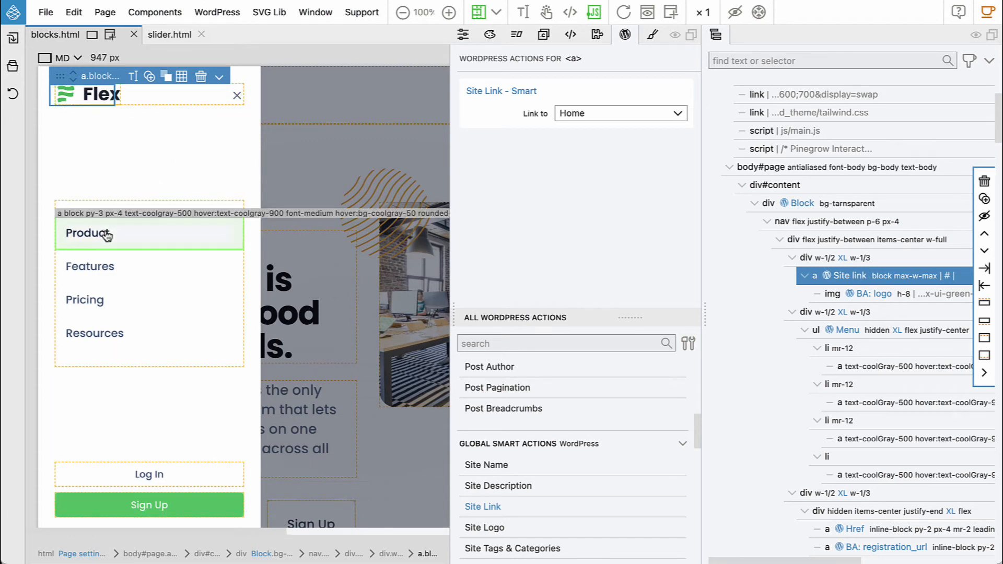
{"action": "mouse_move", "coordinate": [80, 336]}
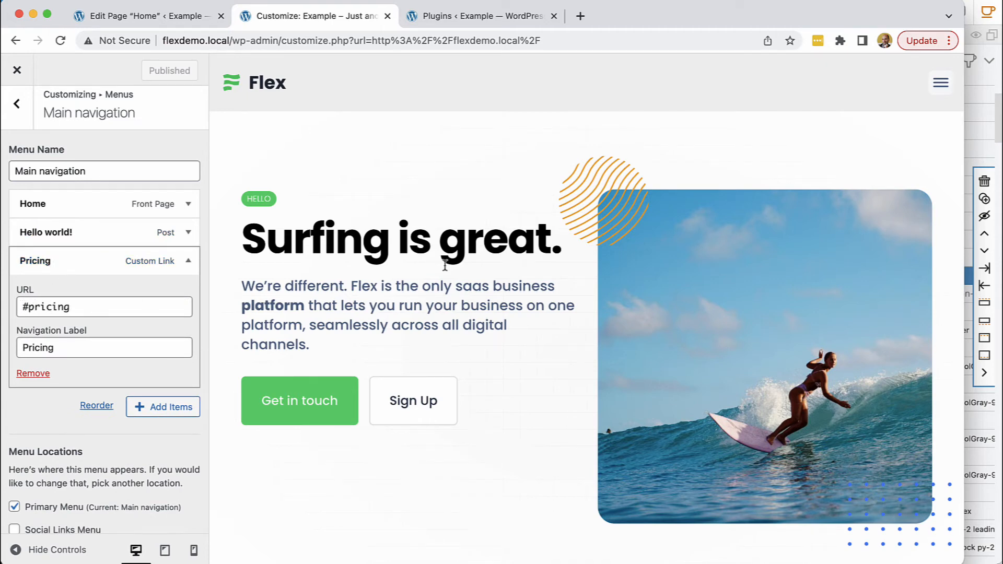
- Add a custom 'Features' link to #features and remove Hello world! from the menu
{"action": "scroll", "scroll_direction": "down", "scroll_amount": 3}
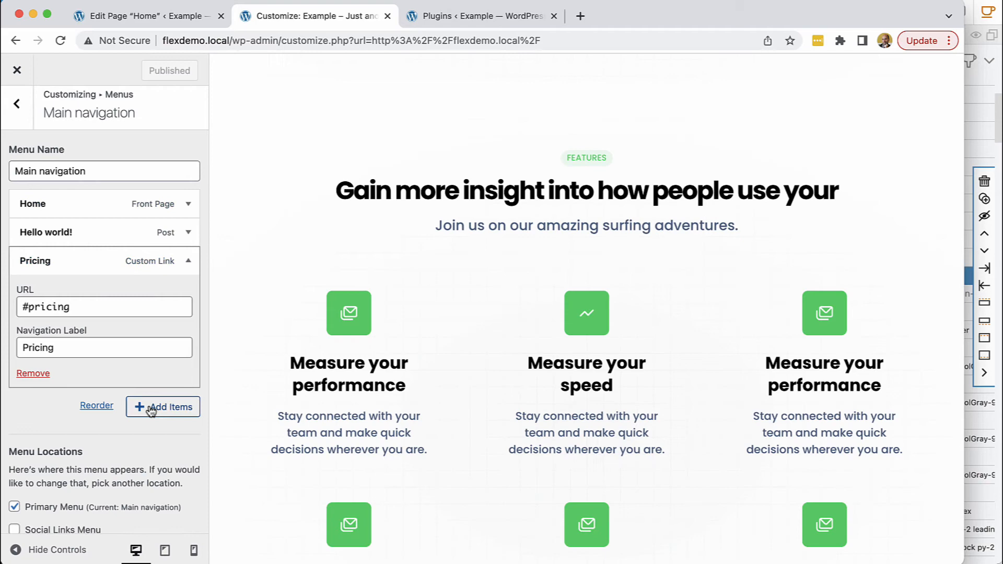
{"action": "left_click", "coordinate": [163, 407]}
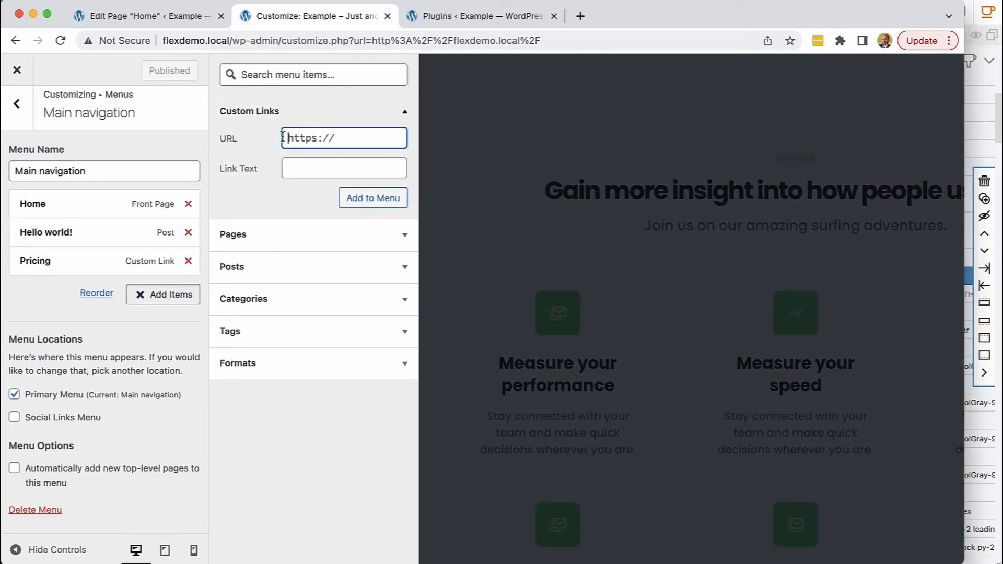
{"action": "type", "text": "#featu"}
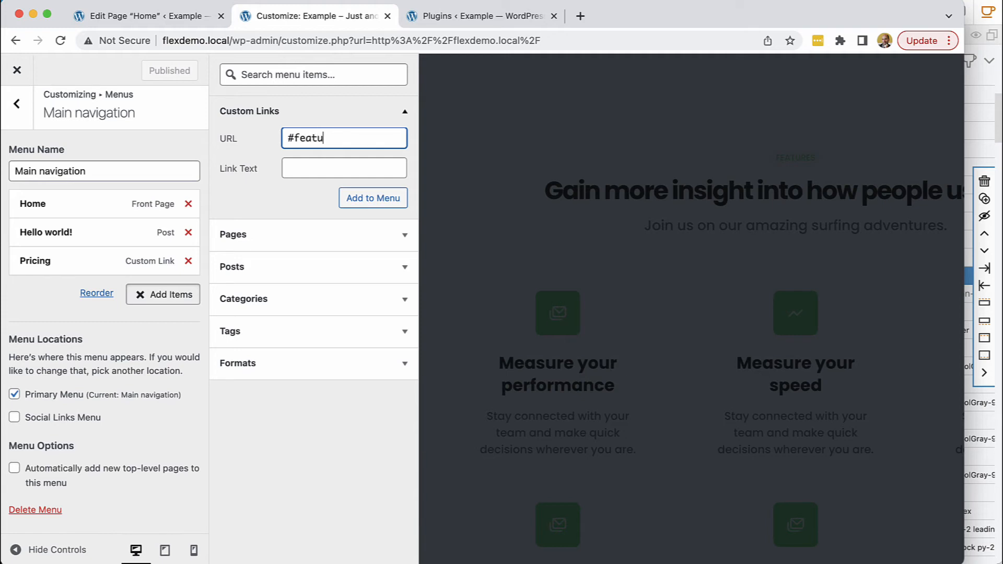
{"action": "type", "text": "F"}
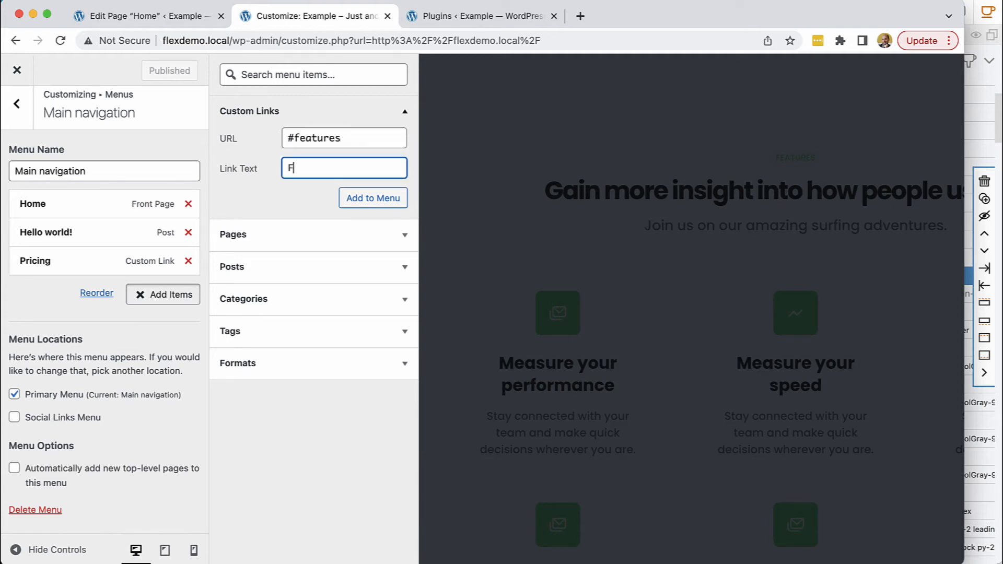
{"action": "type", "text": "eatures"}
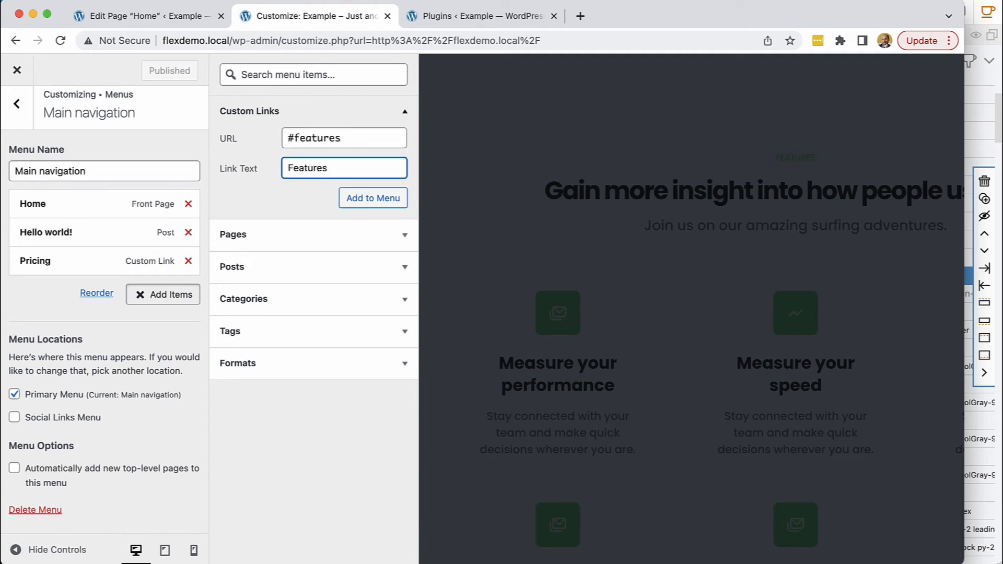
{"action": "left_click", "coordinate": [372, 198]}
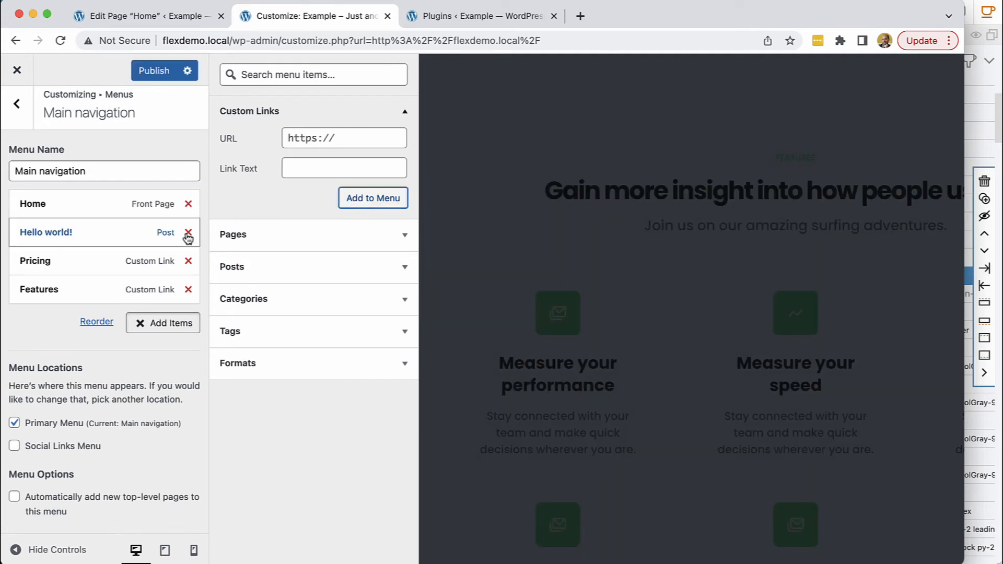
{"action": "left_click", "coordinate": [188, 232]}
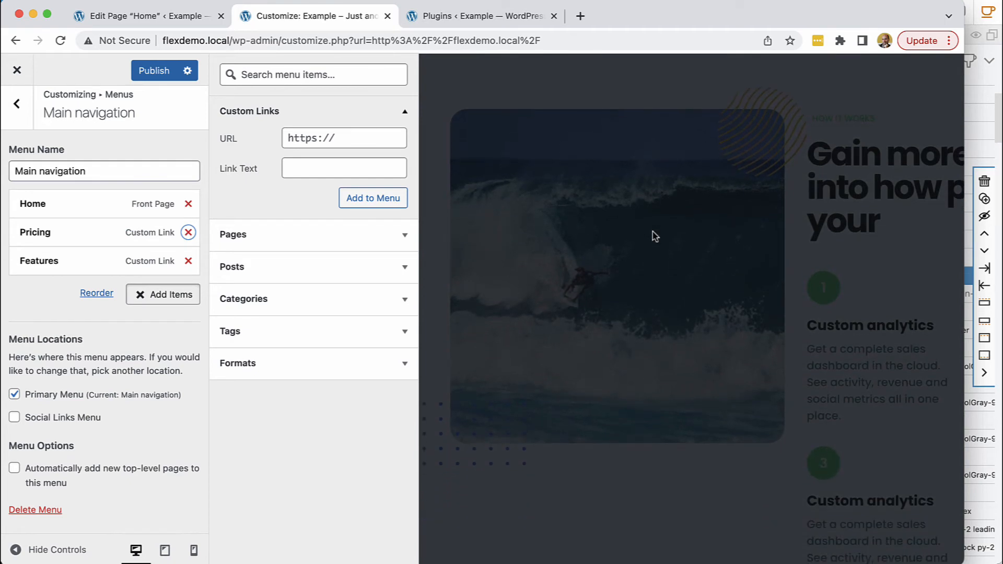
- Add a custom 'Blog posts' link to #posts and publish the menu
{"action": "scroll", "scroll_direction": "down", "scroll_amount": 3}
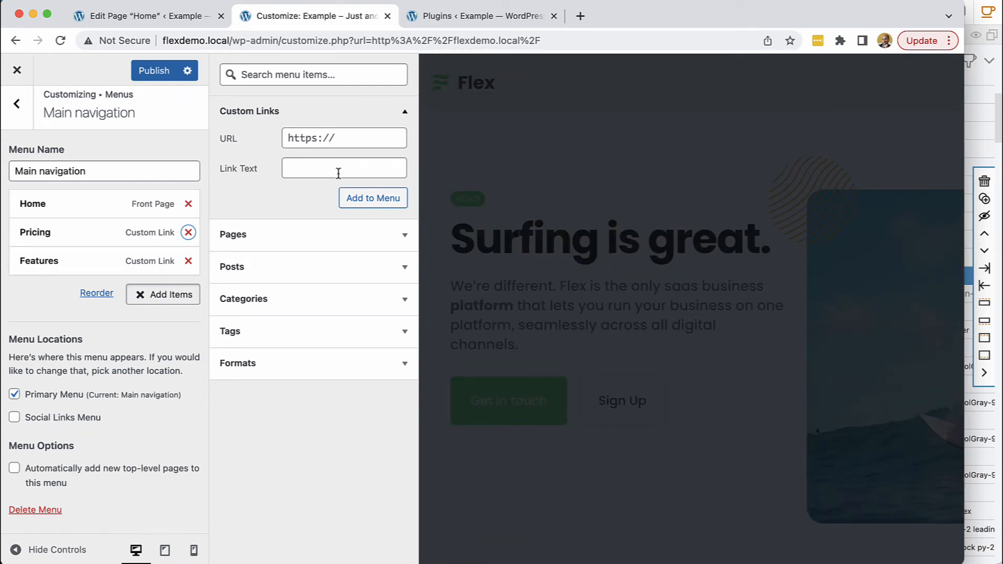
{"action": "type", "text": "#posts"}
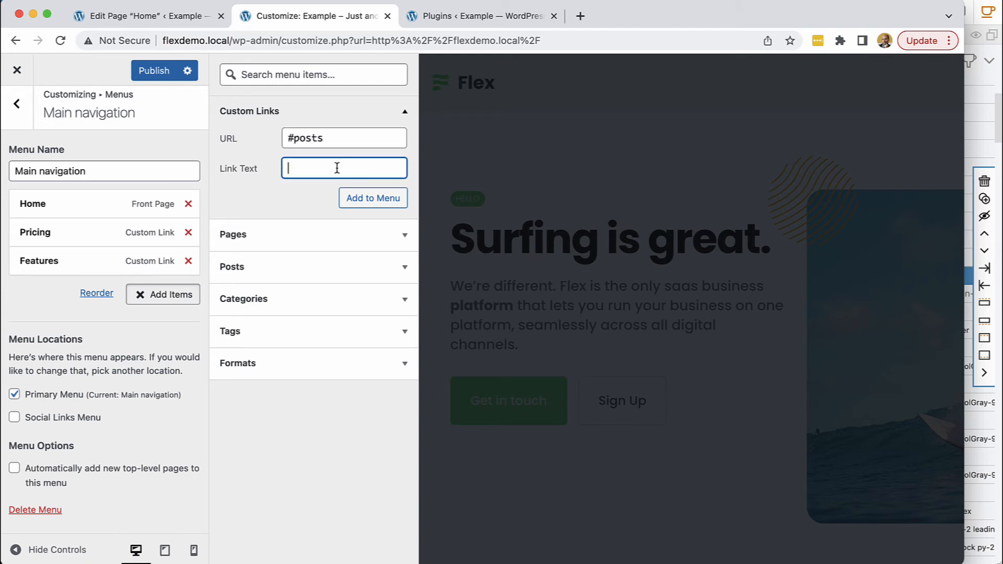
{"action": "type", "text": "Blog posts"}
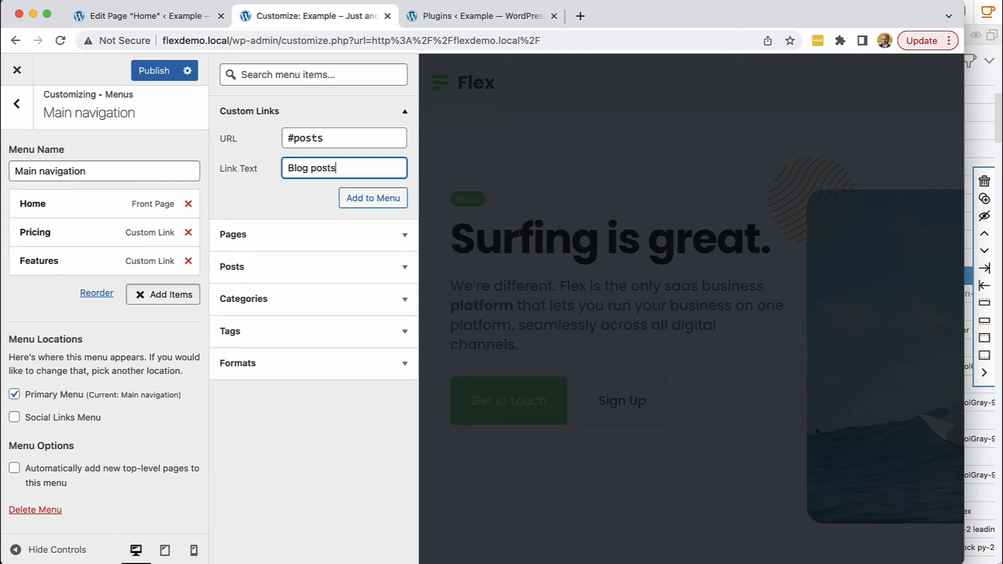
{"action": "left_click", "coordinate": [372, 198]}
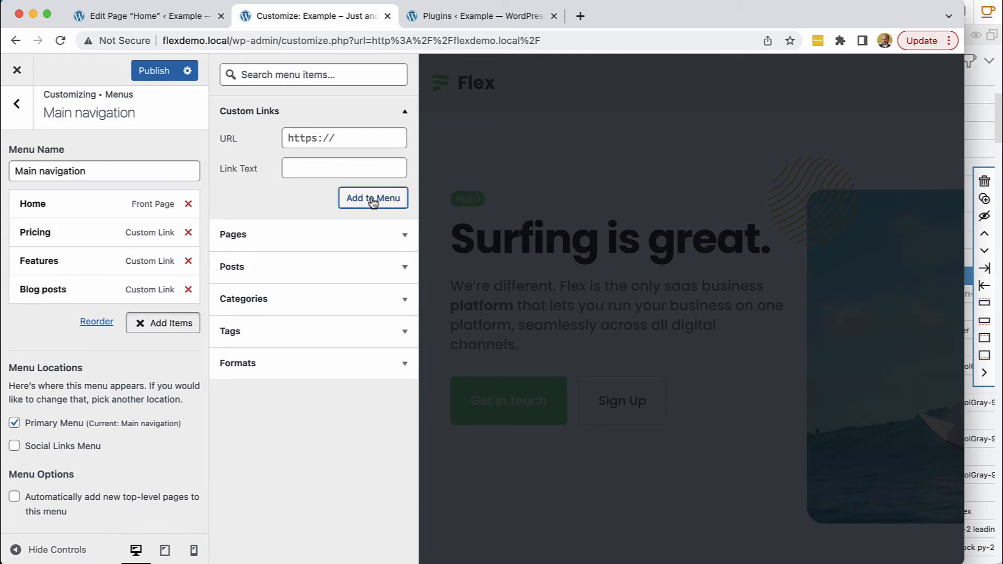
{"action": "mouse_move", "coordinate": [162, 78]}
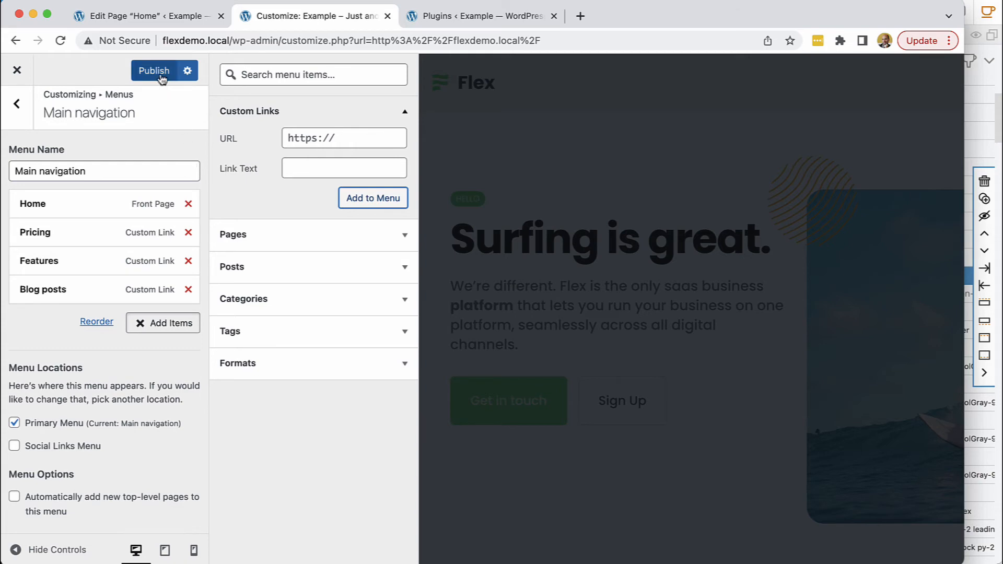
{"action": "left_click", "coordinate": [153, 71]}
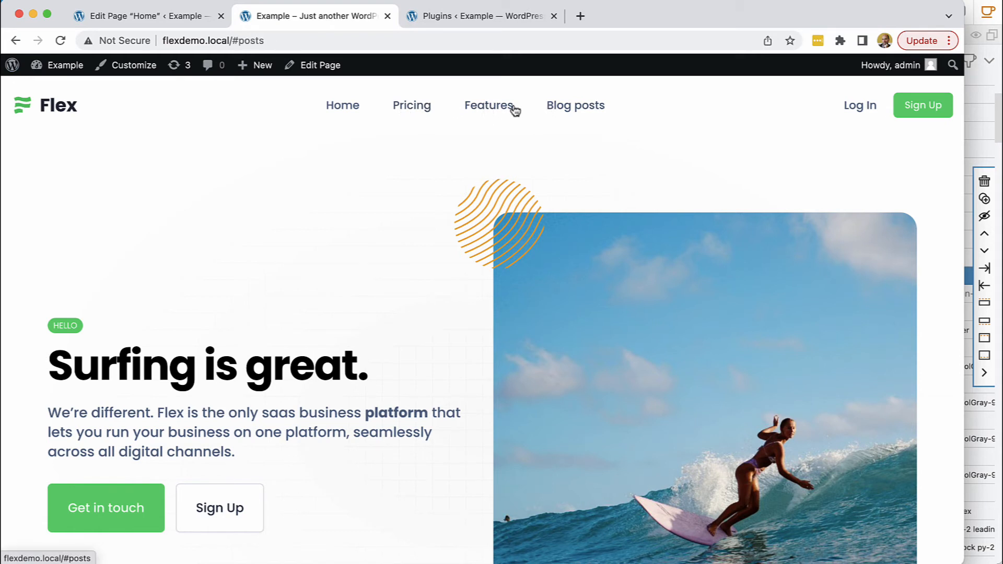
- Test the live homepage's Features, Blog posts and Pricing menu links
{"action": "left_click", "coordinate": [488, 105]}
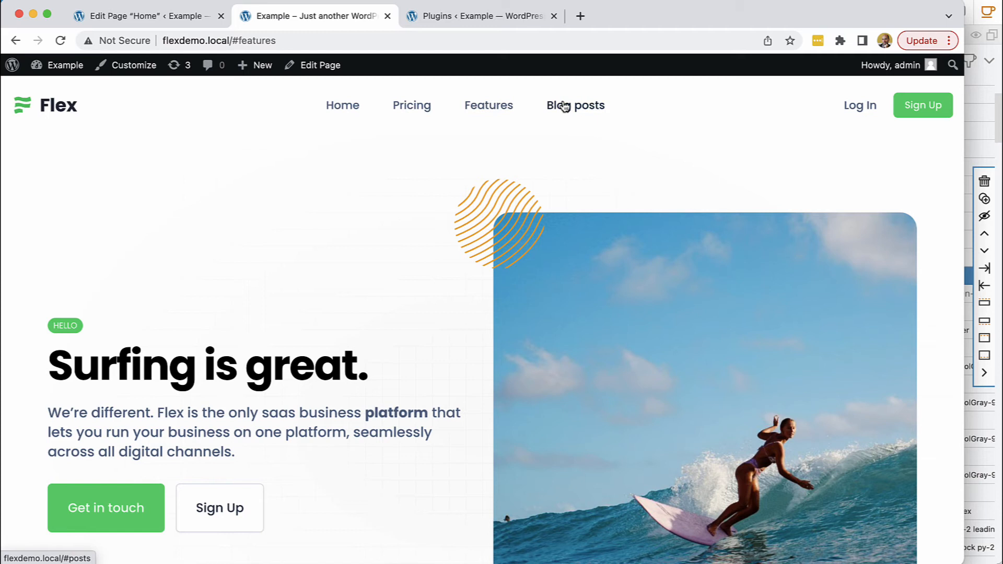
{"action": "left_click", "coordinate": [411, 105]}
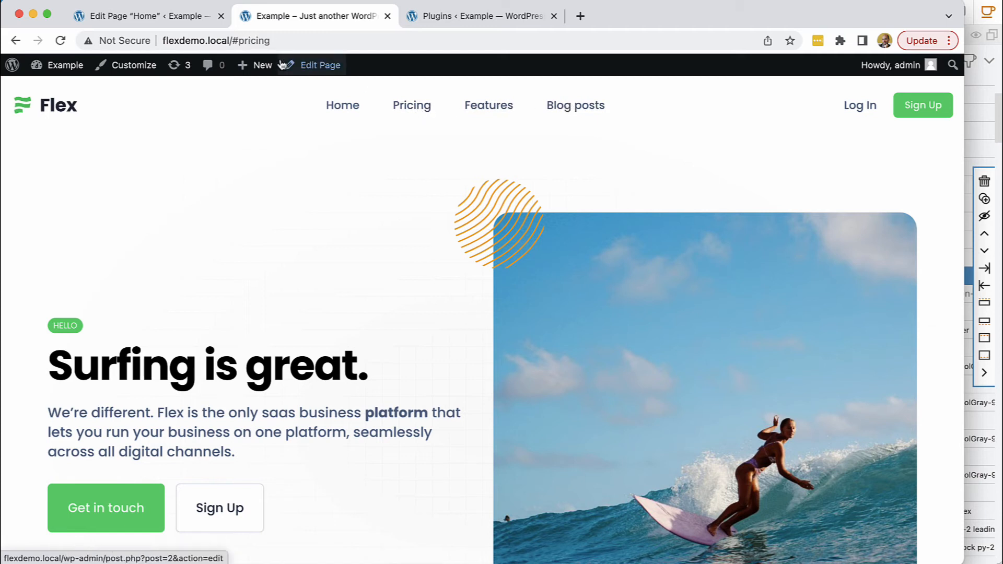
{"action": "scroll", "scroll_direction": "down", "scroll_amount": 3}
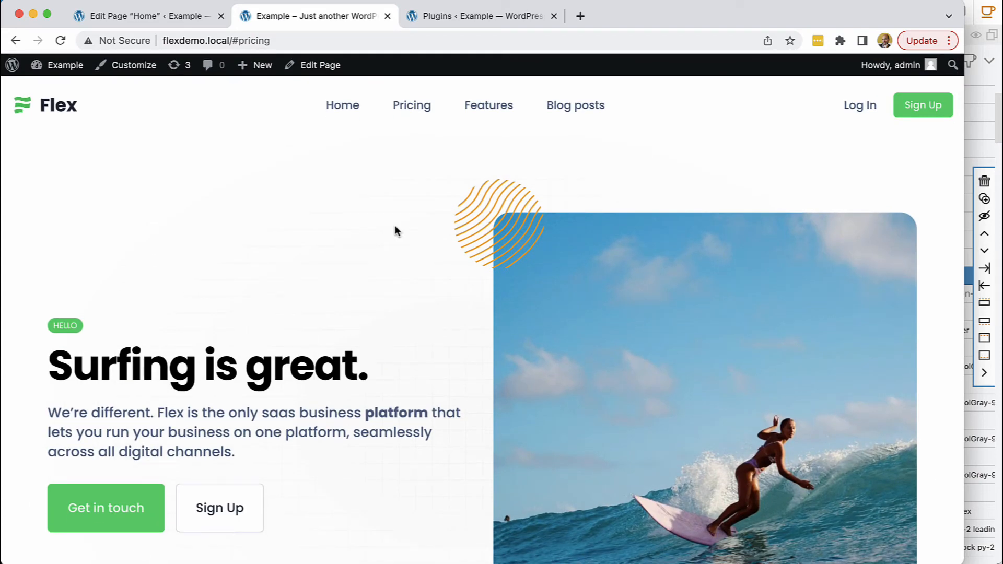
{"action": "scroll", "scroll_direction": "down", "scroll_amount": 3}
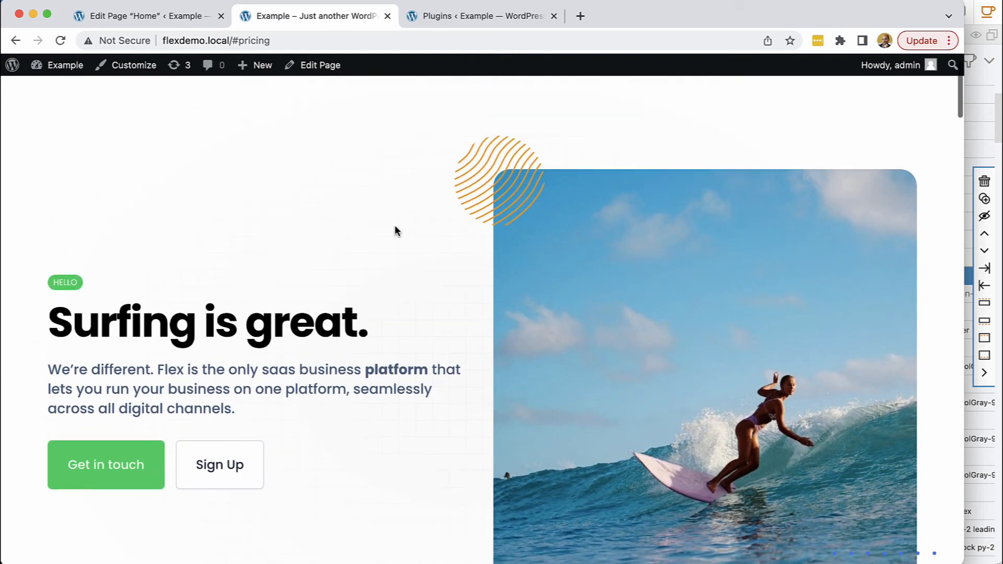
{"action": "scroll", "scroll_direction": "down", "scroll_amount": 3}
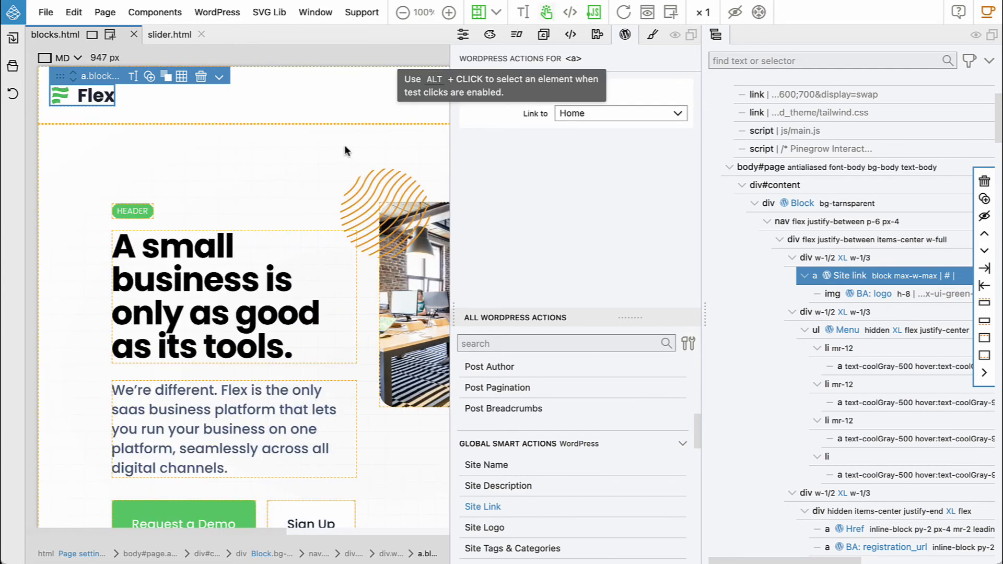
- Set the zoom to Fit and scroll down to the Features section
{"action": "left_click", "coordinate": [425, 12]}
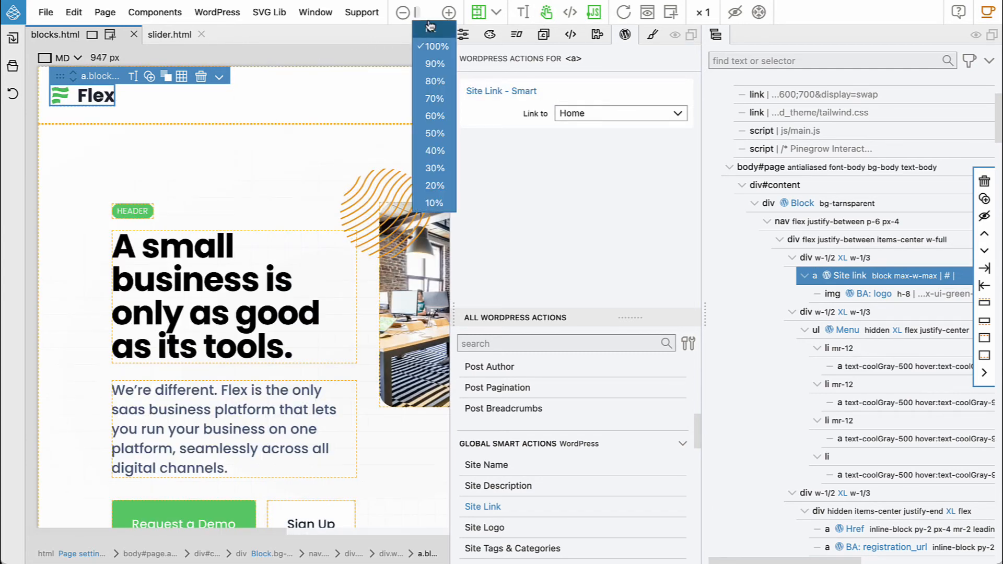
{"action": "left_click", "coordinate": [430, 29]}
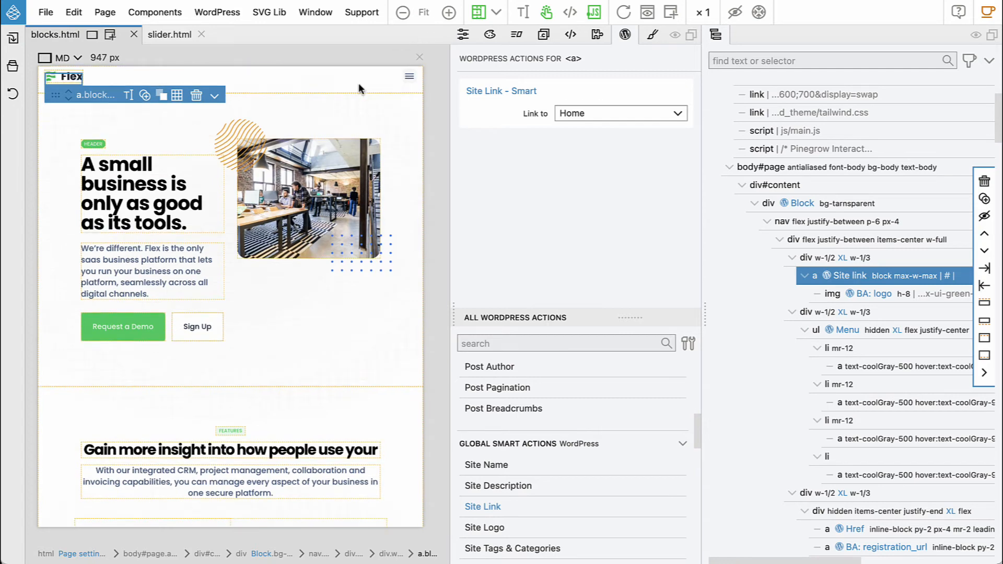
{"action": "scroll", "scroll_direction": "down", "scroll_amount": 3}
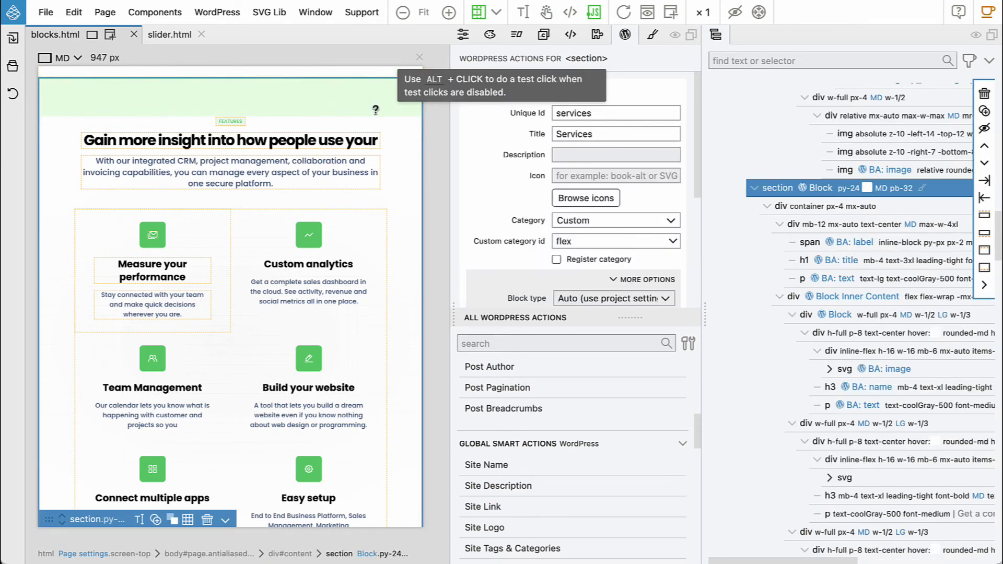
- Give the Features section a Block Attributes action: section_id, element attribute id, titled Section id
{"action": "left_click", "coordinate": [615, 113]}
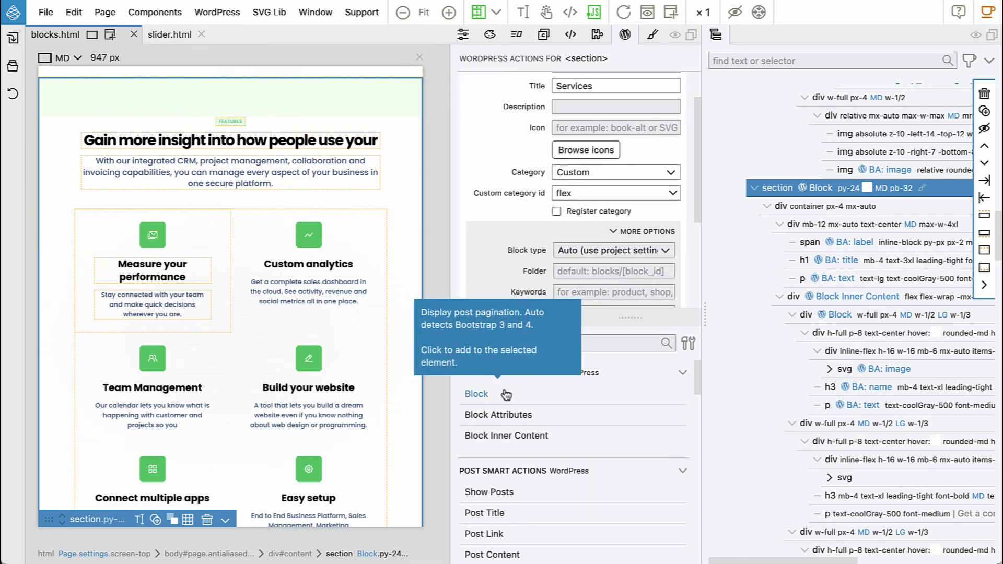
{"action": "left_click", "coordinate": [497, 414]}
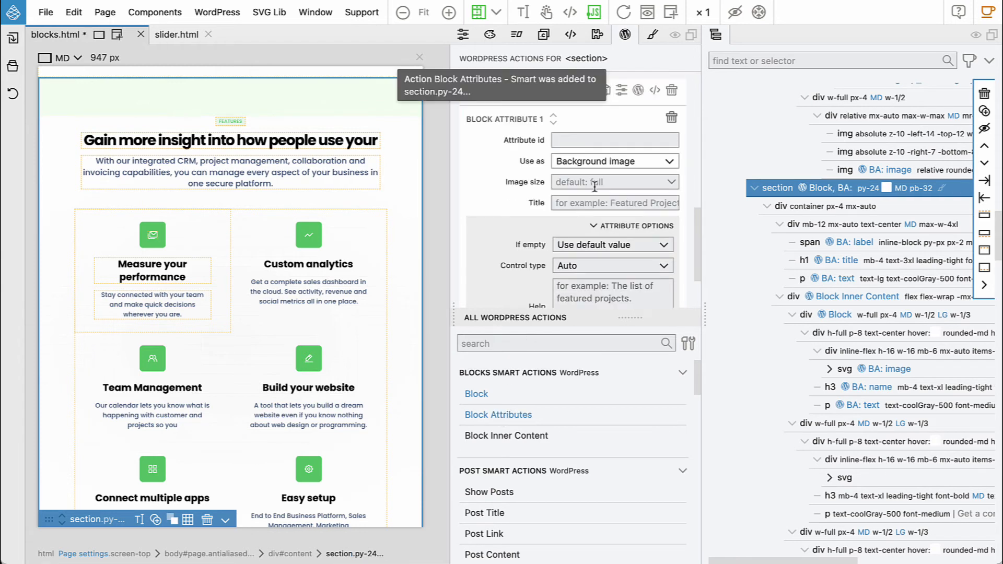
{"action": "type", "text": "section_id"}
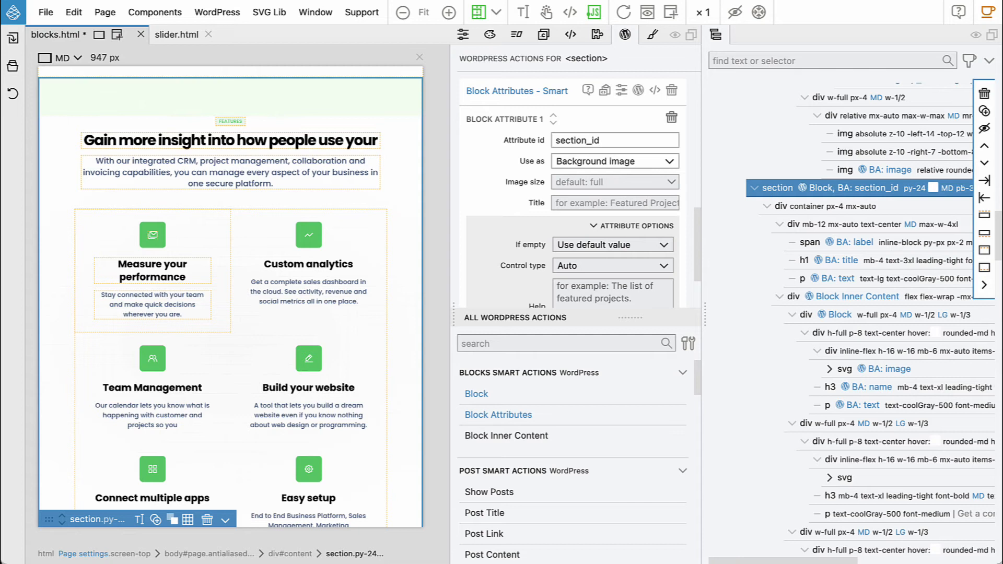
{"action": "left_click", "coordinate": [614, 161]}
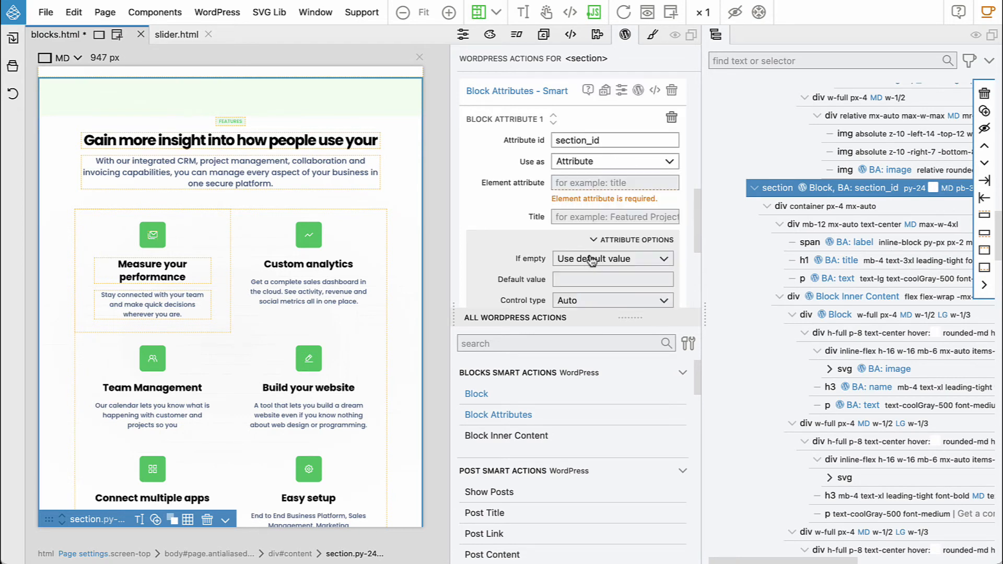
{"action": "type", "text": "id"}
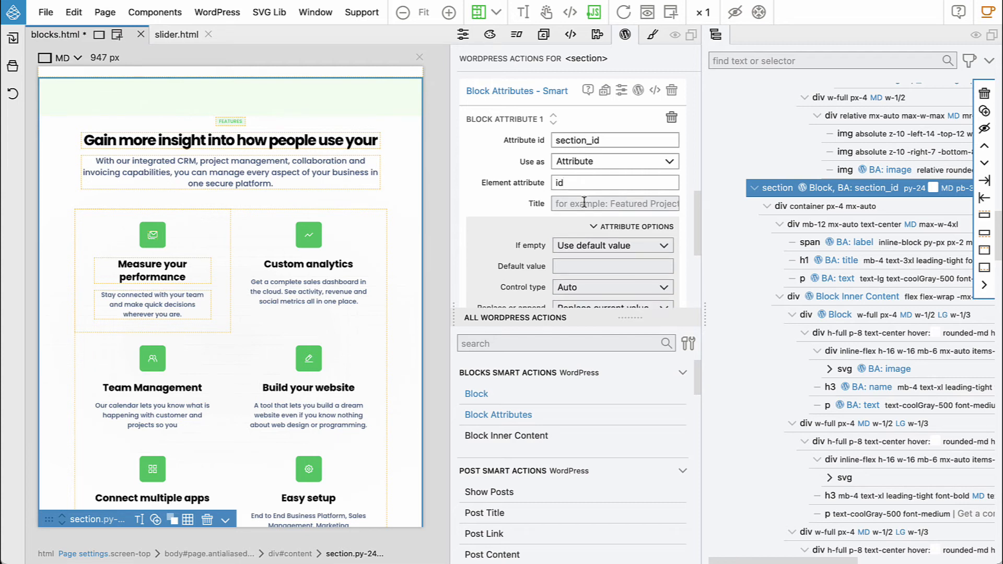
{"action": "type", "text": "Section id"}
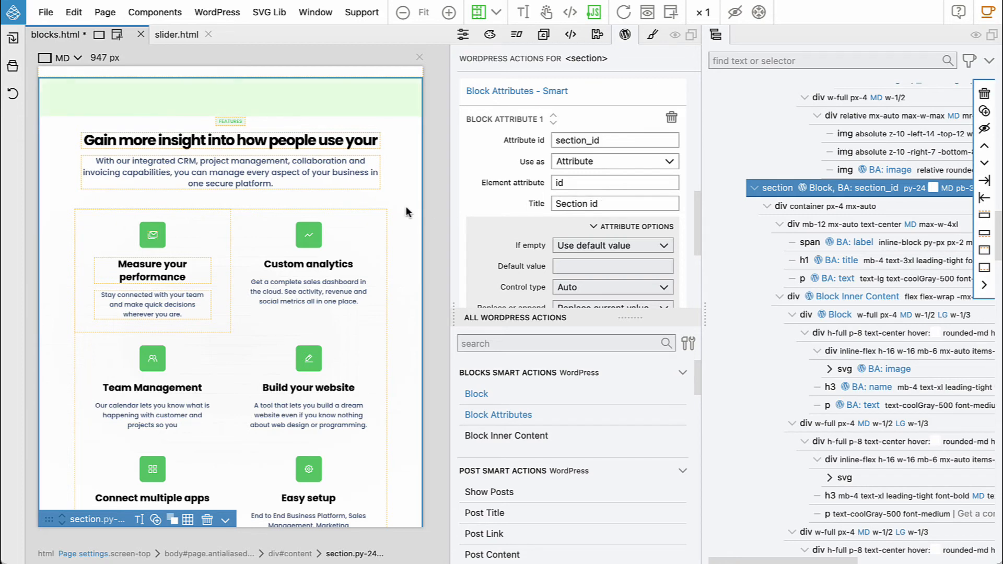
{"action": "scroll", "scroll_direction": "down", "scroll_amount": 3}
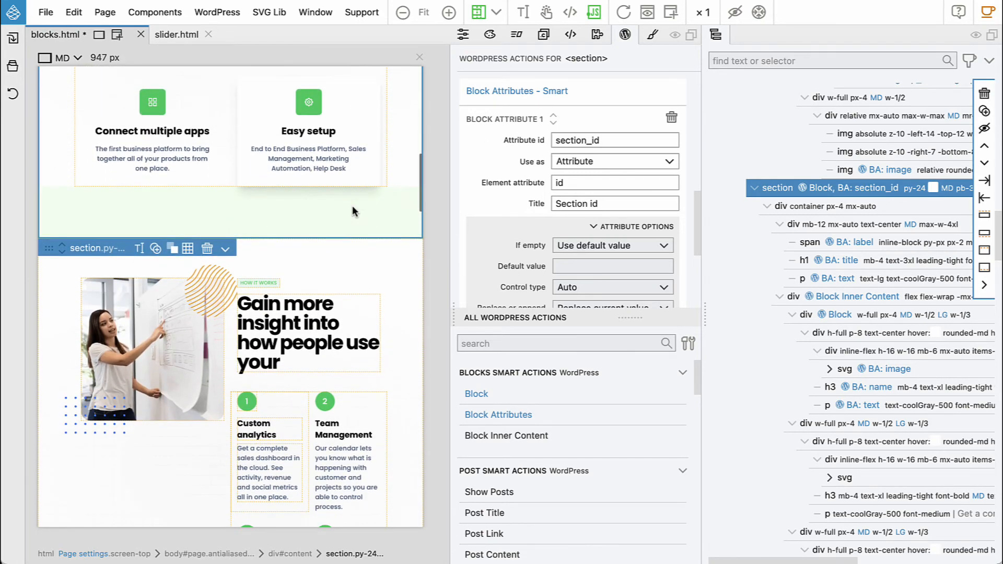
{"action": "mouse_move", "coordinate": [666, 225]}
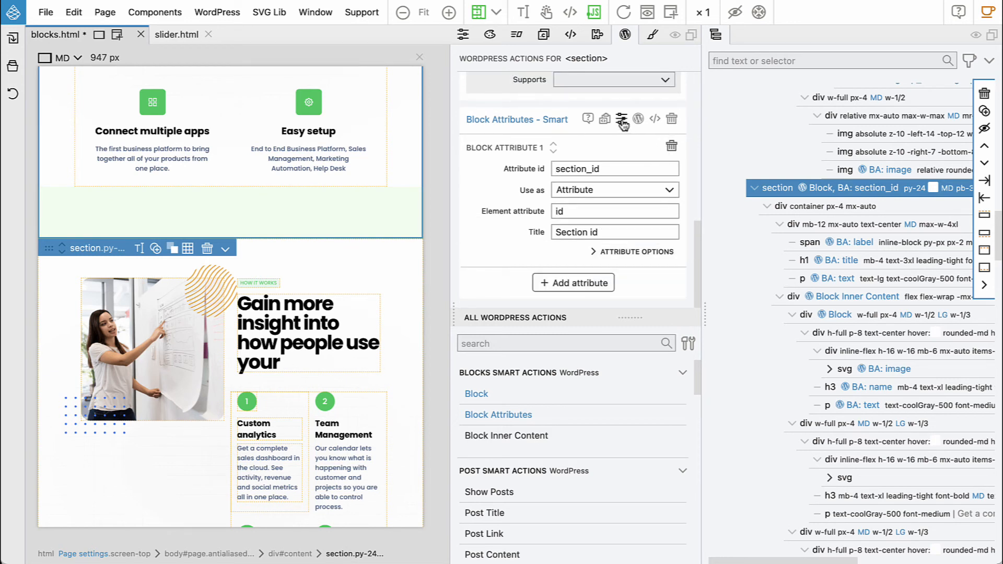
{"action": "mouse_move", "coordinate": [621, 119]}
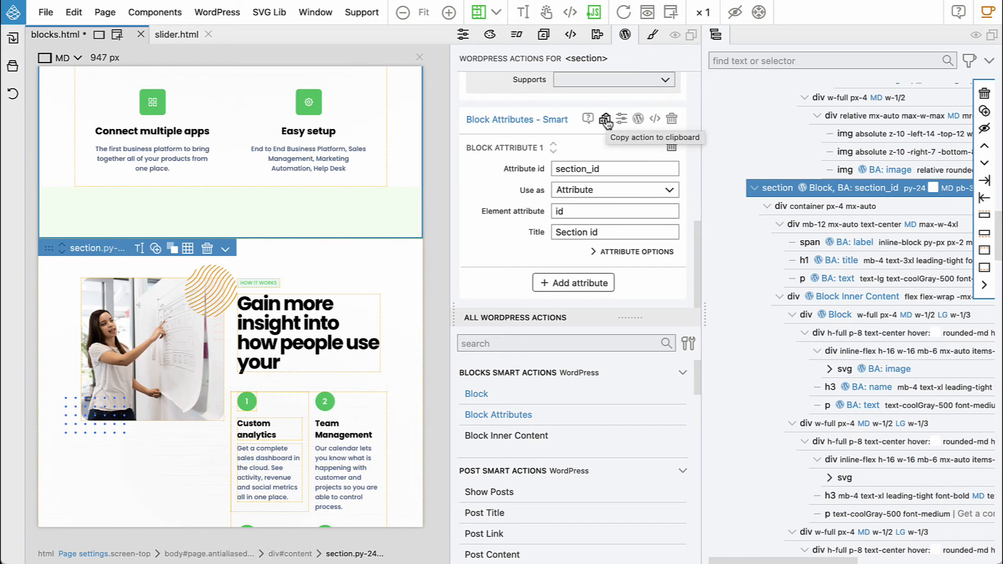
{"action": "mouse_move", "coordinate": [373, 183]}
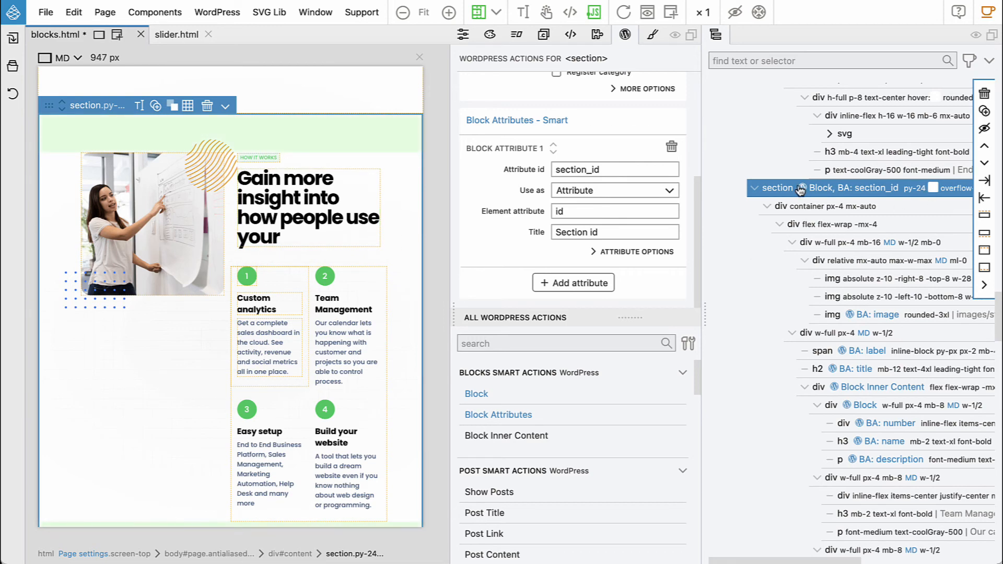
- Paste the copied section_id attribute action onto the Testimonials and Pricing sections
{"action": "scroll", "scroll_direction": "down", "scroll_amount": 3}
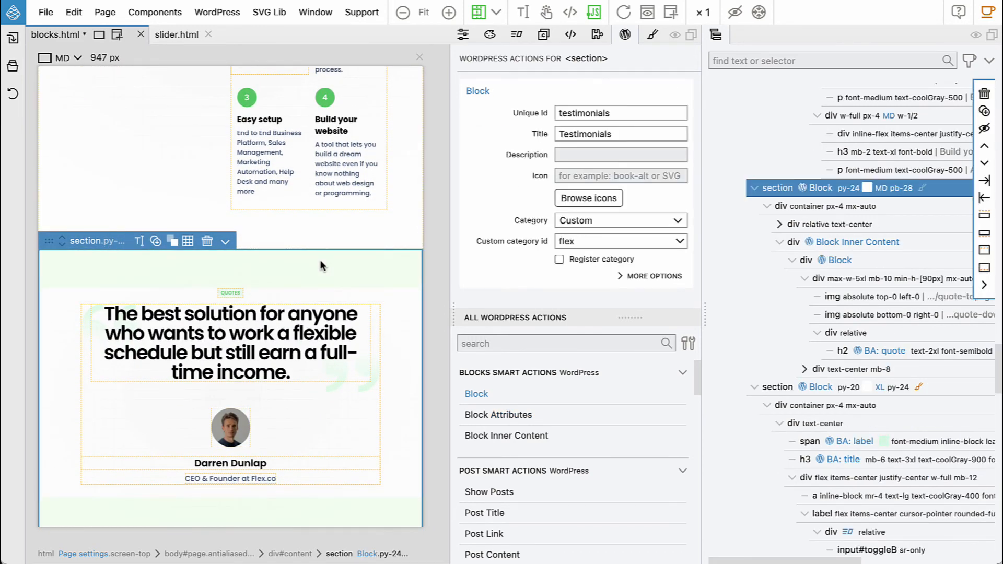
{"action": "left_click", "coordinate": [498, 415]}
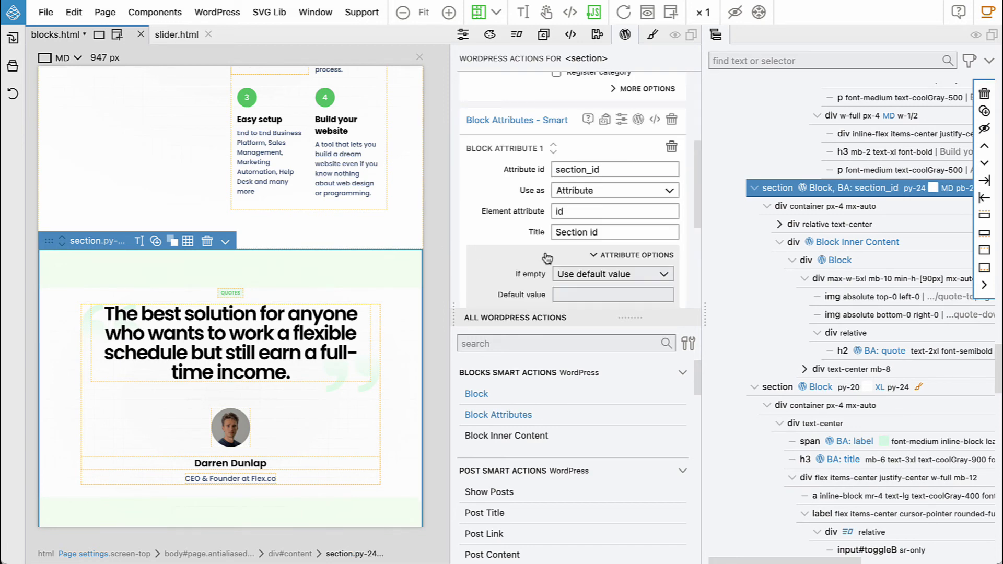
{"action": "scroll", "scroll_direction": "down", "scroll_amount": 3}
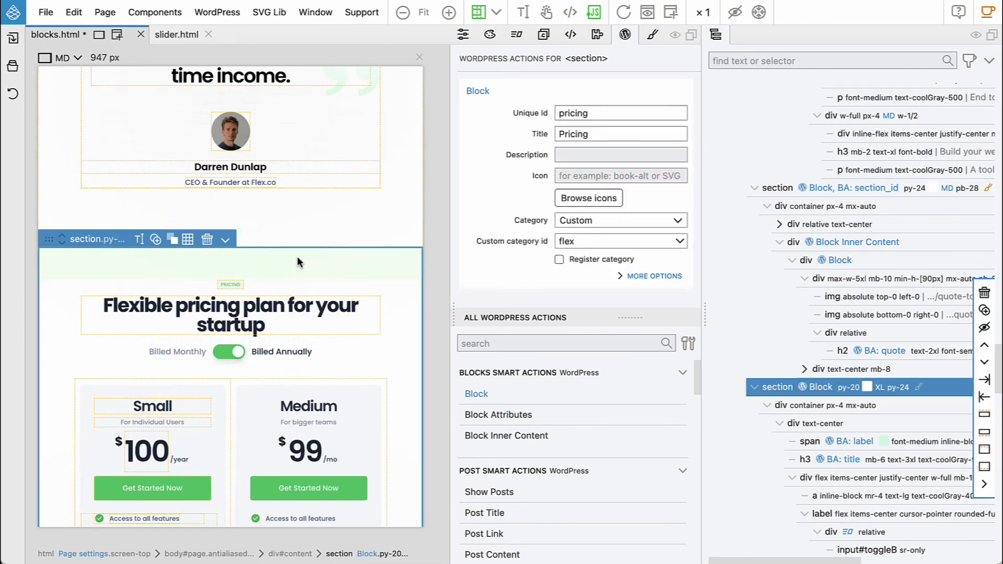
{"action": "left_click", "coordinate": [498, 415]}
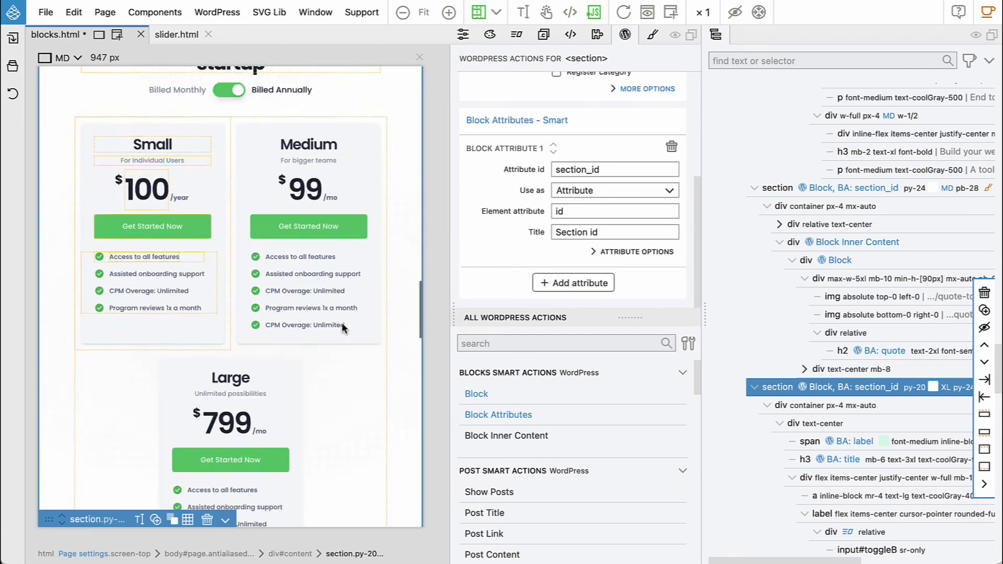
{"action": "scroll", "scroll_direction": "down", "scroll_amount": 3}
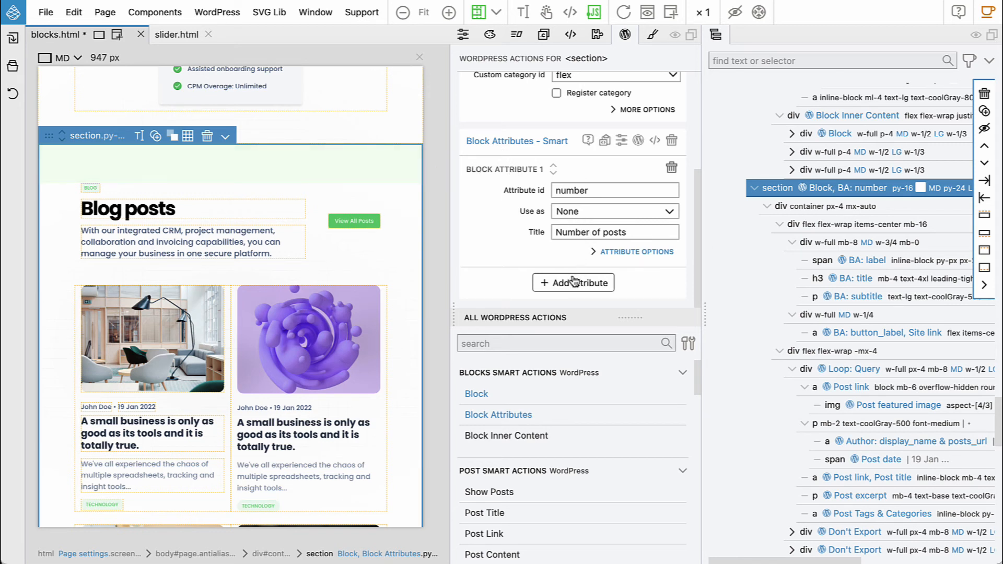
- Add a section_id attribute to Blog posts, set as element attribute id, titled Section id
{"action": "left_click", "coordinate": [573, 283]}
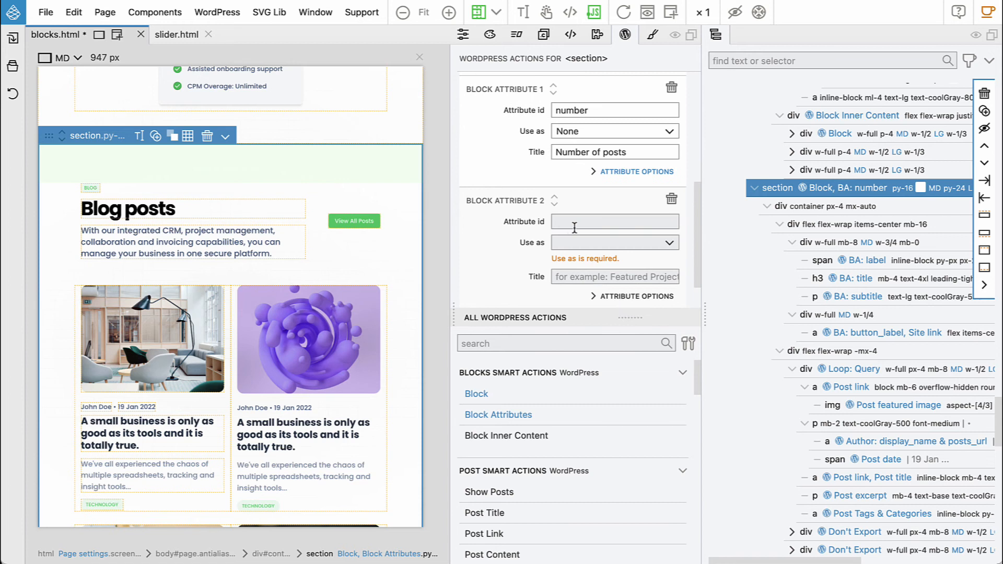
{"action": "type", "text": "section_id"}
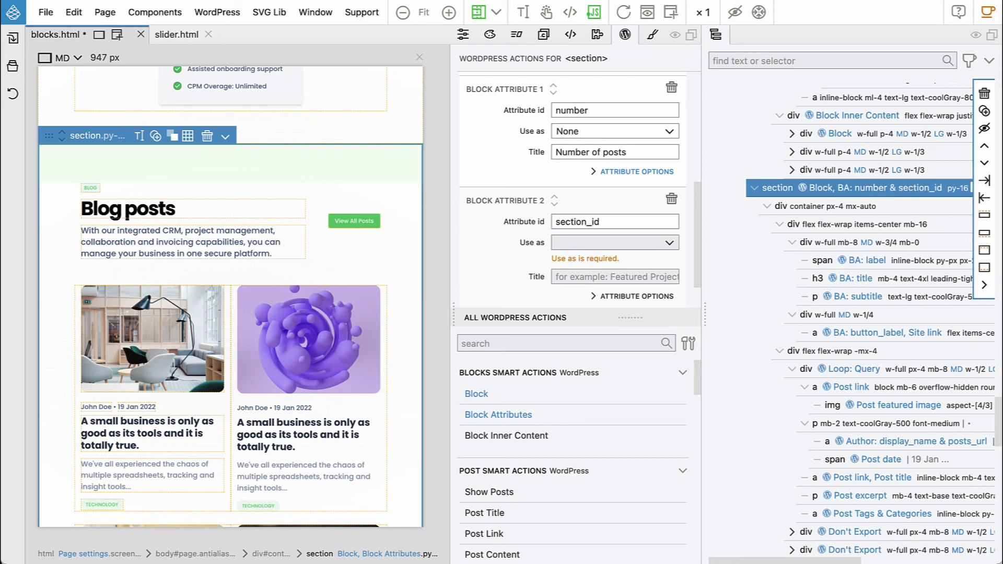
{"action": "left_click", "coordinate": [614, 242]}
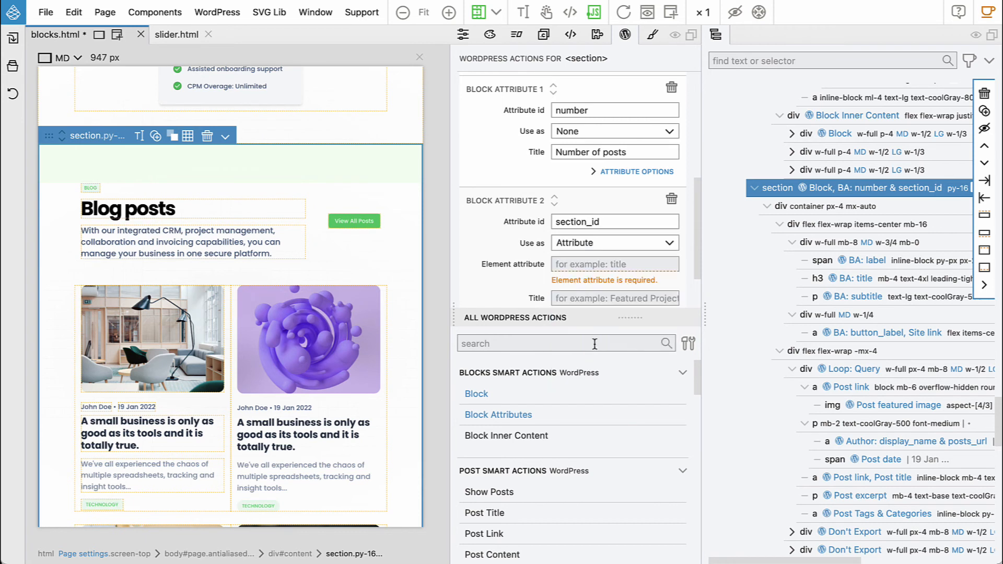
{"action": "type", "text": "id"}
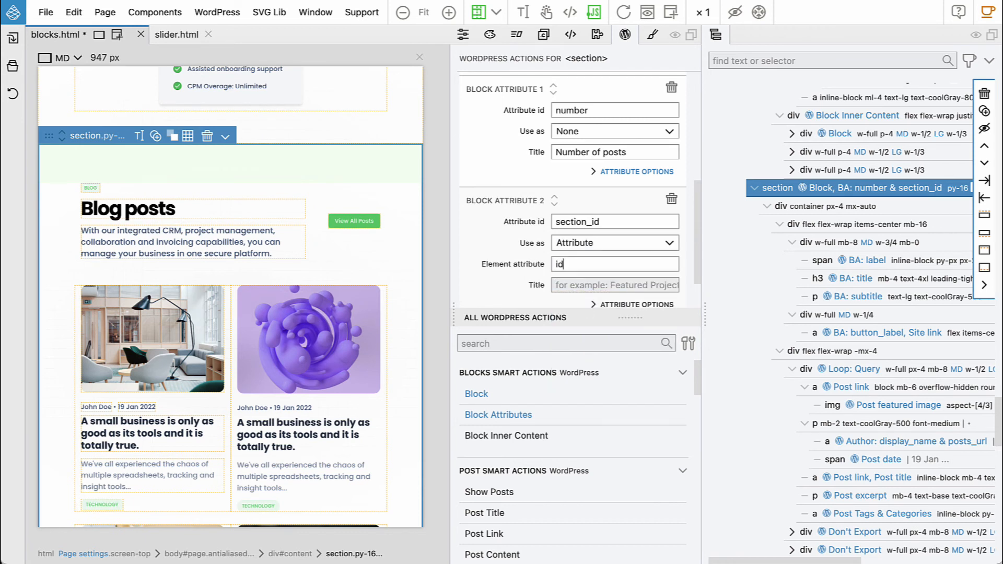
{"action": "type", "text": "Section id"}
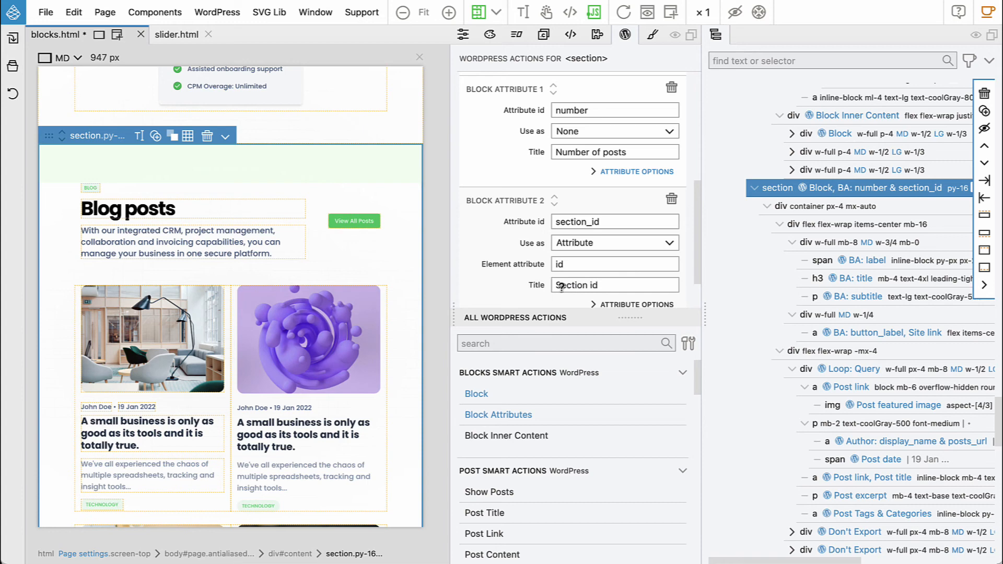
- Paste the section_id action onto the Logos section and return to the WordPress editor
{"action": "scroll", "scroll_direction": "down", "scroll_amount": 3}
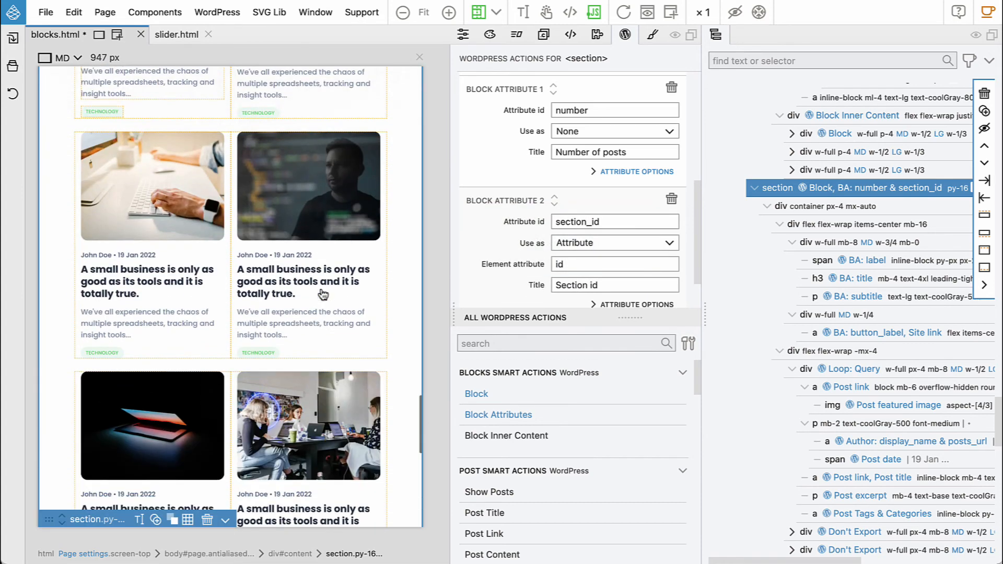
{"action": "scroll", "scroll_direction": "down", "scroll_amount": 3}
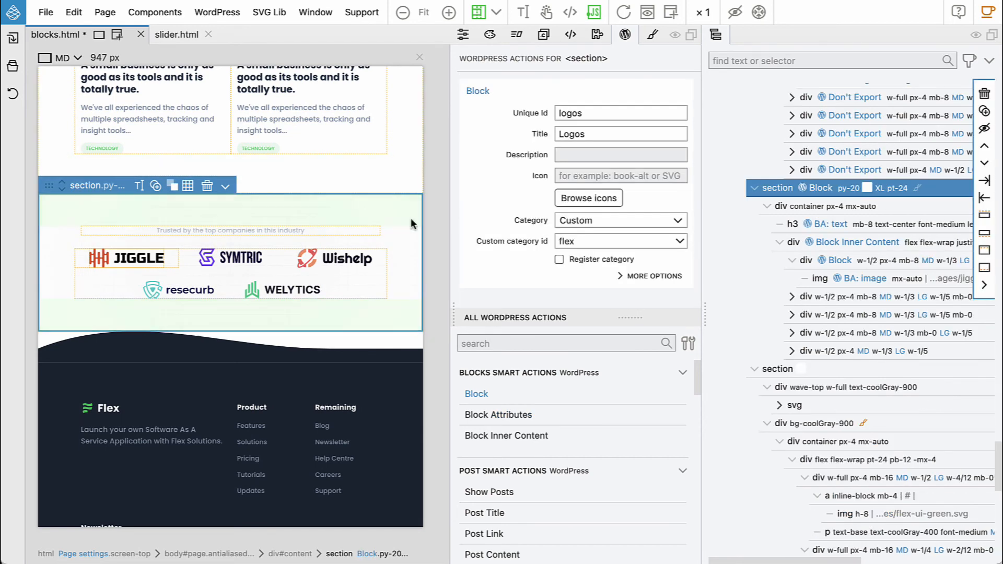
{"action": "left_click", "coordinate": [497, 415]}
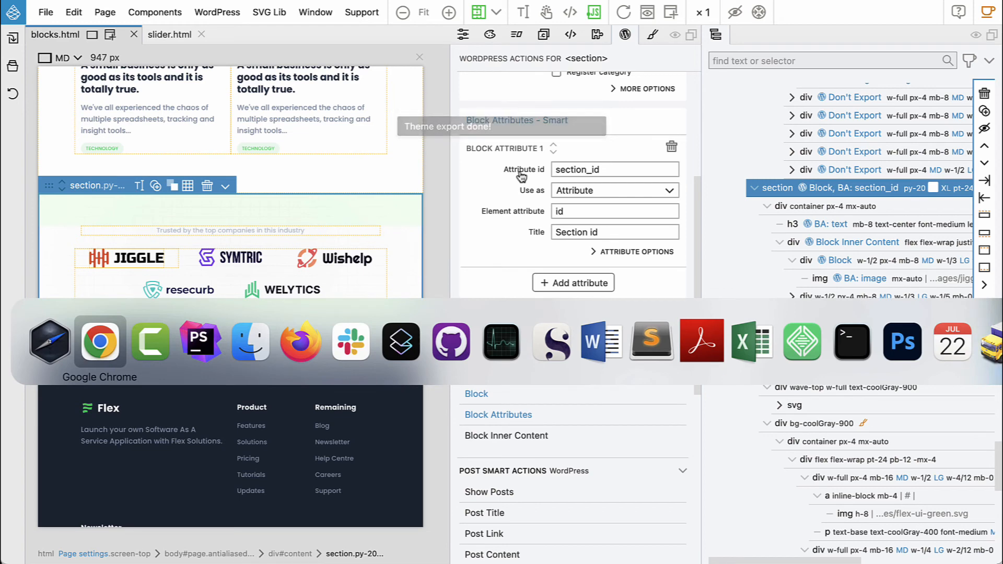
{"action": "left_click", "coordinate": [100, 342]}
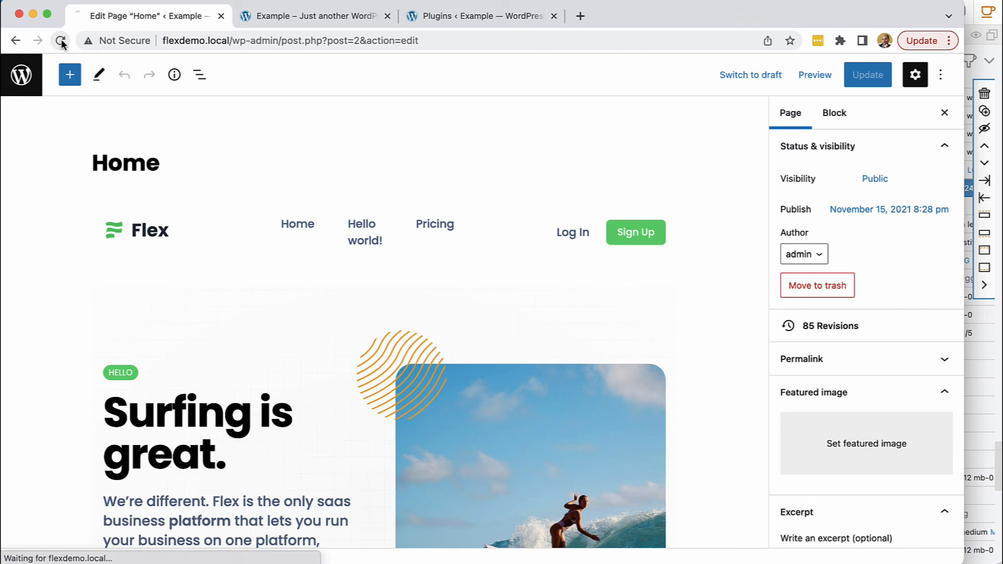
- Reload the Home page editor and set the Services block's section id to features
{"action": "left_click", "coordinate": [61, 40]}
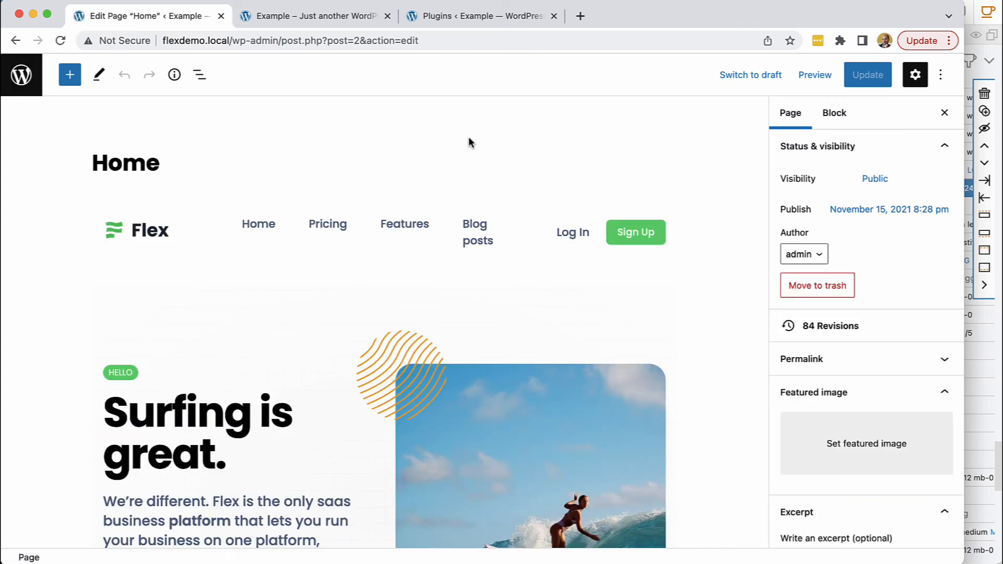
{"action": "scroll", "scroll_direction": "down", "scroll_amount": 3}
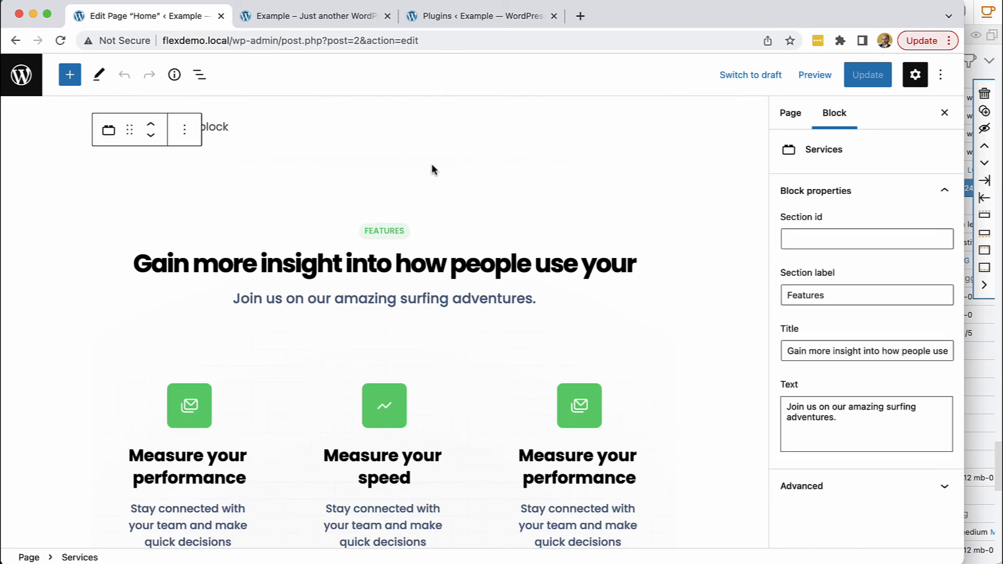
{"action": "scroll", "scroll_direction": "down", "scroll_amount": 3}
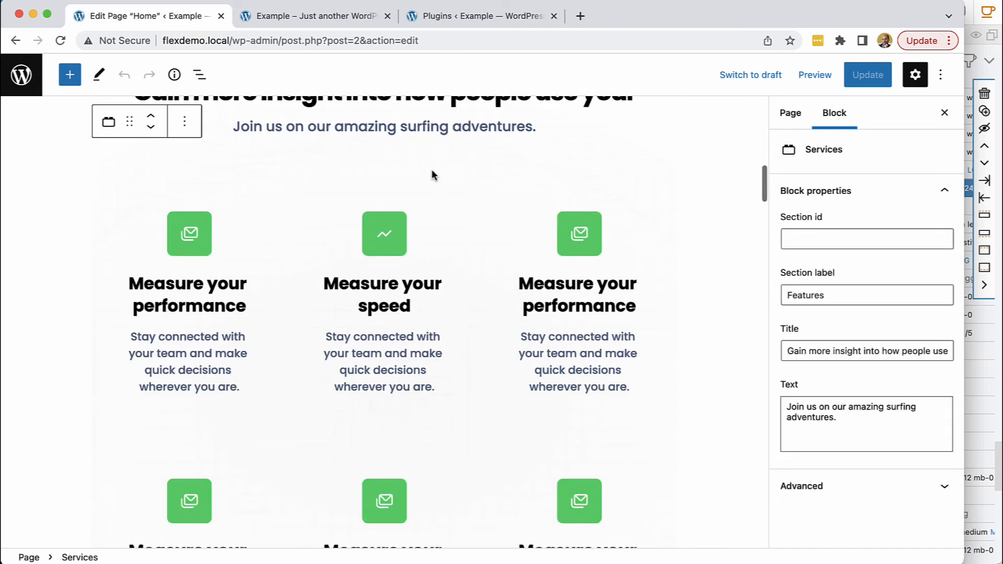
{"action": "scroll", "scroll_direction": "up", "scroll_amount": 3}
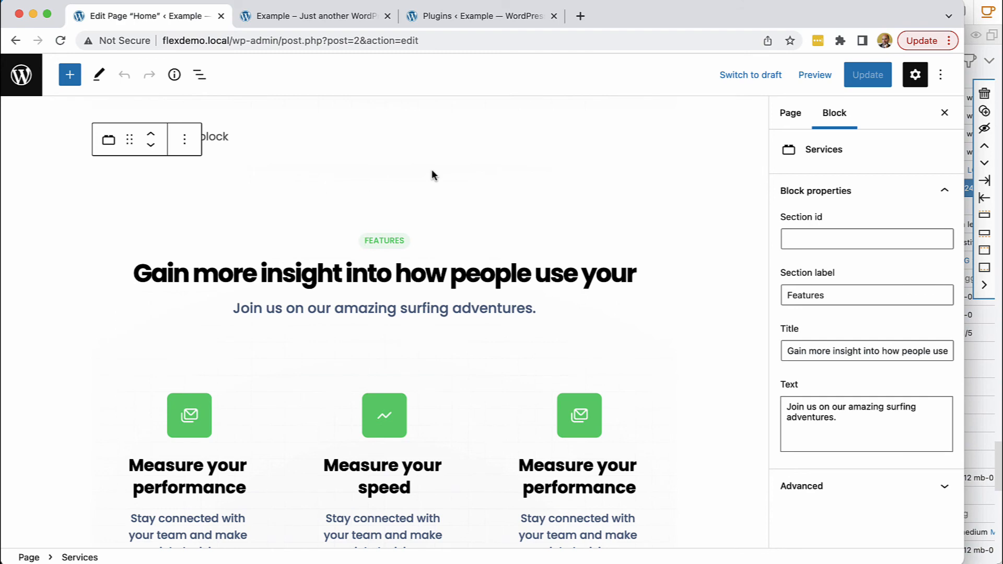
{"action": "mouse_move", "coordinate": [436, 172]}
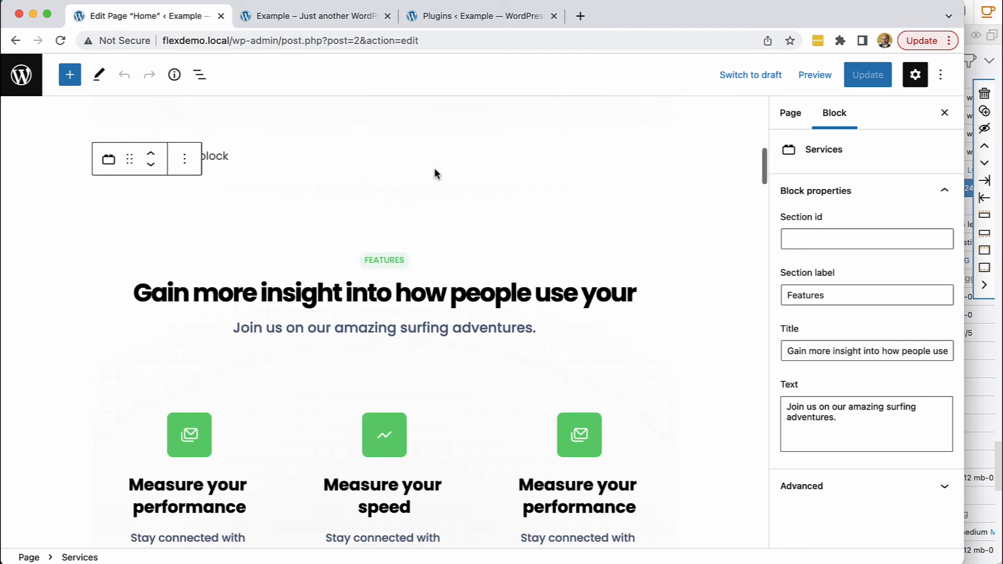
{"action": "left_click", "coordinate": [866, 239]}
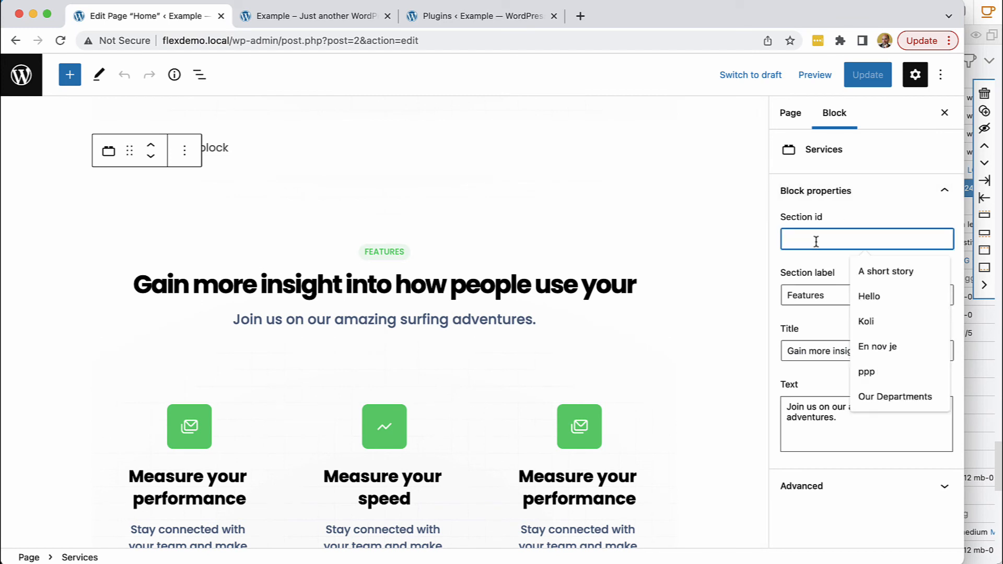
{"action": "type", "text": "features"}
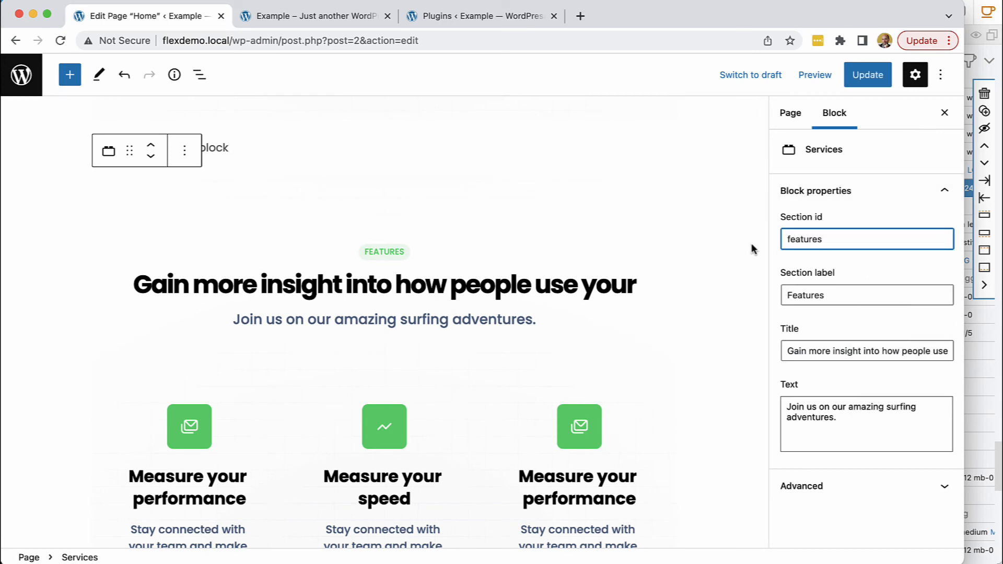
- Set the Pricing and Blog posts blocks' section ids to pricing and posts
{"action": "scroll", "scroll_direction": "down", "scroll_amount": 3}
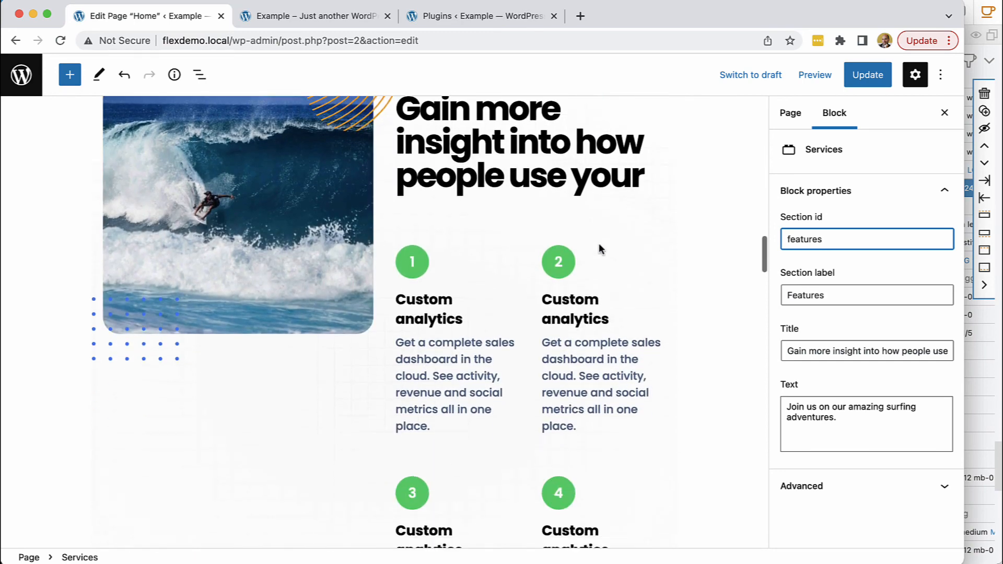
{"action": "scroll", "scroll_direction": "down", "scroll_amount": 3}
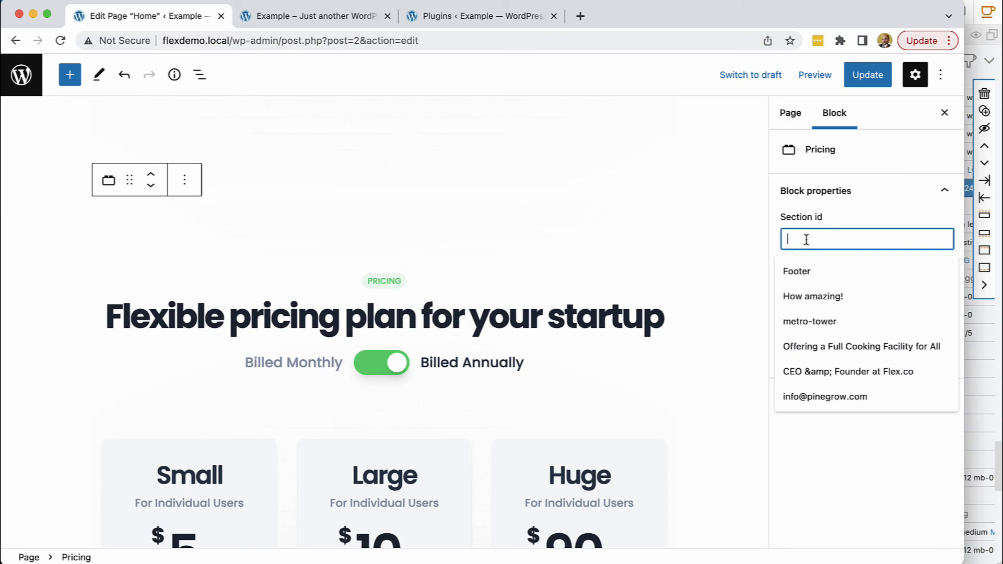
{"action": "type", "text": "pricing"}
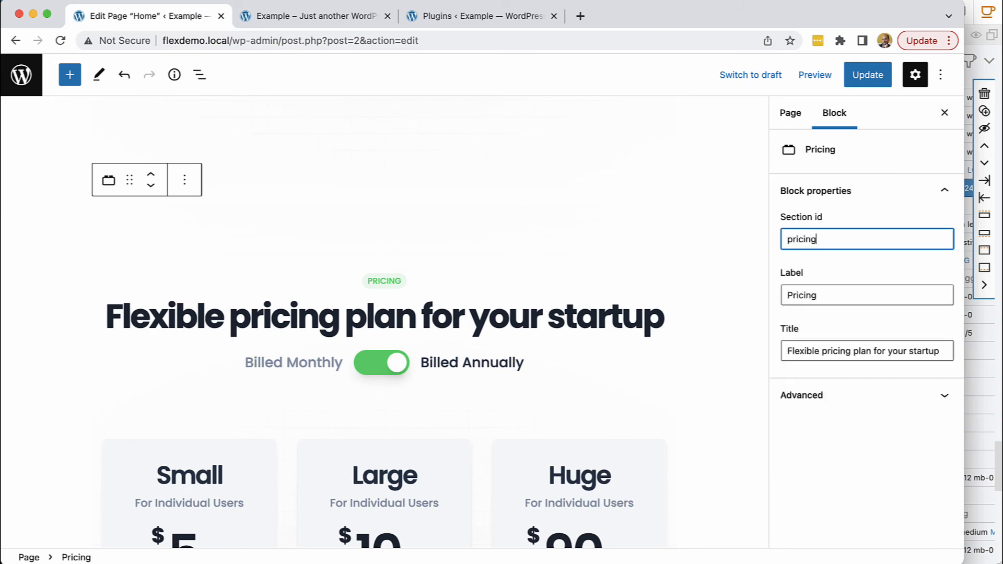
{"action": "scroll", "scroll_direction": "down", "scroll_amount": 3}
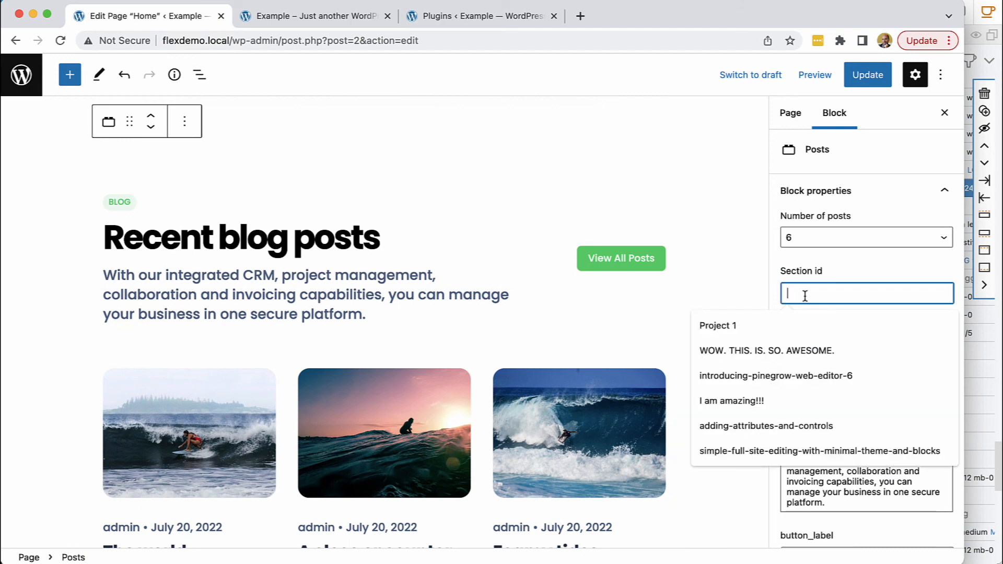
{"action": "type", "text": "posts"}
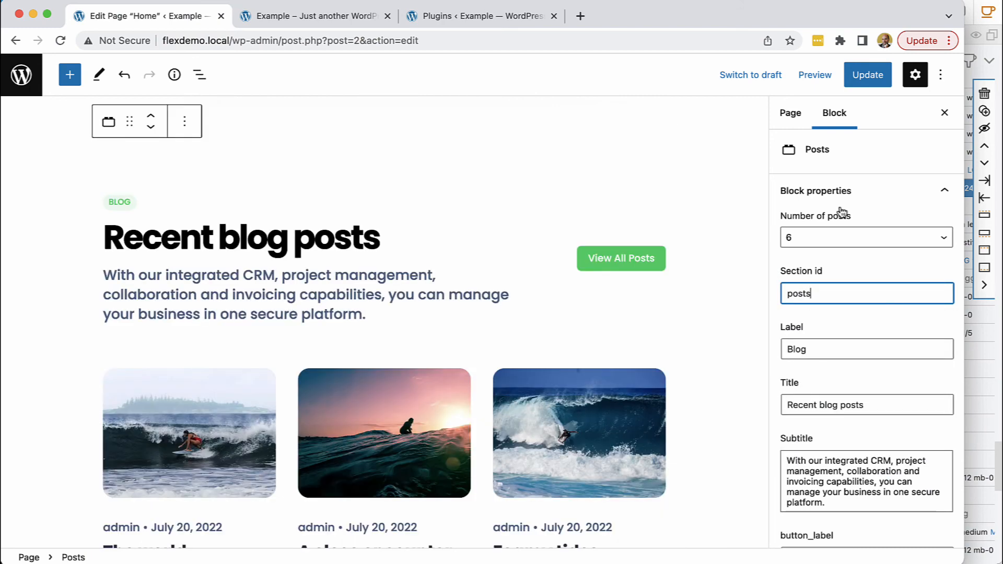
- Reload the live site and follow the Blog posts menu link to the #posts section
{"action": "left_click", "coordinate": [313, 16]}
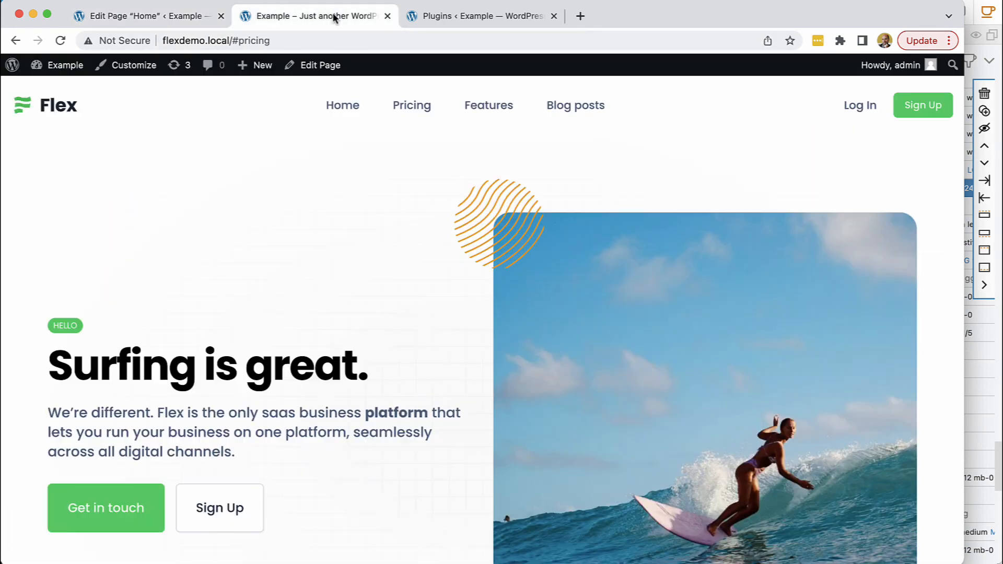
{"action": "left_click", "coordinate": [60, 40]}
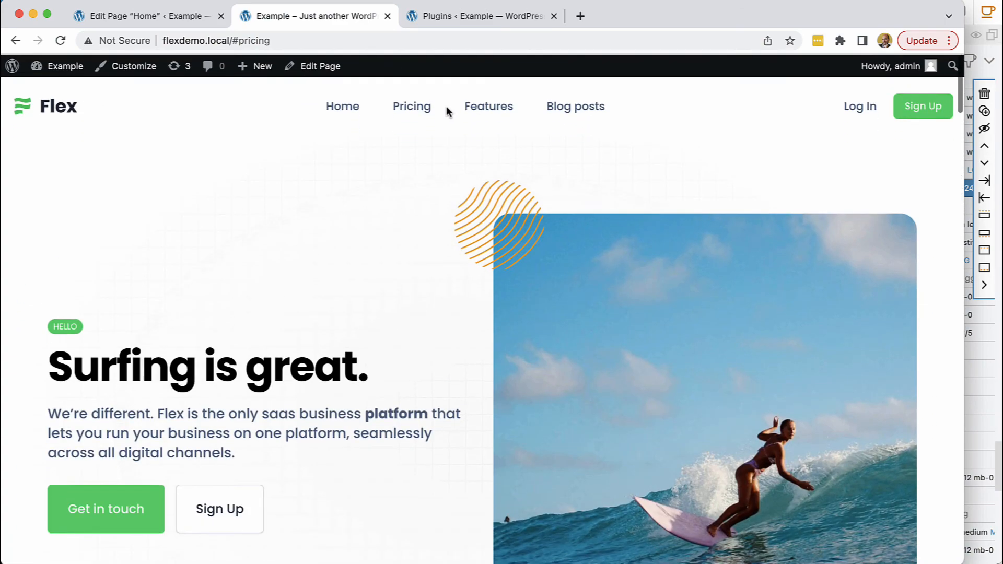
{"action": "left_click", "coordinate": [489, 108]}
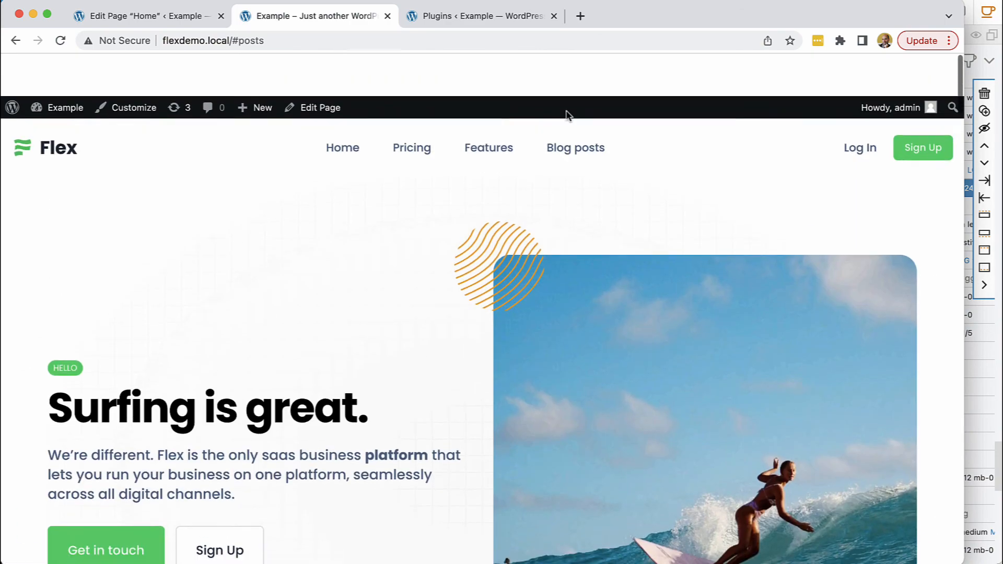
{"action": "scroll", "scroll_direction": "down", "scroll_amount": 3}
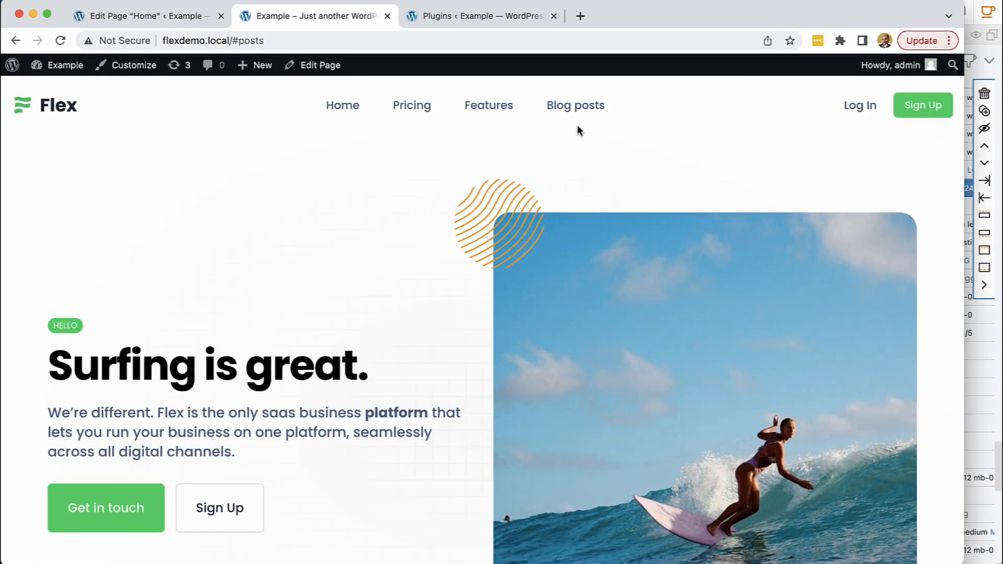
{"action": "mouse_move", "coordinate": [738, 169]}
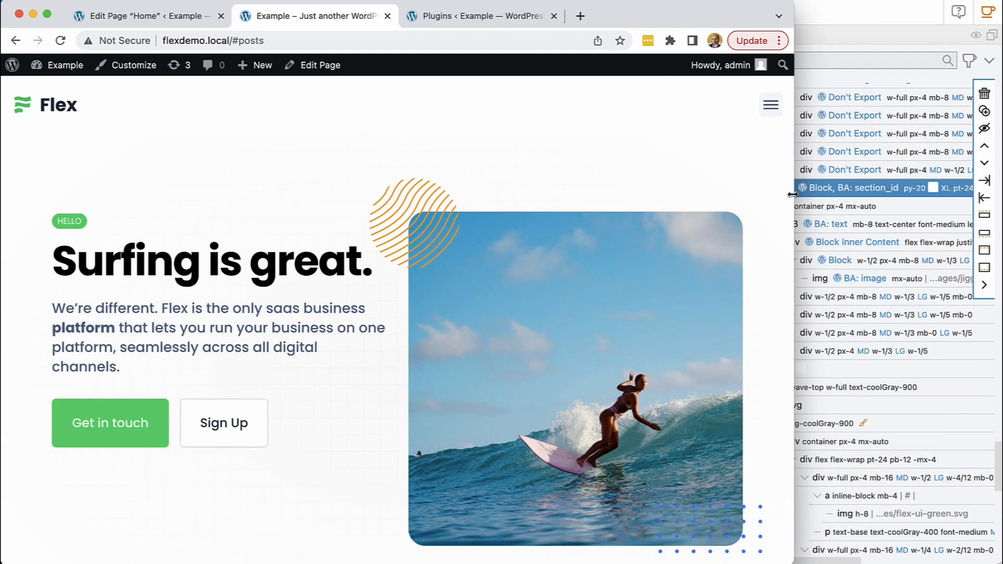
{"action": "left_click", "coordinate": [770, 105]}
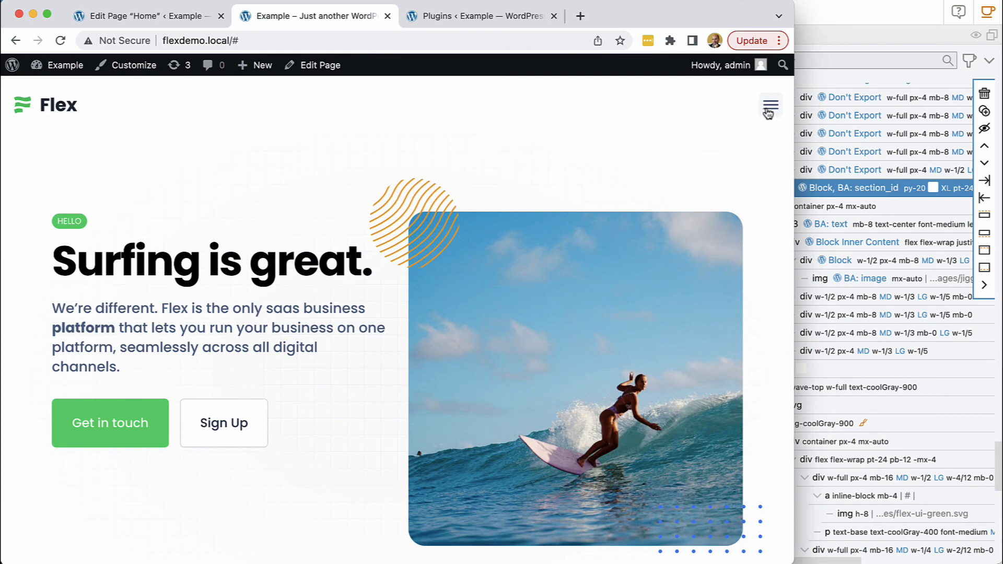
{"action": "mouse_move", "coordinate": [206, 115]}
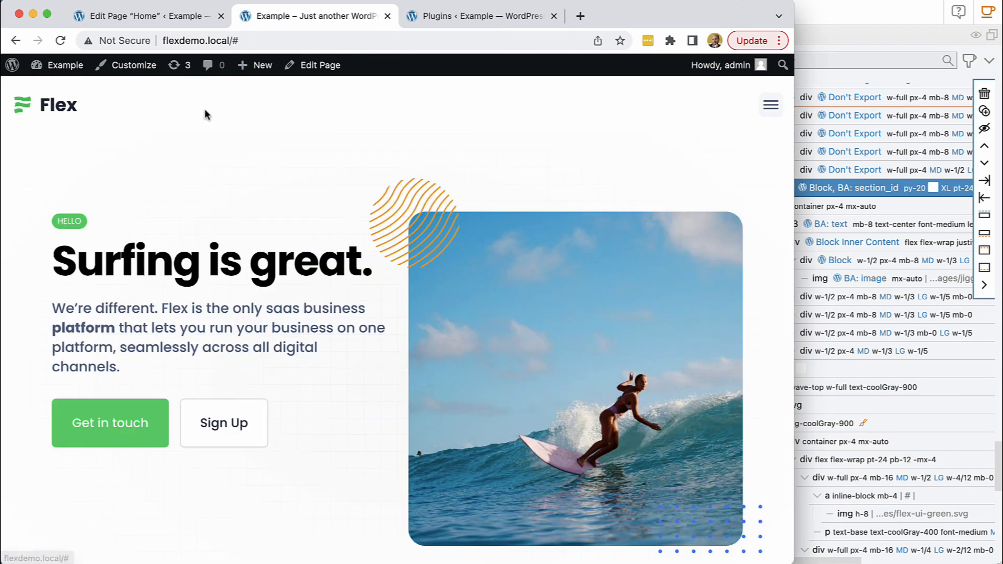
{"action": "mouse_move", "coordinate": [369, 318]}
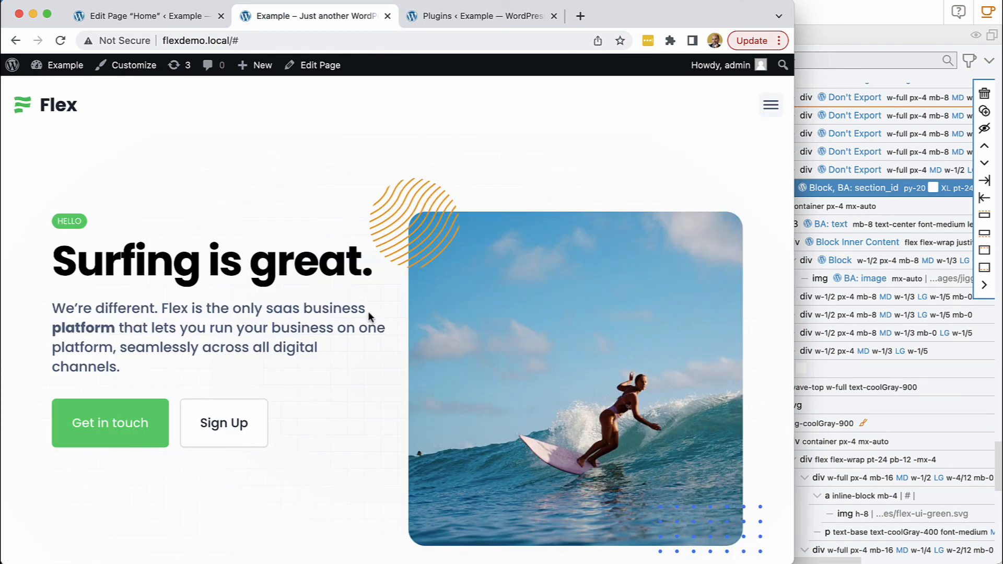
{"action": "left_click", "coordinate": [770, 105]}
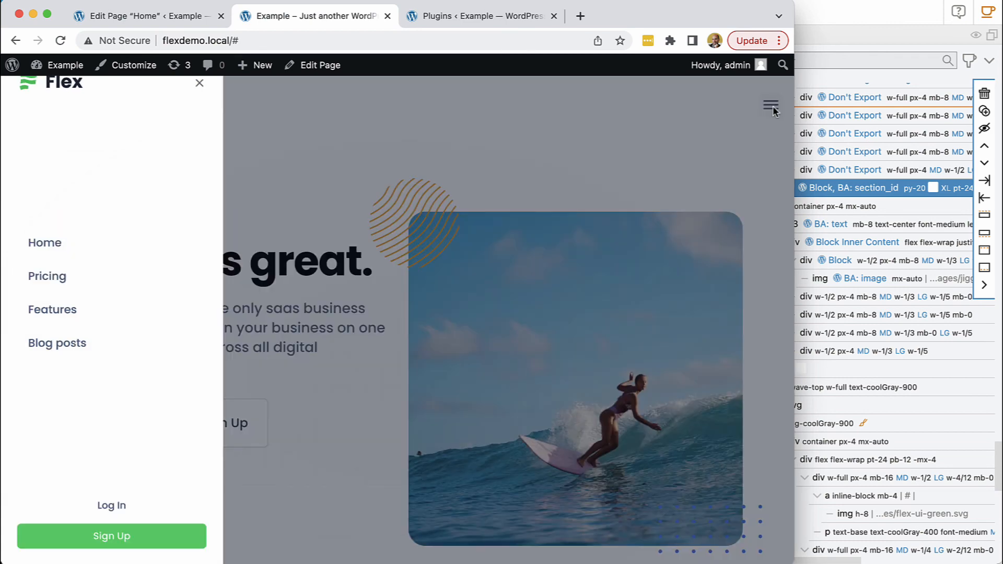
{"action": "mouse_move", "coordinate": [384, 285]}
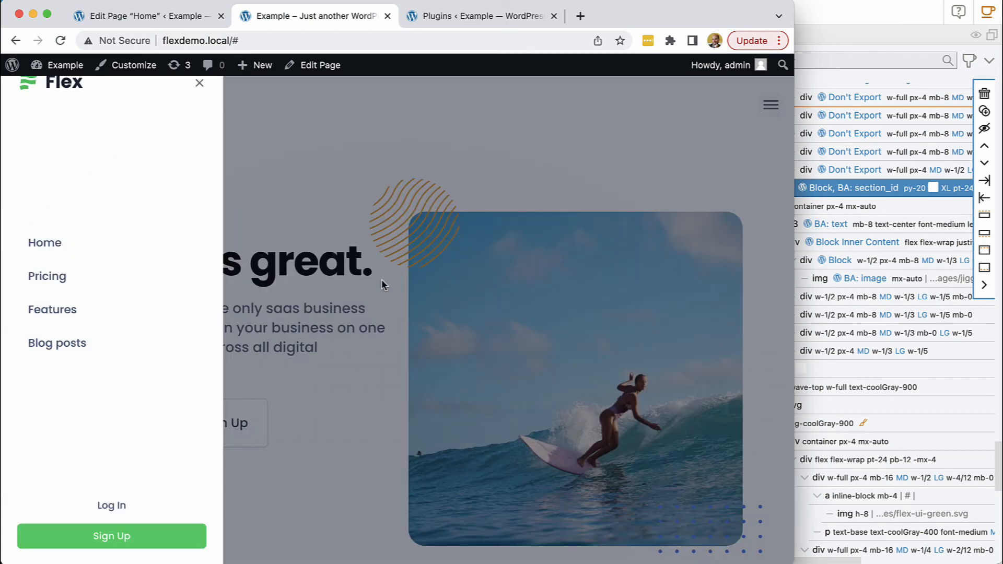
{"action": "left_click", "coordinate": [199, 83]}
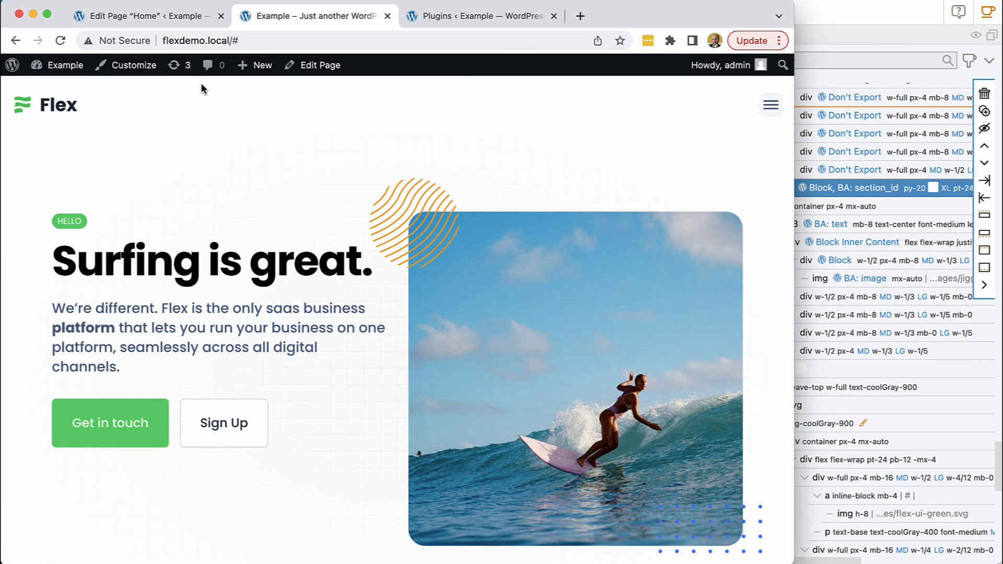
{"action": "mouse_move", "coordinate": [351, 198]}
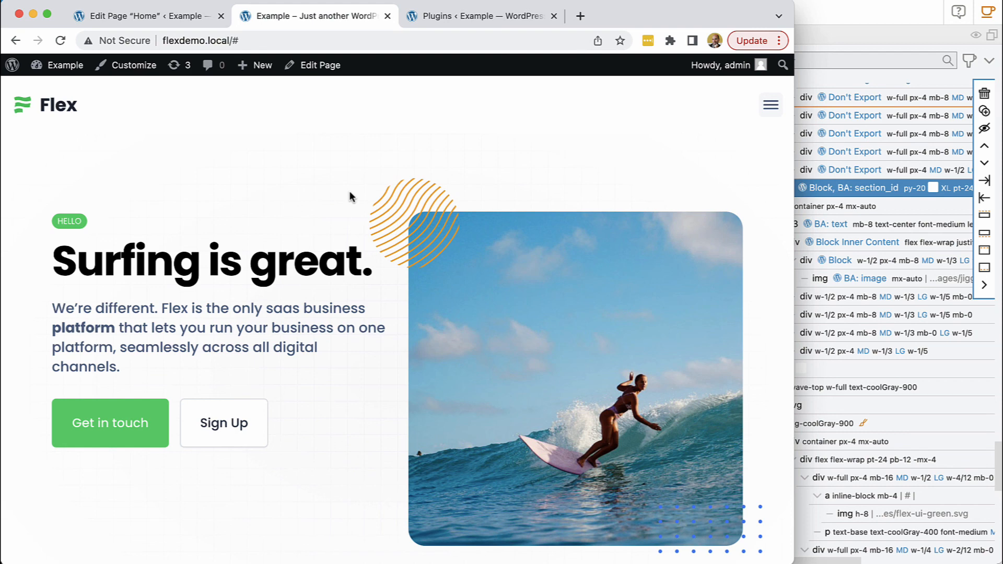
{"action": "mouse_move", "coordinate": [382, 195]}
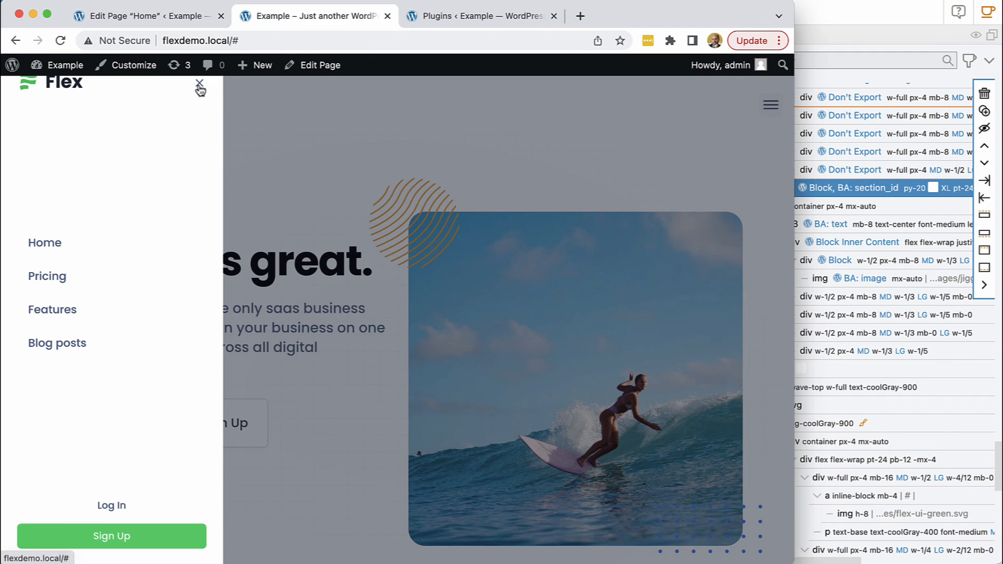
{"action": "left_click", "coordinate": [199, 84]}
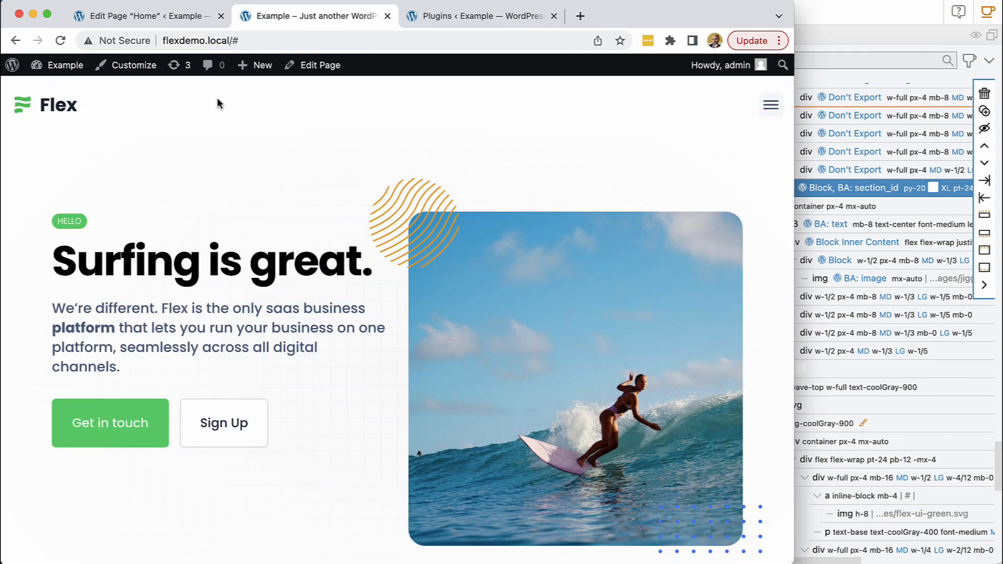
{"action": "left_click", "coordinate": [770, 105]}
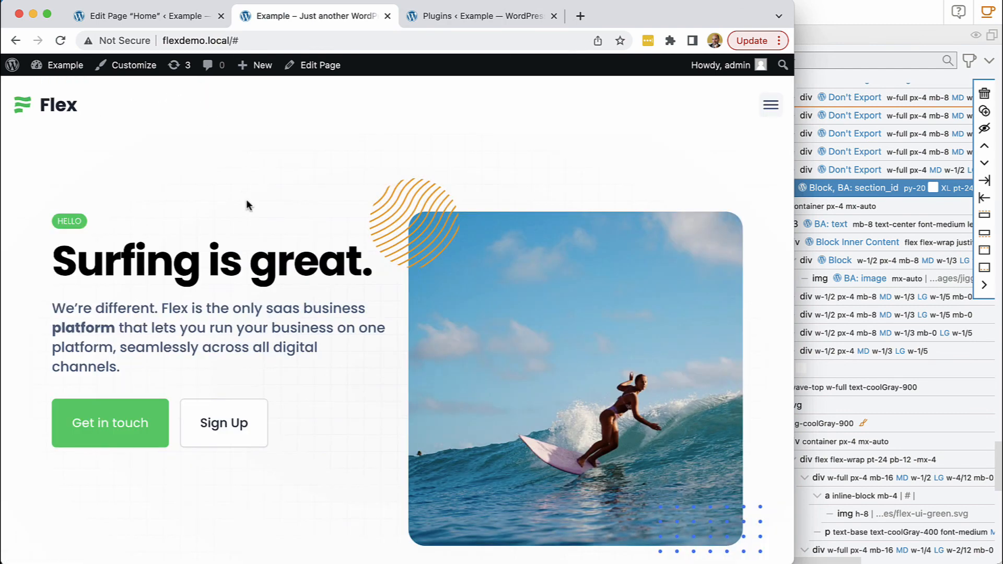
{"action": "mouse_move", "coordinate": [242, 208]}
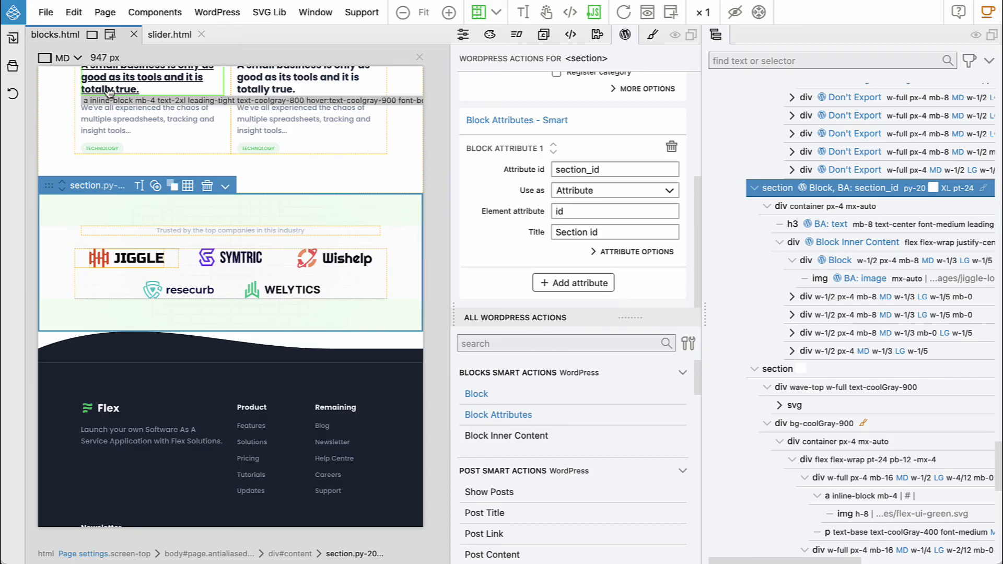
- Open main.js from the project's js folder and read through the burger menu code
{"action": "left_click", "coordinate": [16, 34]}
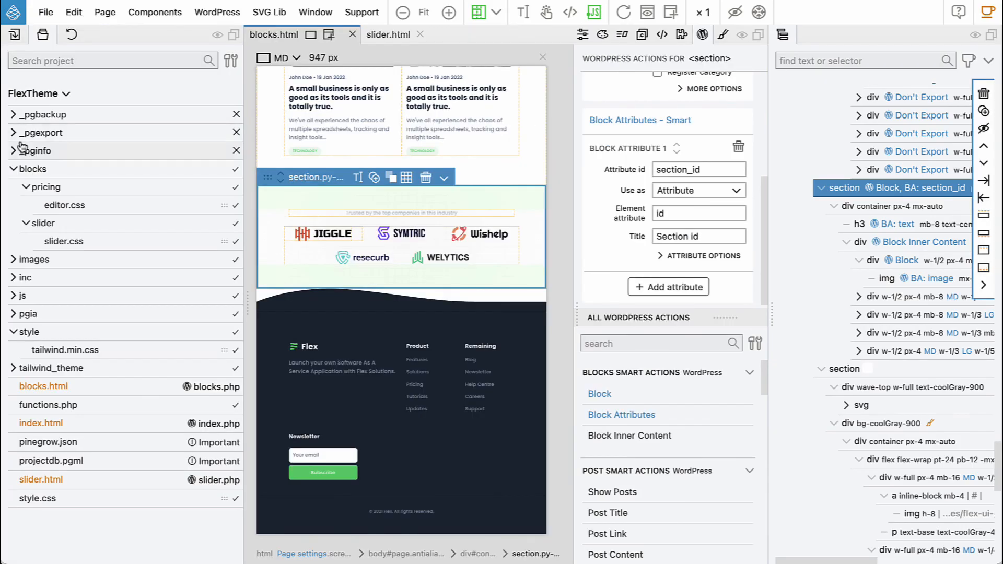
{"action": "left_click", "coordinate": [14, 295]}
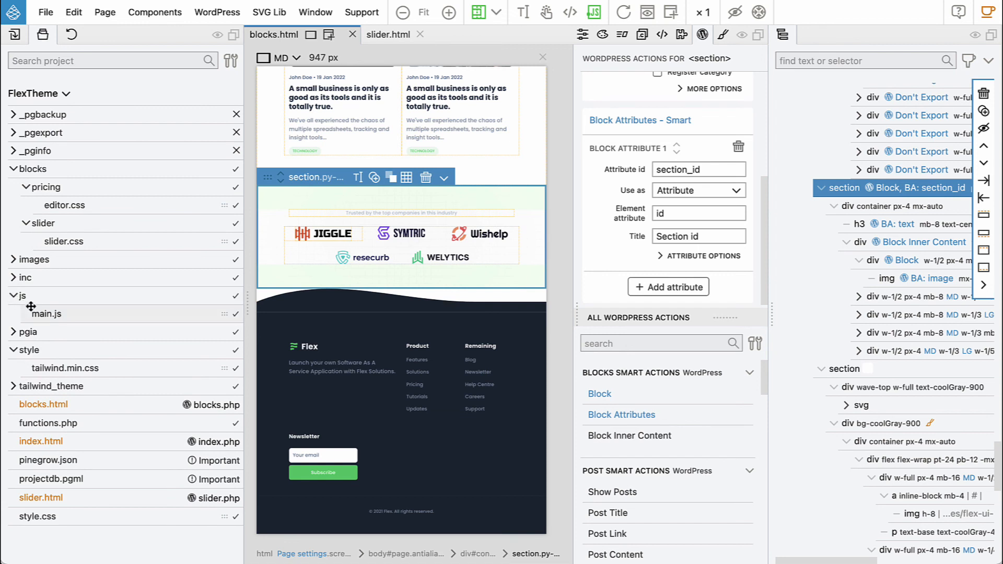
{"action": "double_click", "coordinate": [46, 314]}
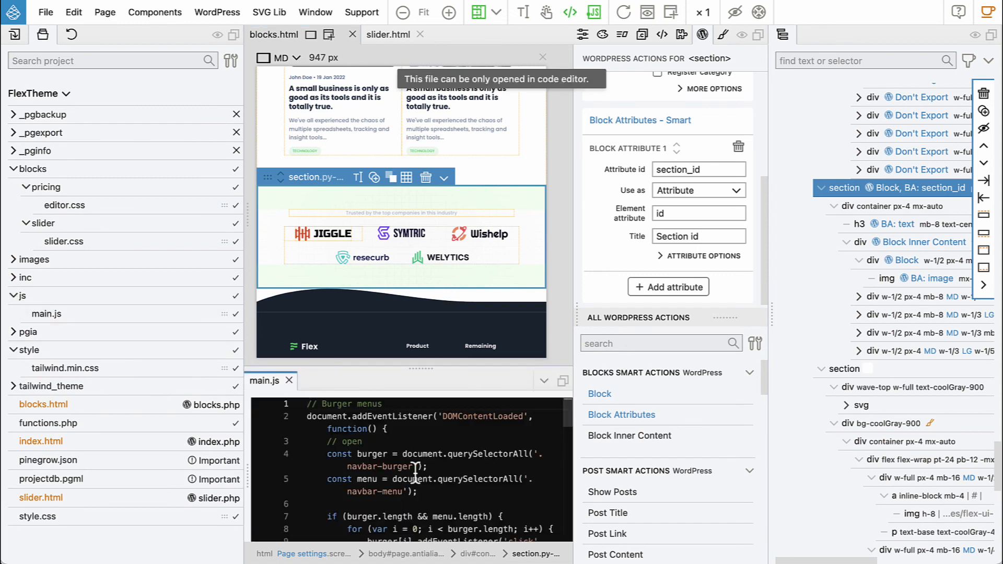
{"action": "scroll", "scroll_direction": "down", "scroll_amount": 3}
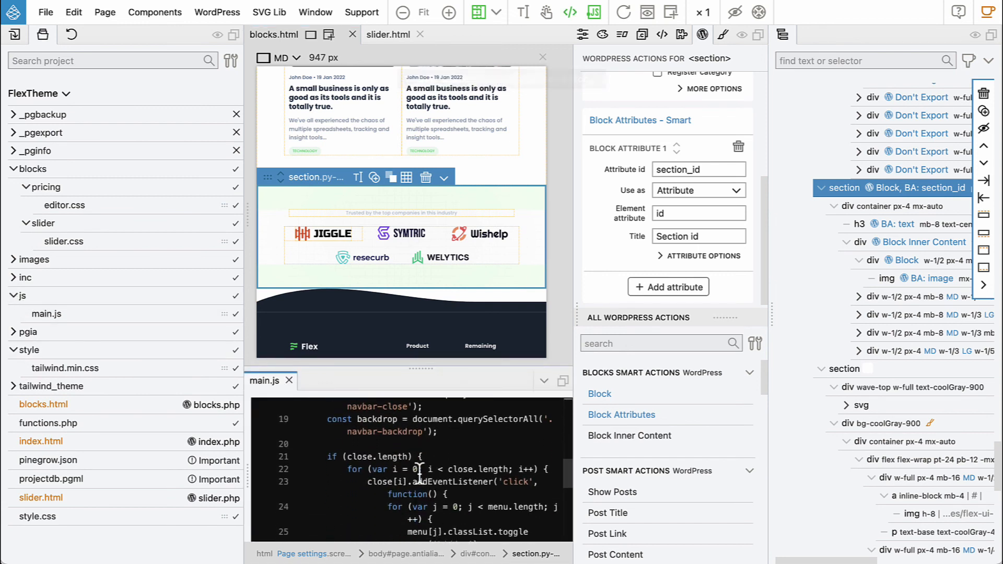
{"action": "scroll", "scroll_direction": "down", "scroll_amount": 3}
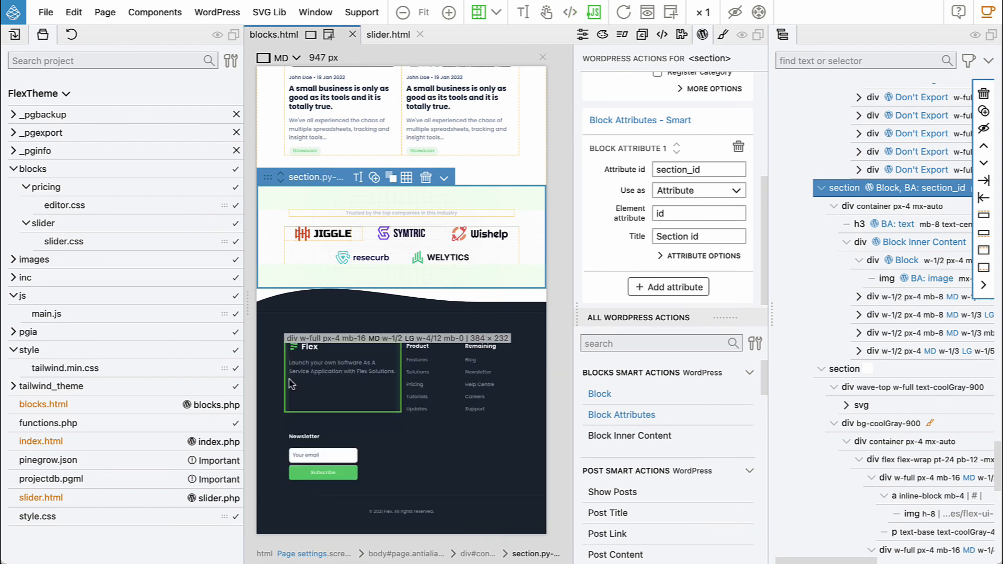
{"action": "mouse_move", "coordinate": [303, 382]}
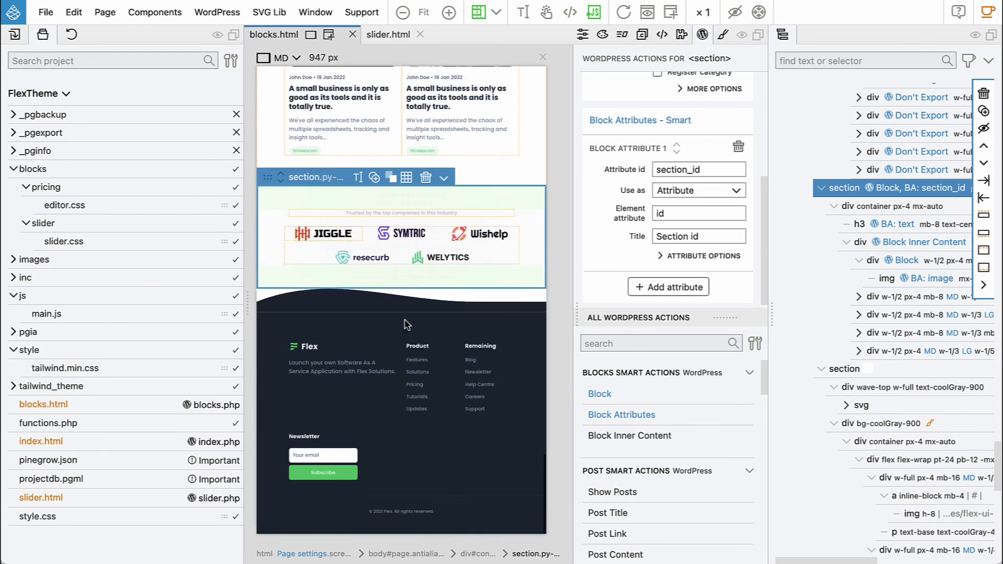
{"action": "mouse_move", "coordinate": [530, 353]}
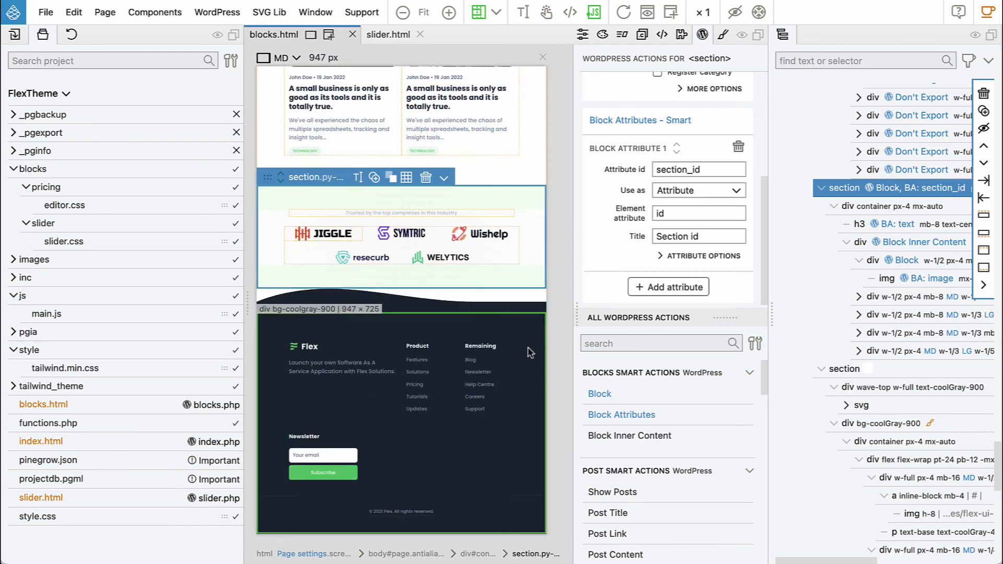